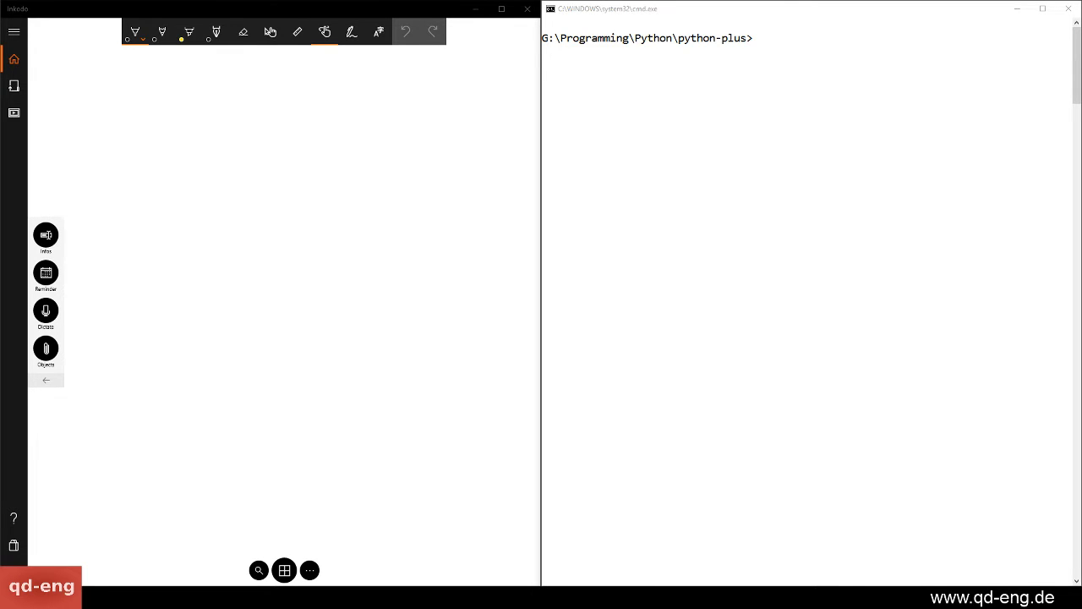
mouse_move(953, 96)
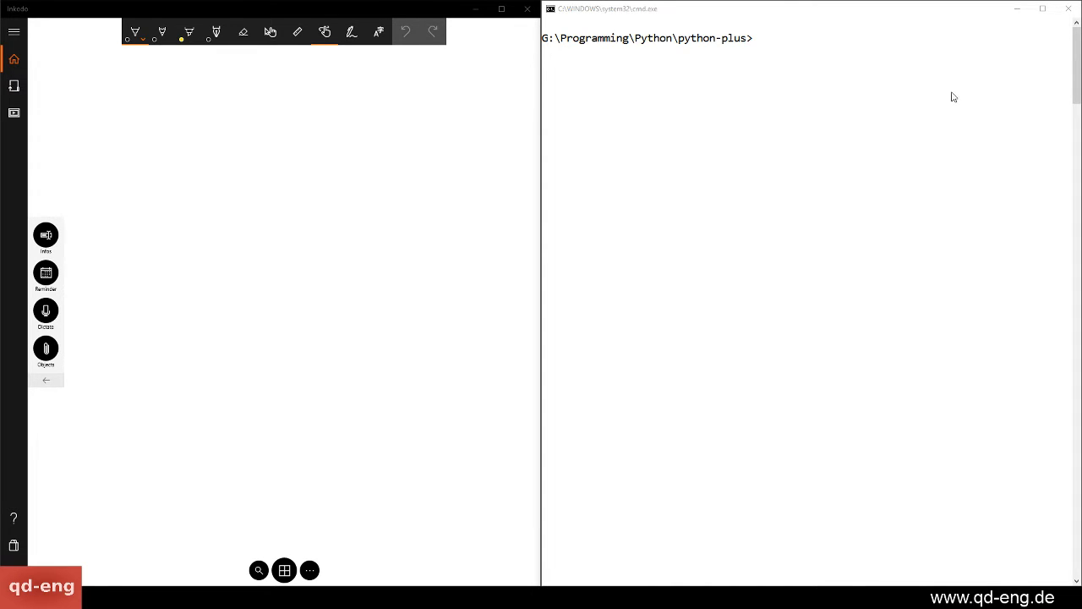
mouse_move(354, 288)
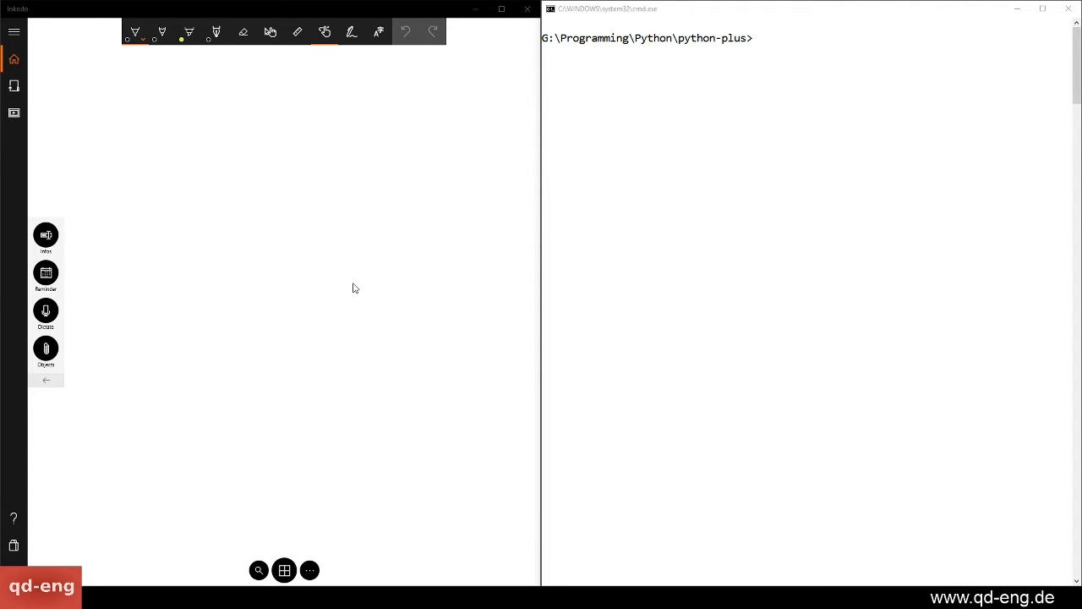
mouse_move(775, 537)
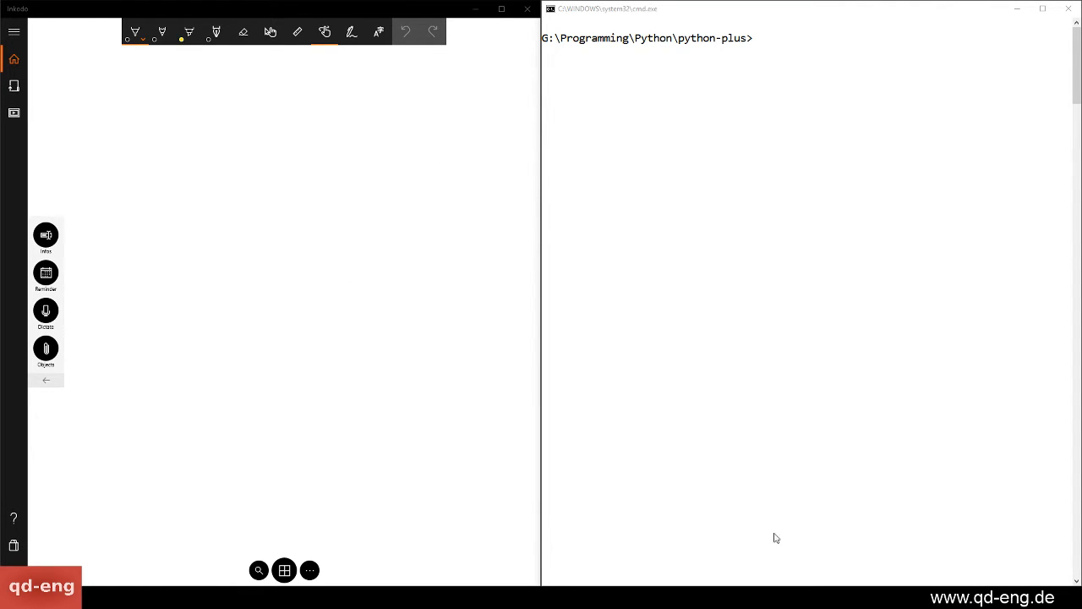
mouse_move(638, 214)
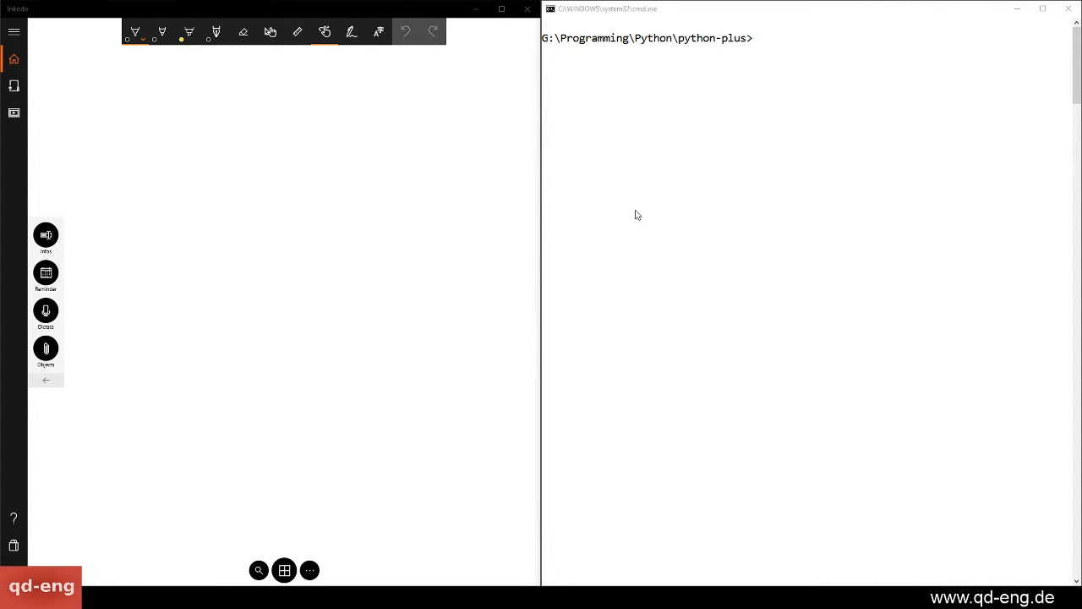
mouse_move(528, 220)
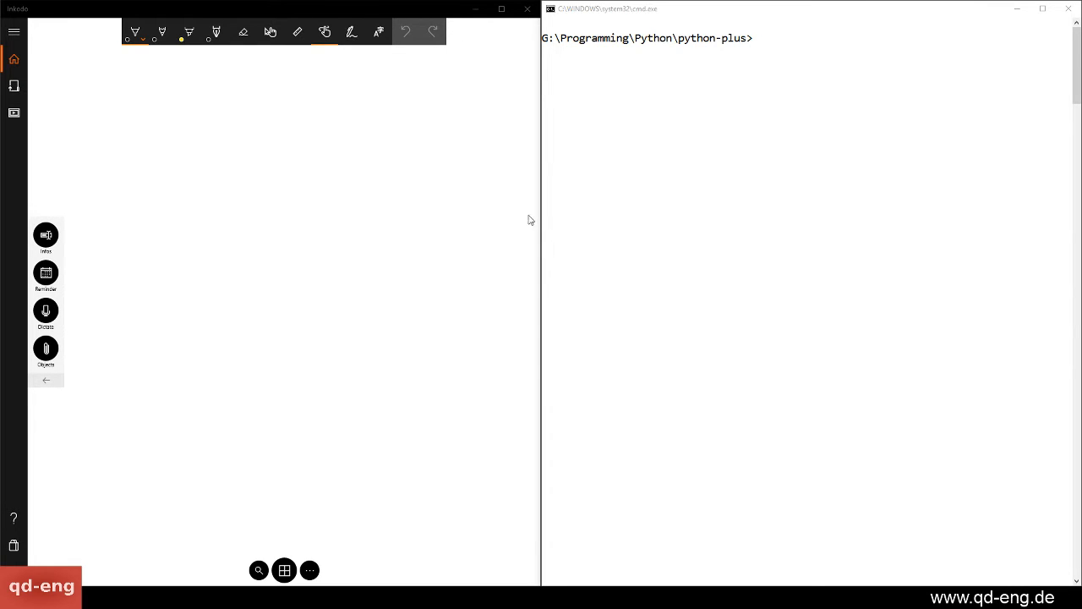
mouse_move(166, 172)
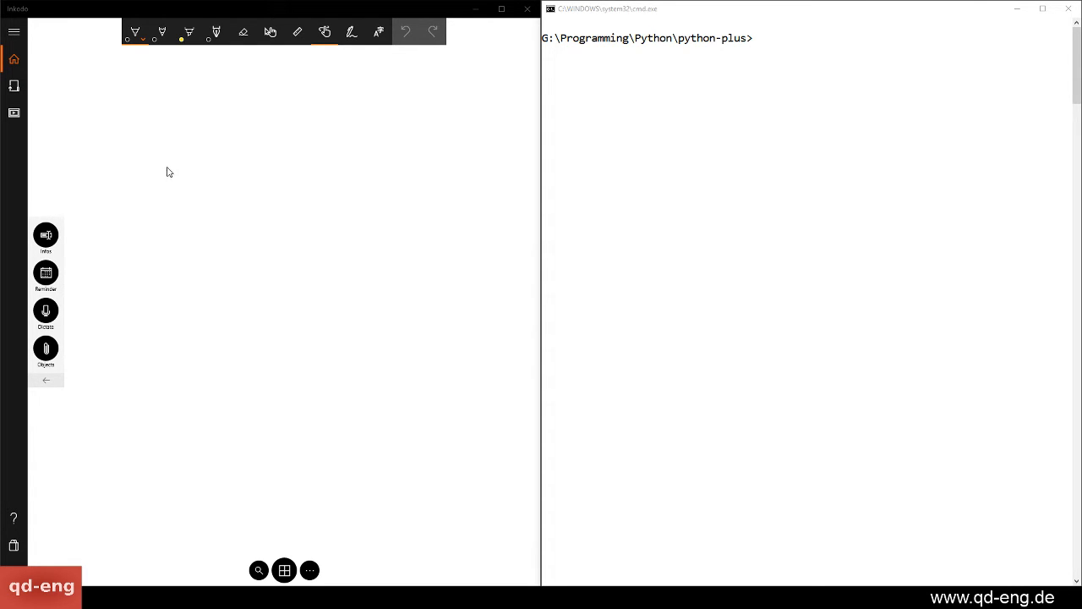
Sketch a wide rectangle on the left and a tall narrow rectangle on the right.
drag(143, 159, 142, 254)
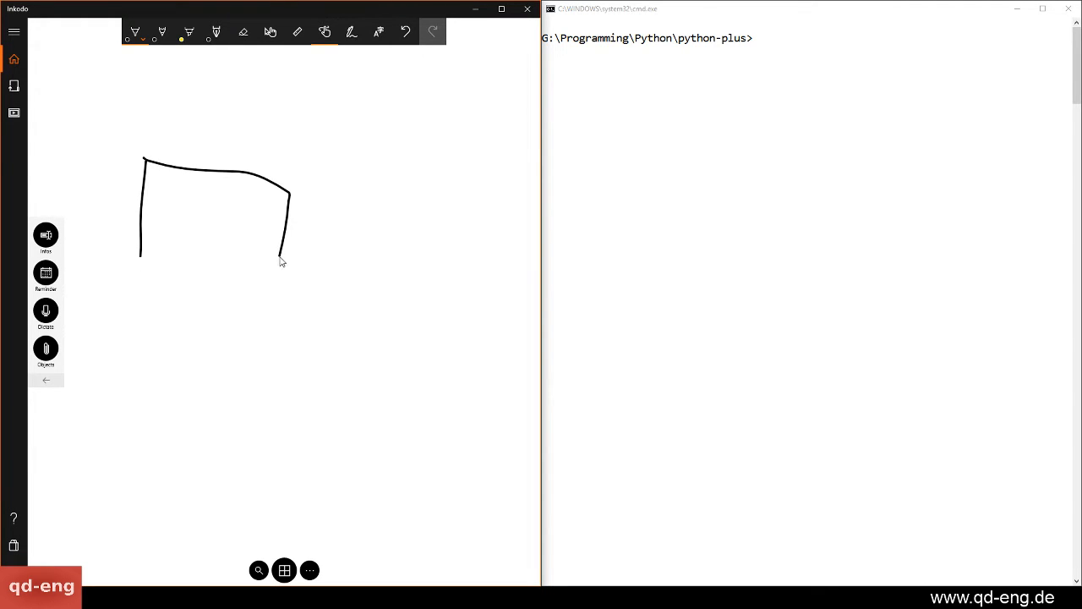
drag(140, 253, 281, 263)
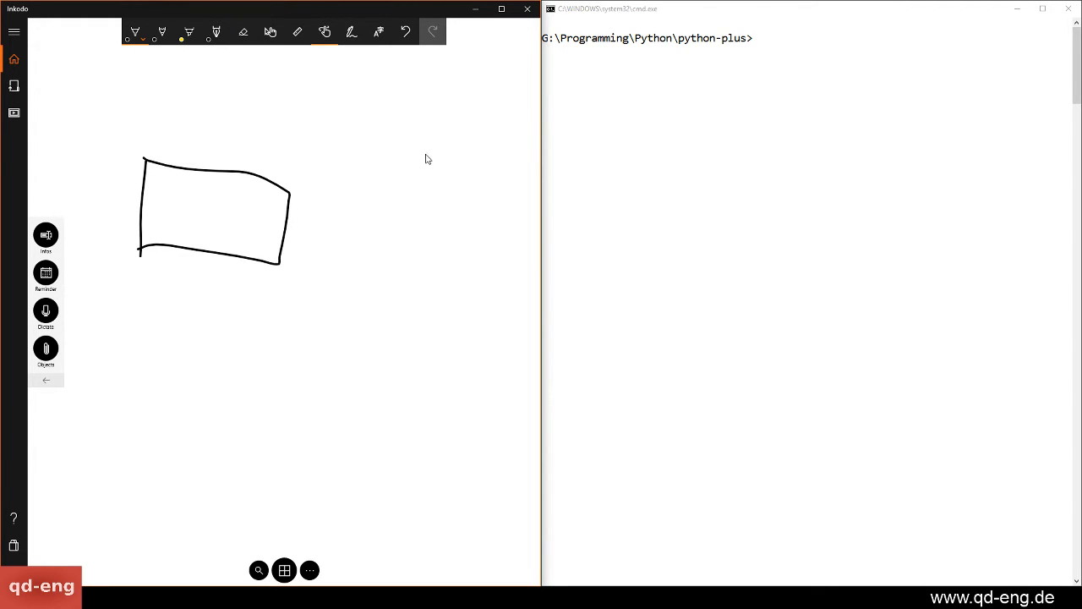
drag(407, 140, 399, 311)
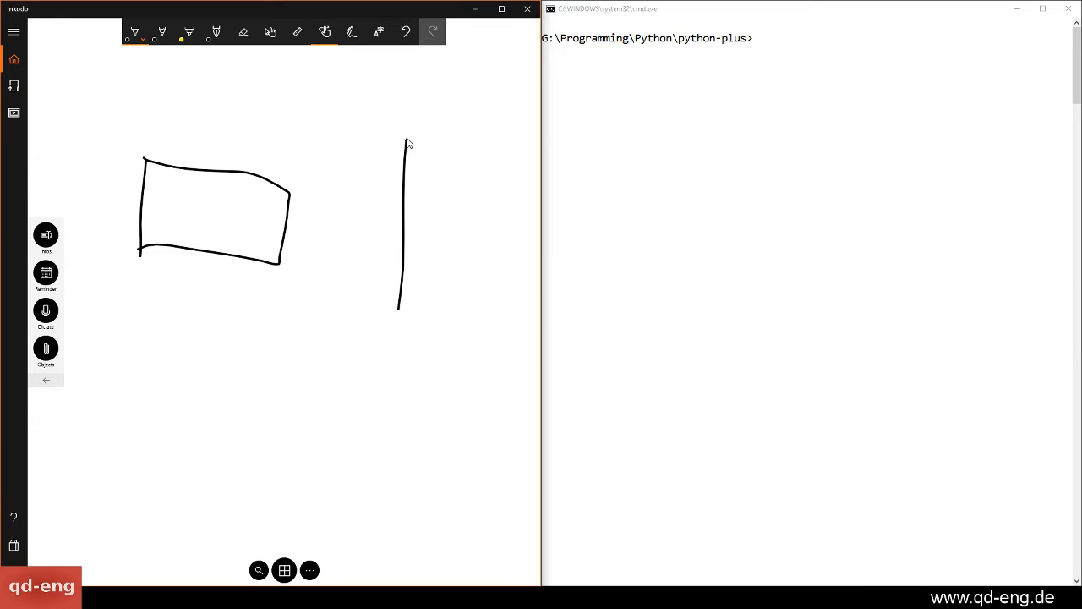
drag(404, 138, 484, 261)
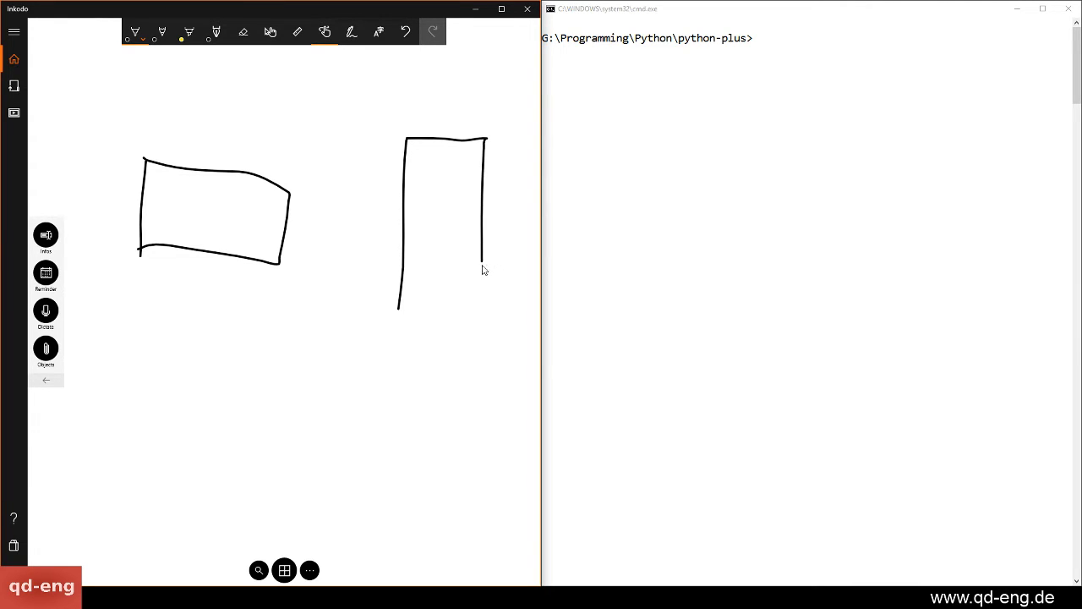
drag(401, 306, 431, 306)
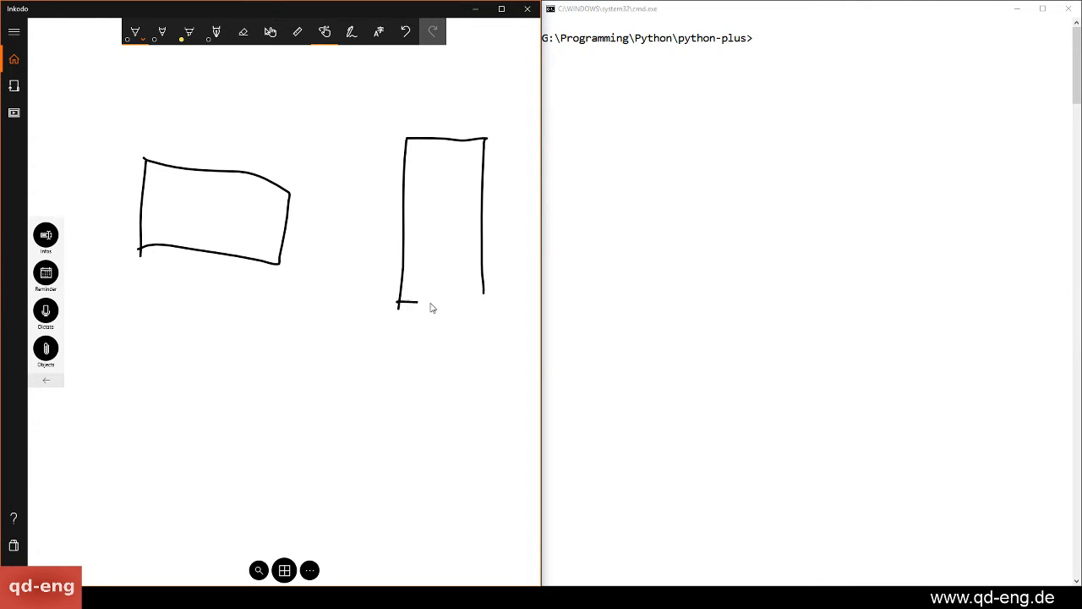
drag(399, 306, 486, 296)
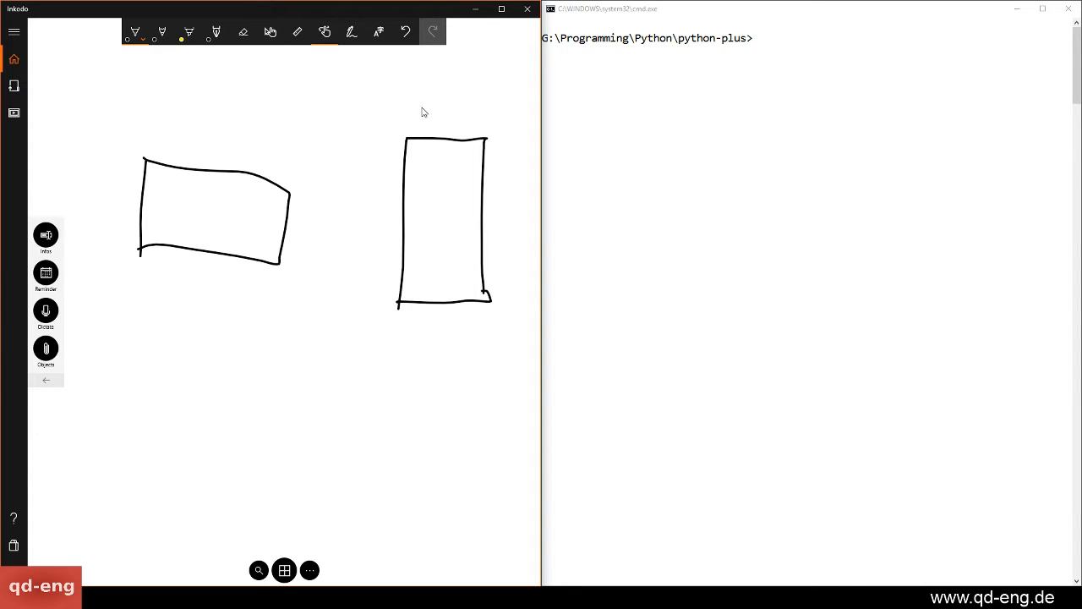
mouse_move(272, 287)
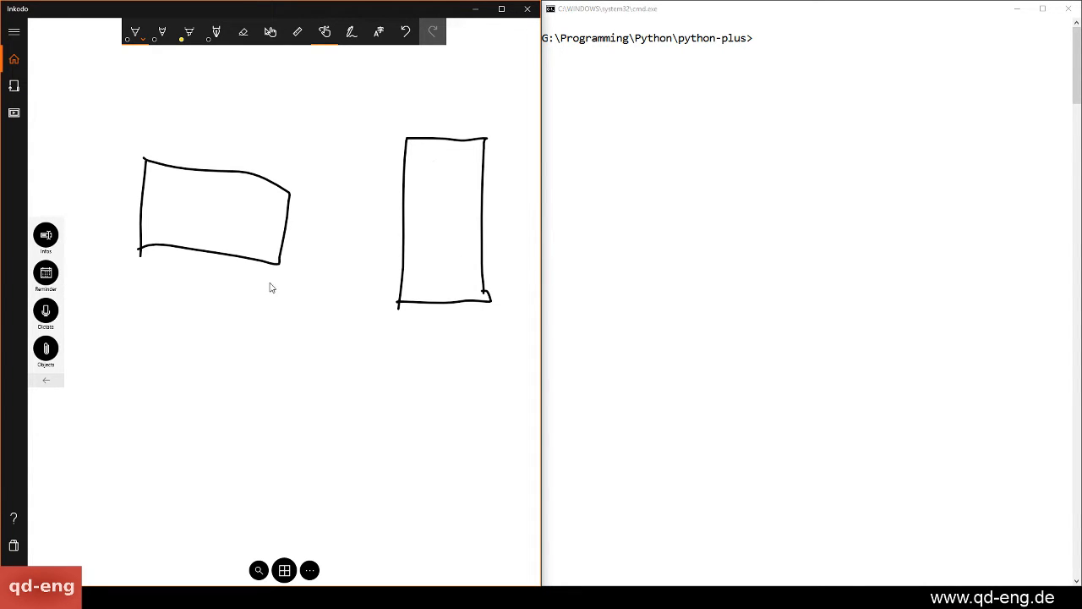
mouse_move(427, 193)
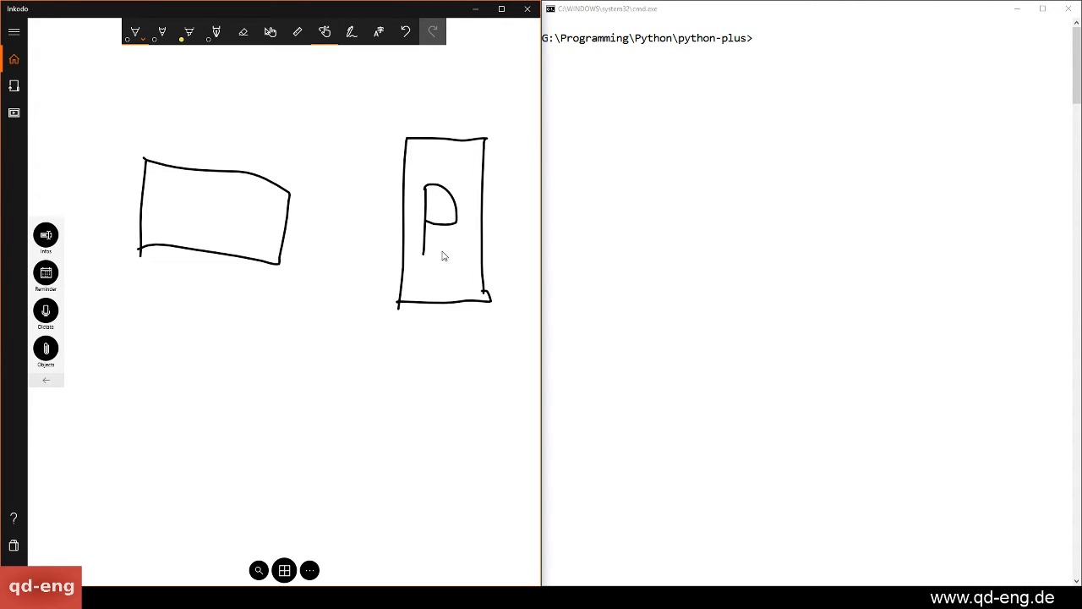
mouse_move(704, 228)
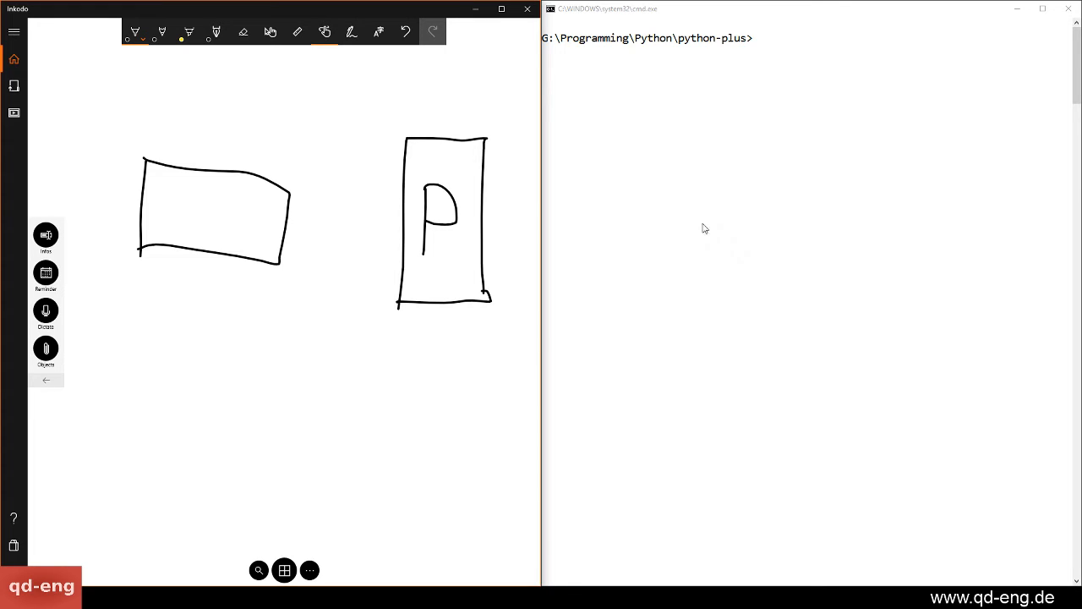
Write M in the wide box, stack lines under the P box, and curve an arrow to M.
drag(349, 223, 403, 218)
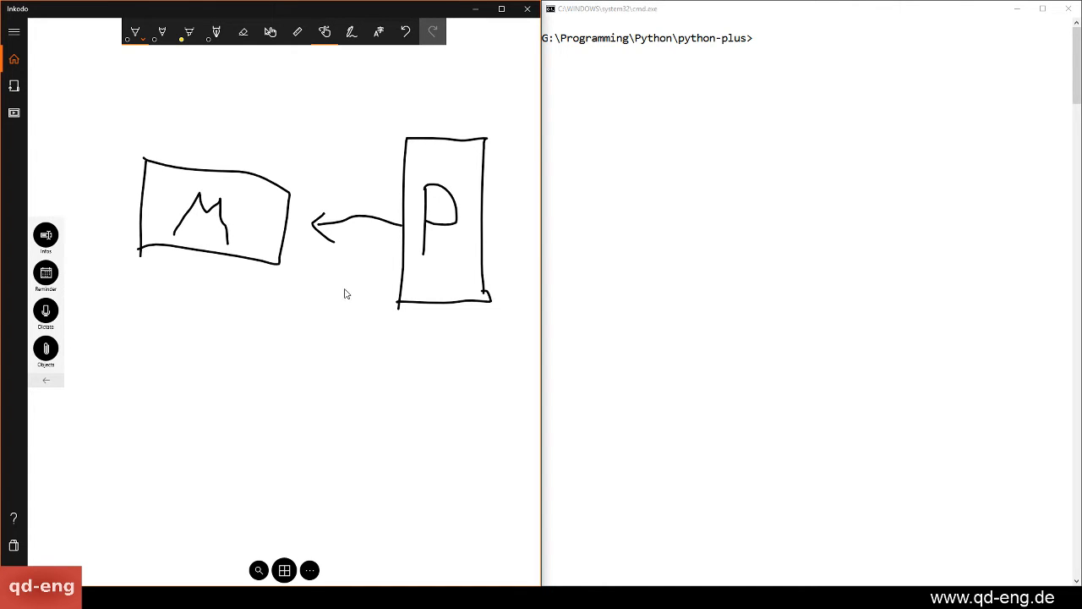
drag(385, 334, 459, 328)
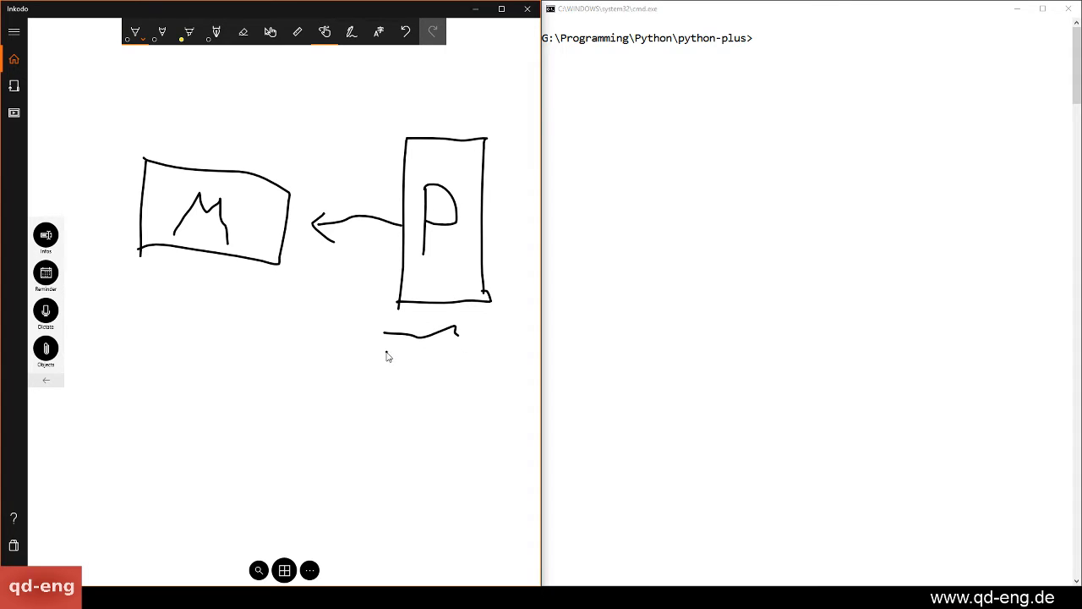
drag(385, 355, 446, 394)
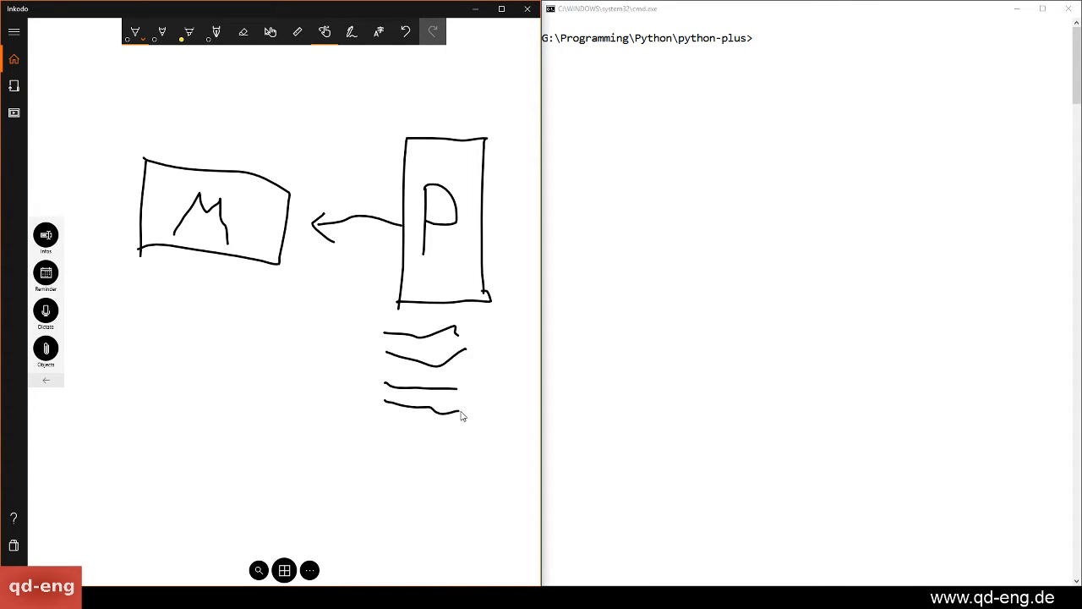
drag(378, 414, 439, 448)
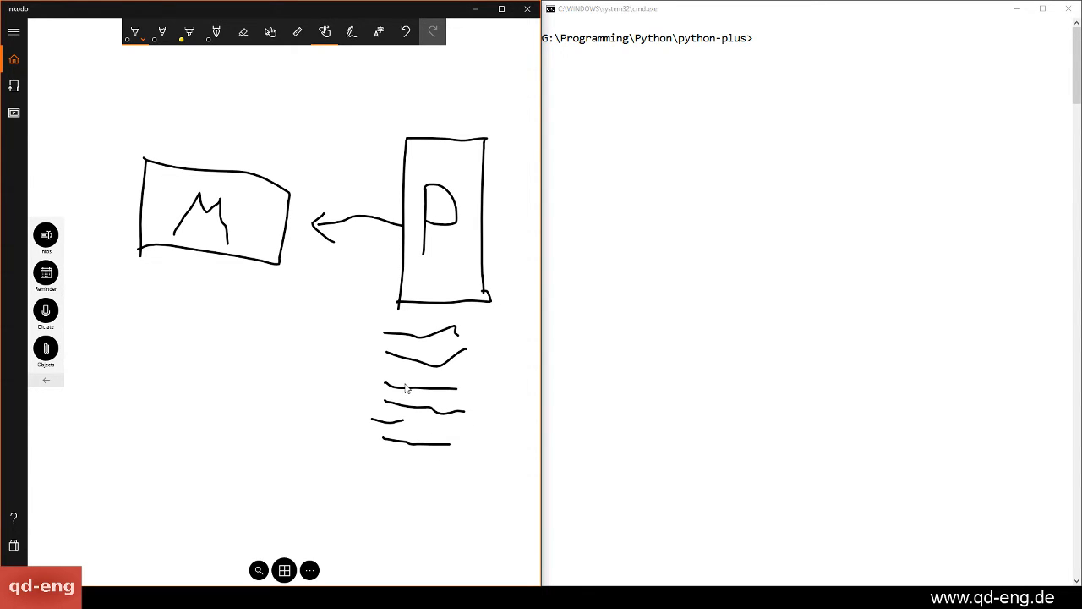
mouse_move(405, 367)
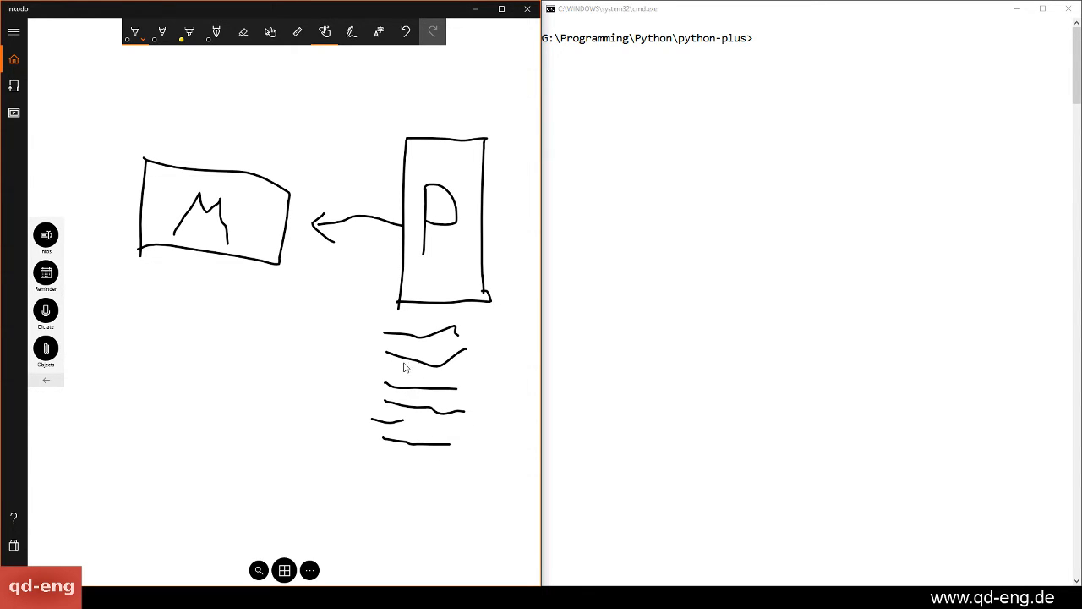
mouse_move(185, 217)
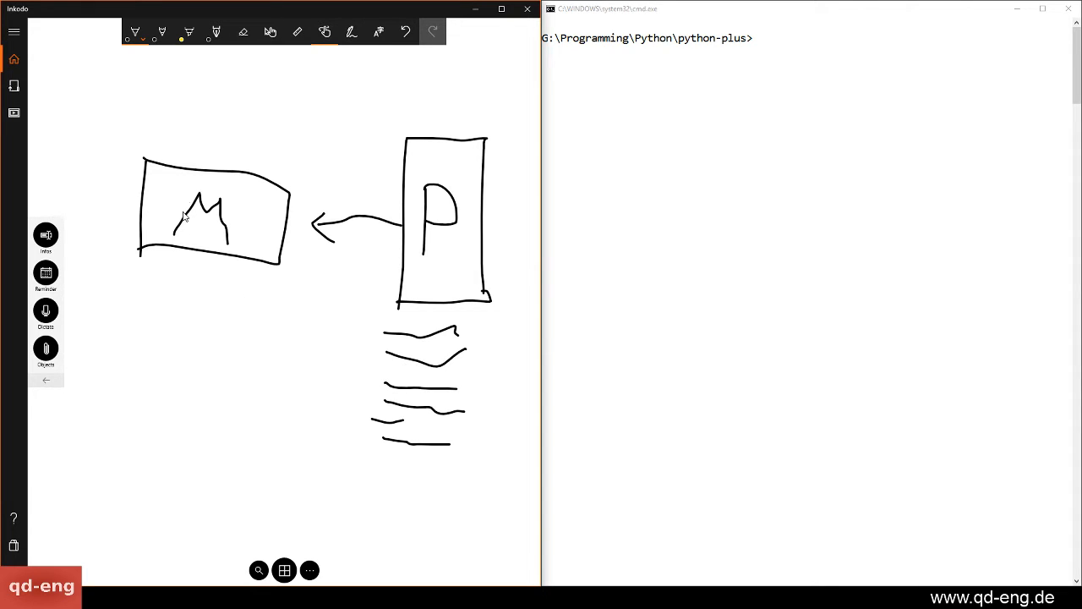
mouse_move(203, 211)
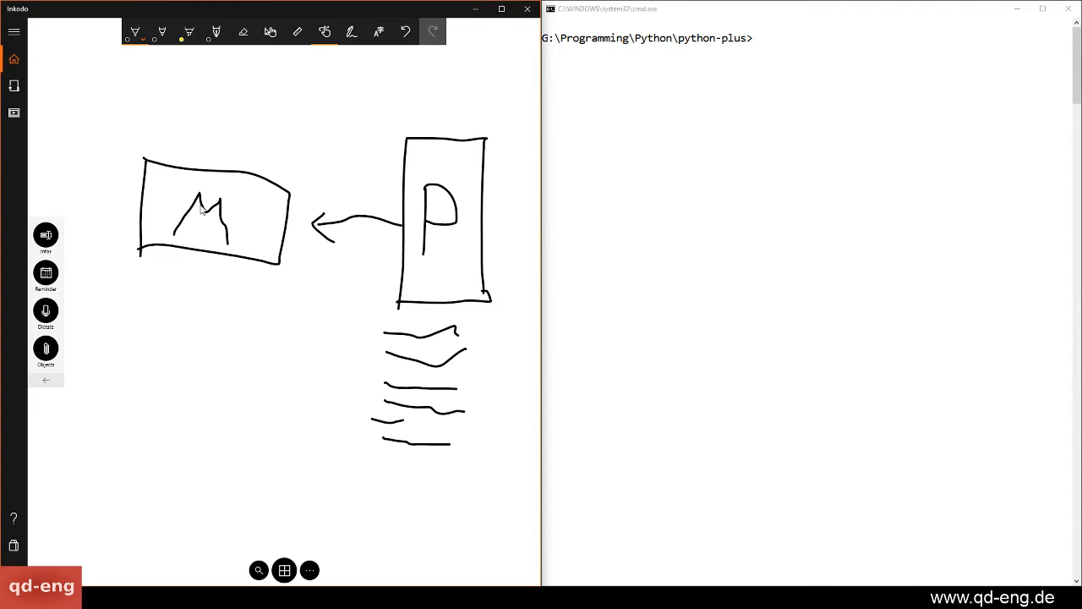
mouse_move(240, 213)
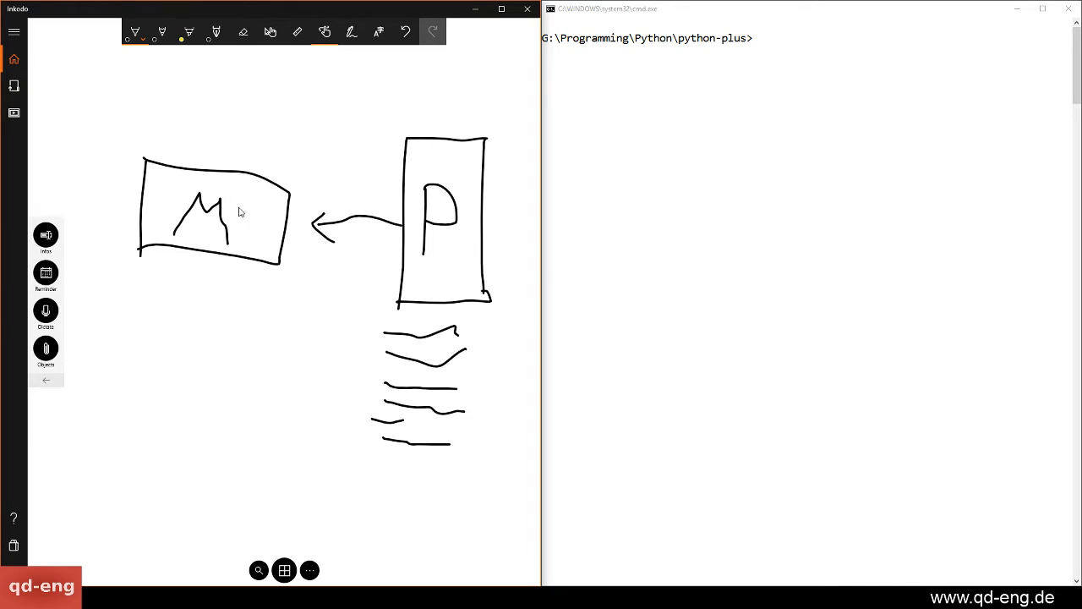
mouse_move(330, 400)
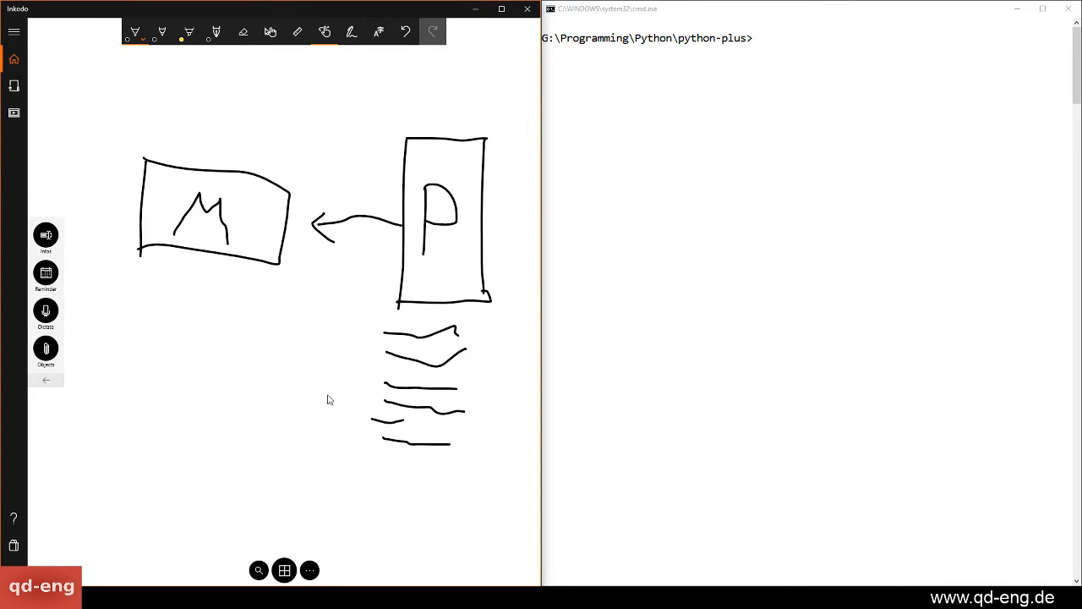
drag(329, 402, 218, 279)
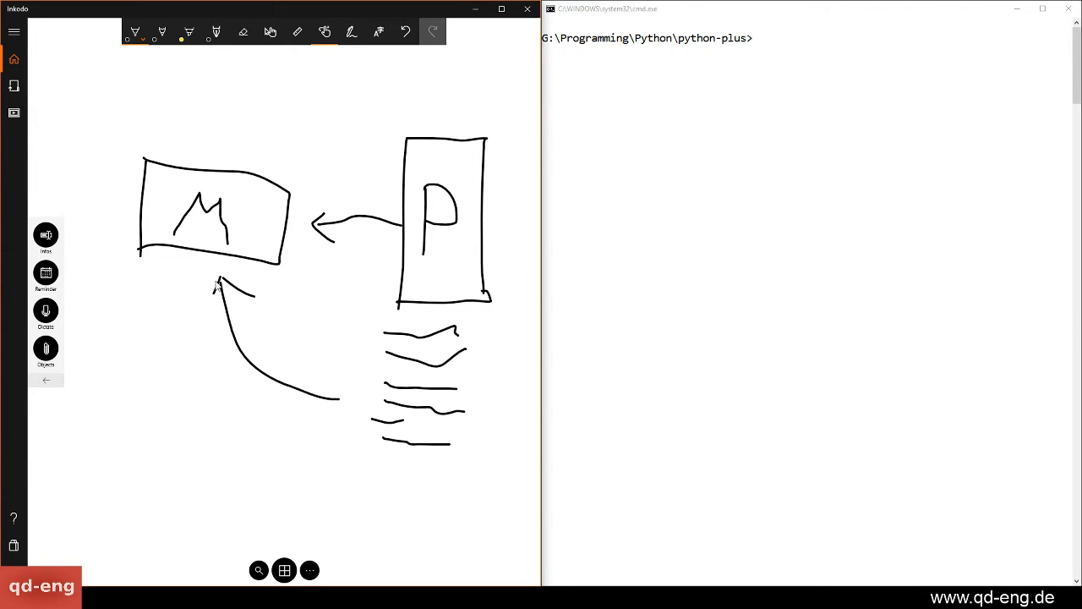
mouse_move(241, 279)
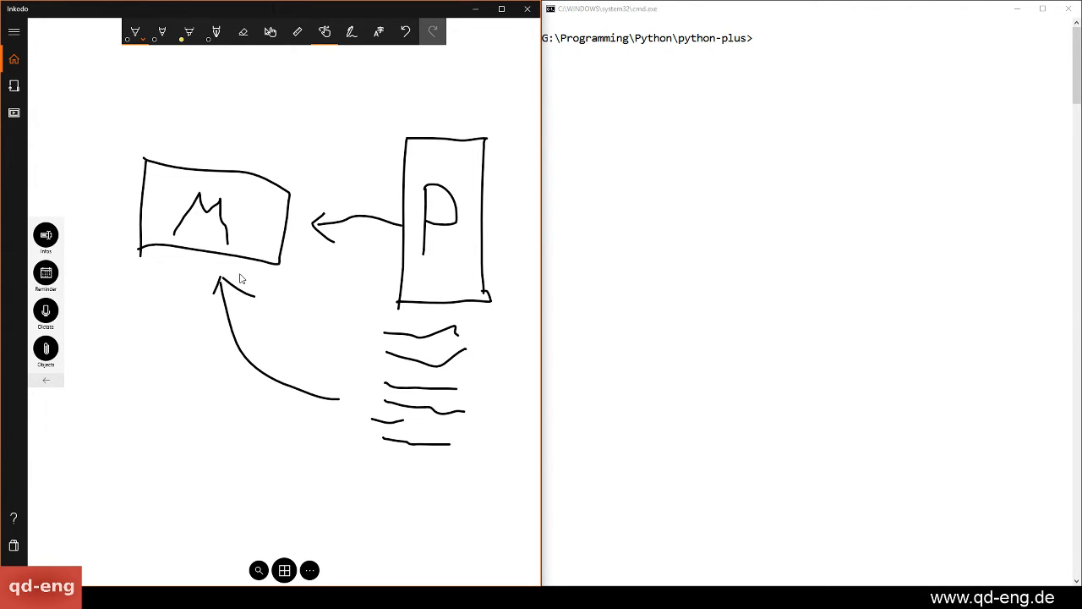
mouse_move(209, 228)
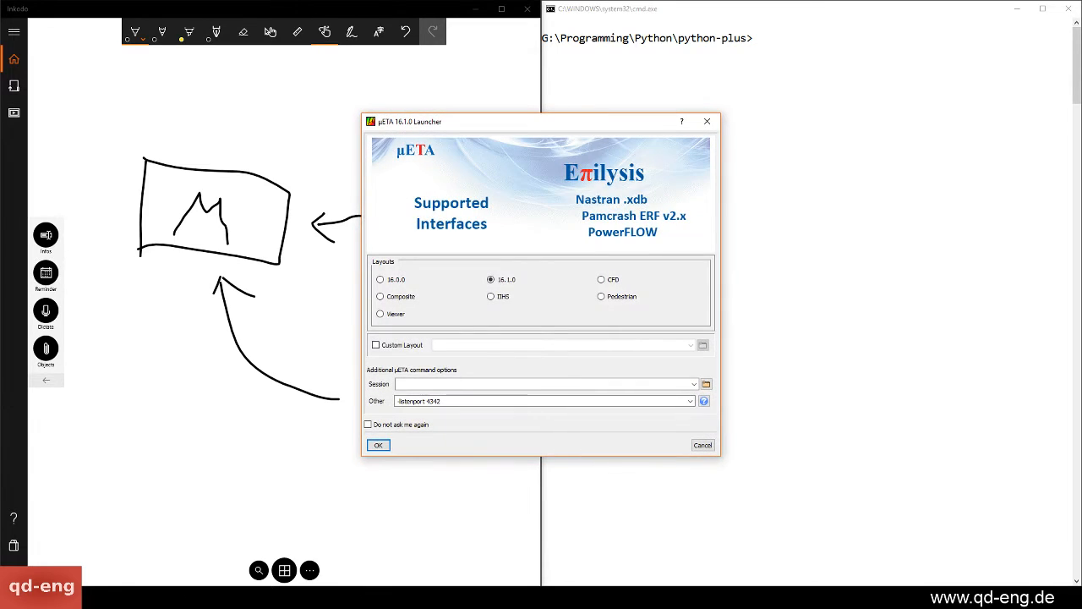
drag(541, 121, 484, 86)
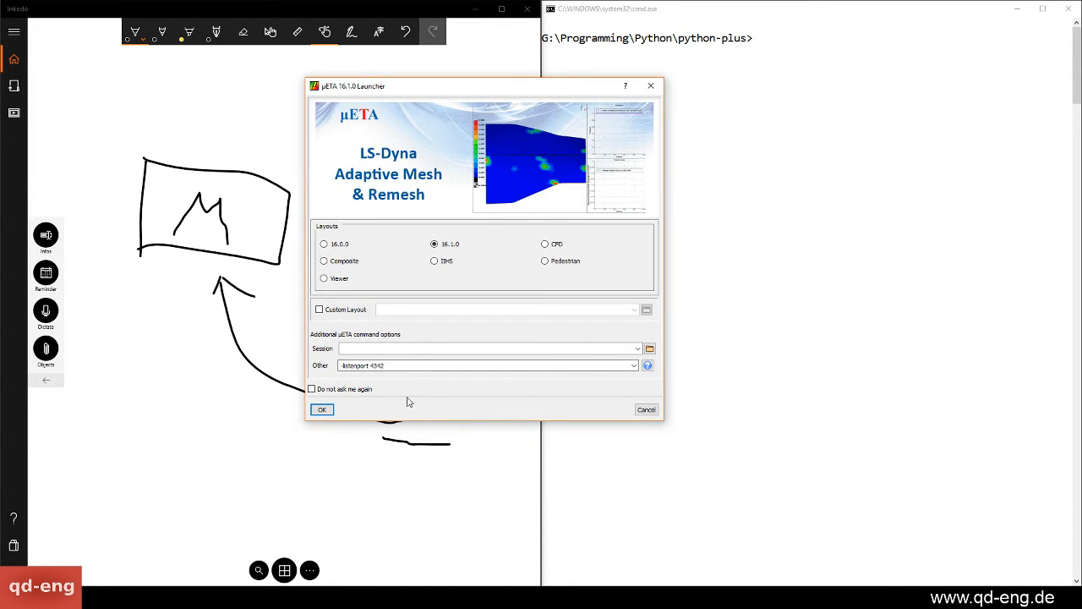
triple_click(486, 365)
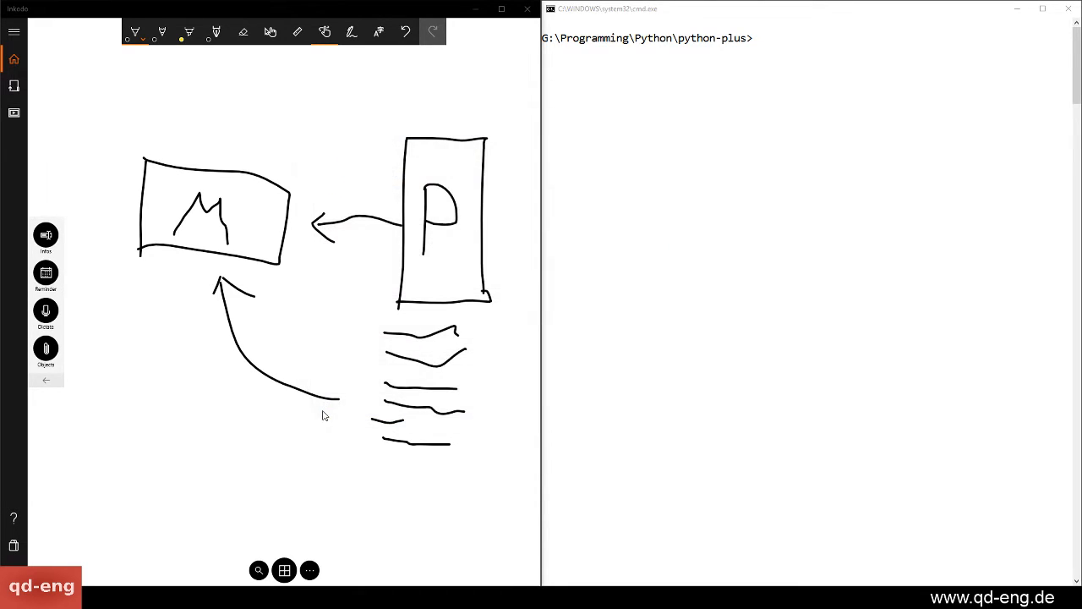
mouse_move(663, 311)
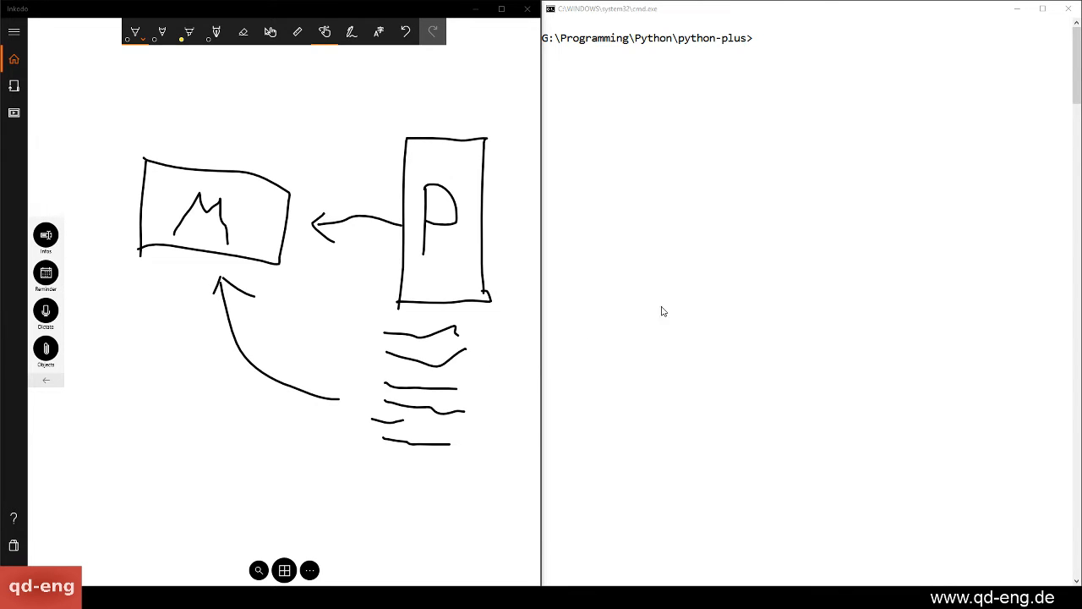
mouse_move(707, 308)
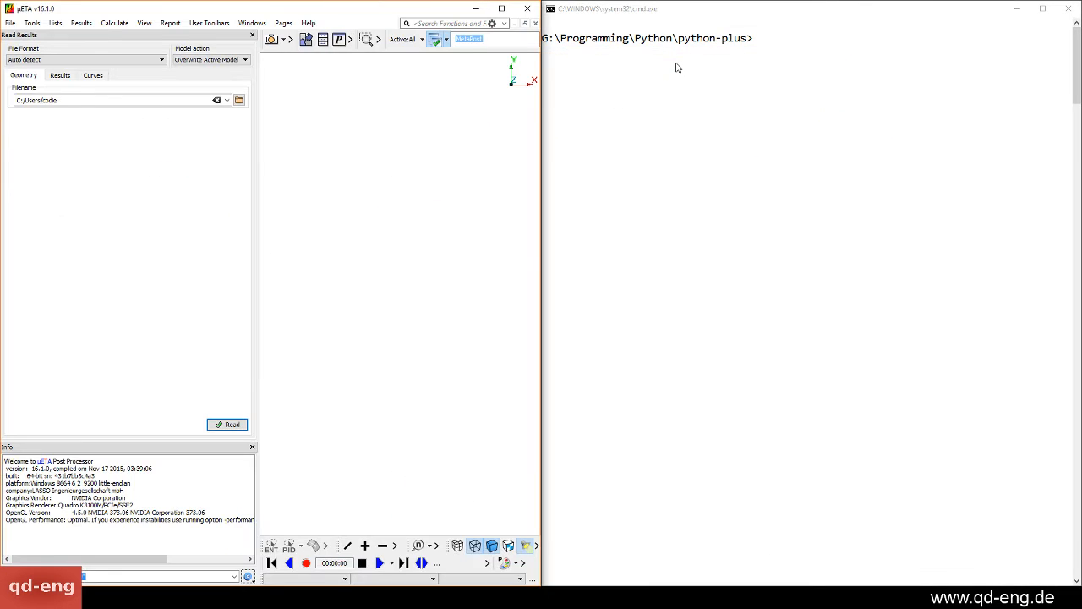
mouse_move(235, 334)
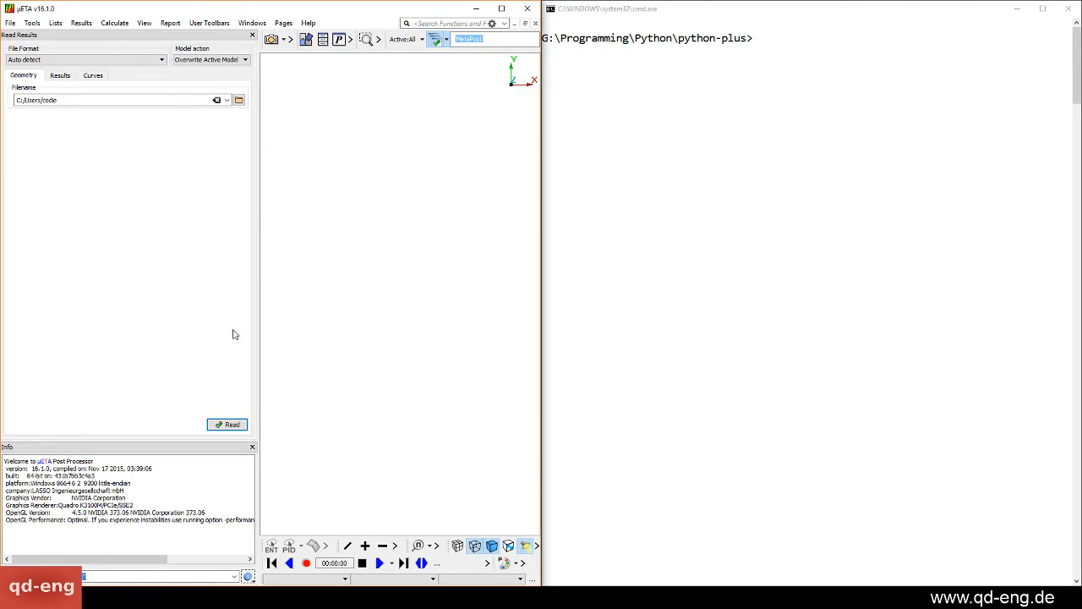
mouse_move(790, 146)
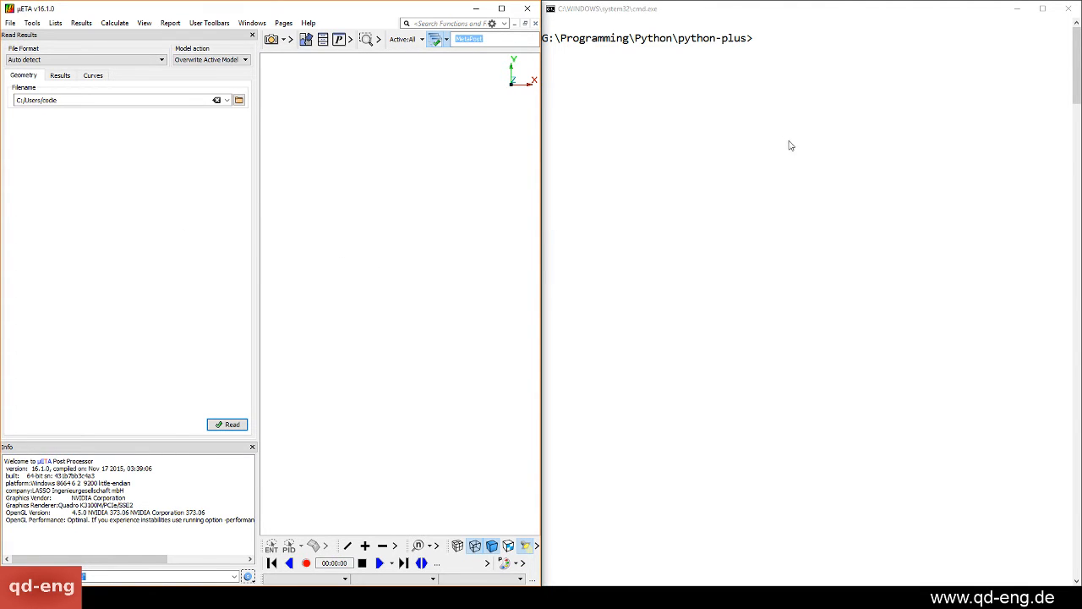
Launch the Python 2.7 interpreter with python2 and begin an import statement.
text(pyth)
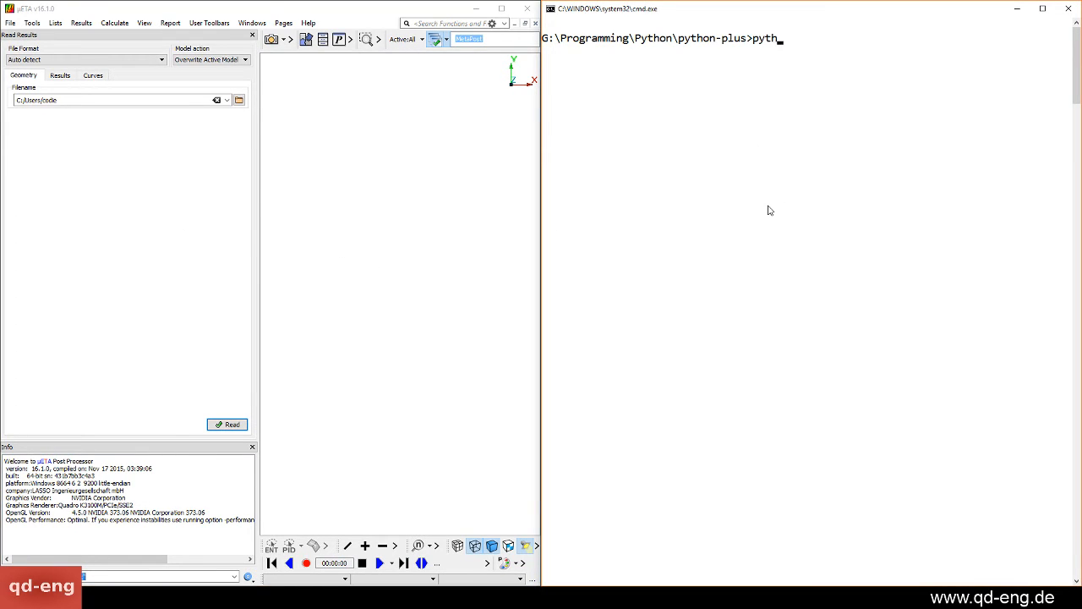
key(Return)
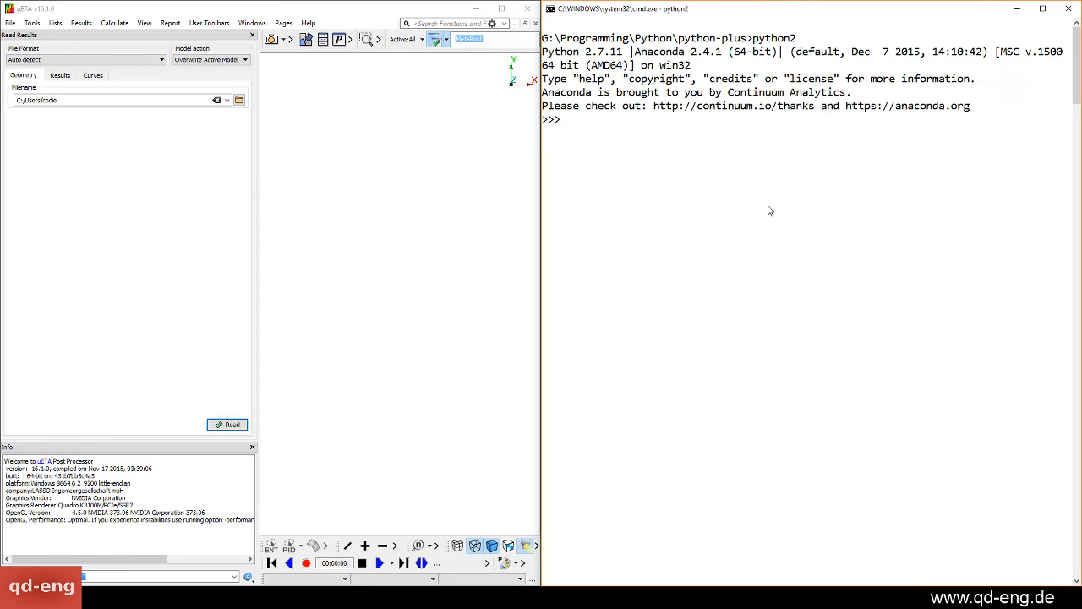
text(import o)
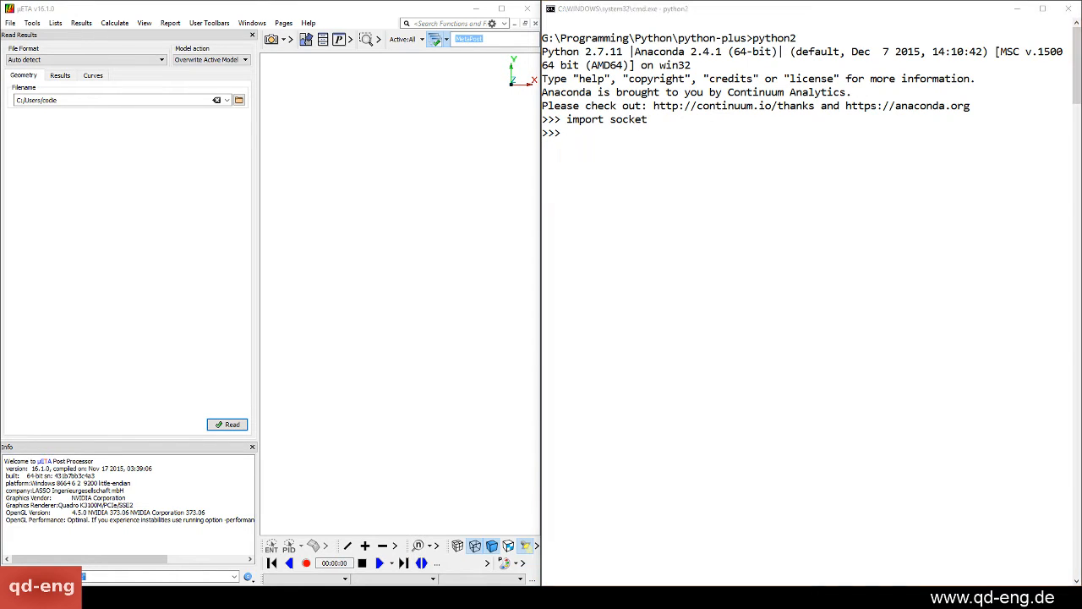
Create TCP socket s with socket.socket(socket.AF_INET, socket.SOCK_STREAM).
text(socket.socket()
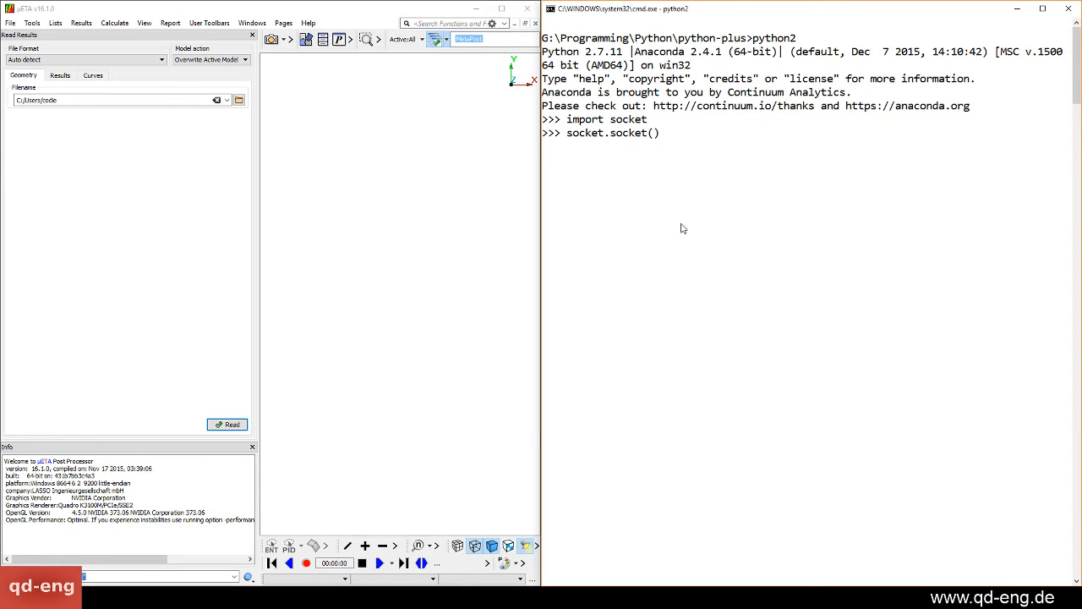
text(socket,)
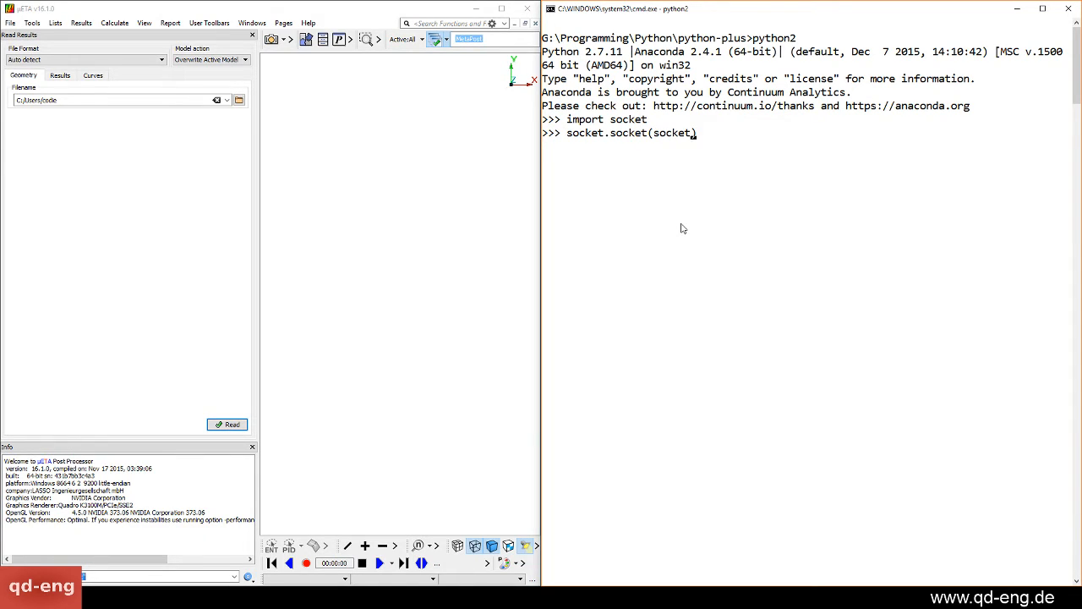
text(.AF_INET)
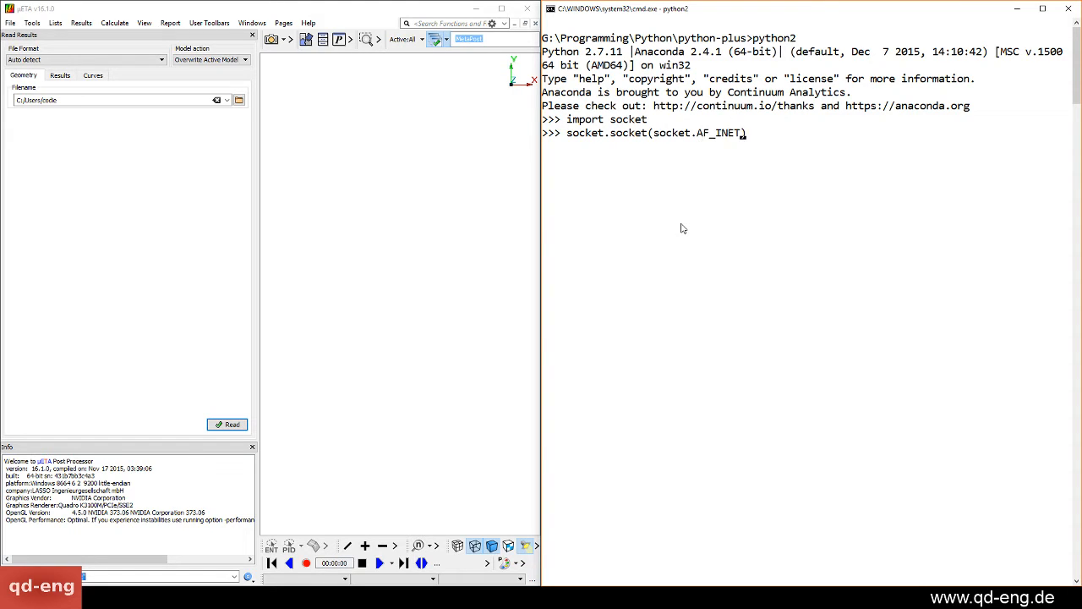
text(, ))
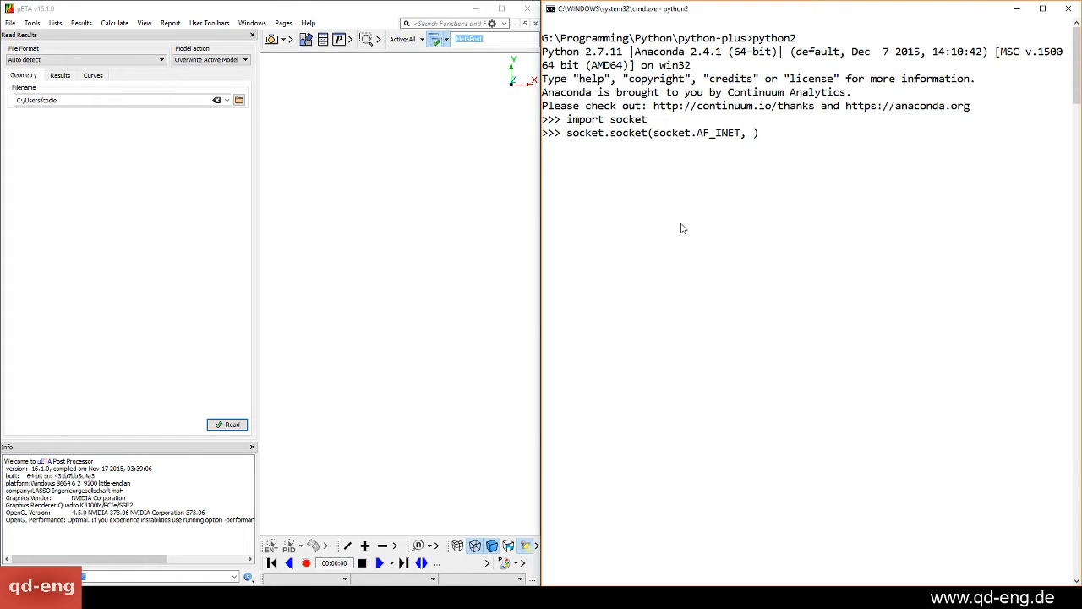
text(socket.)
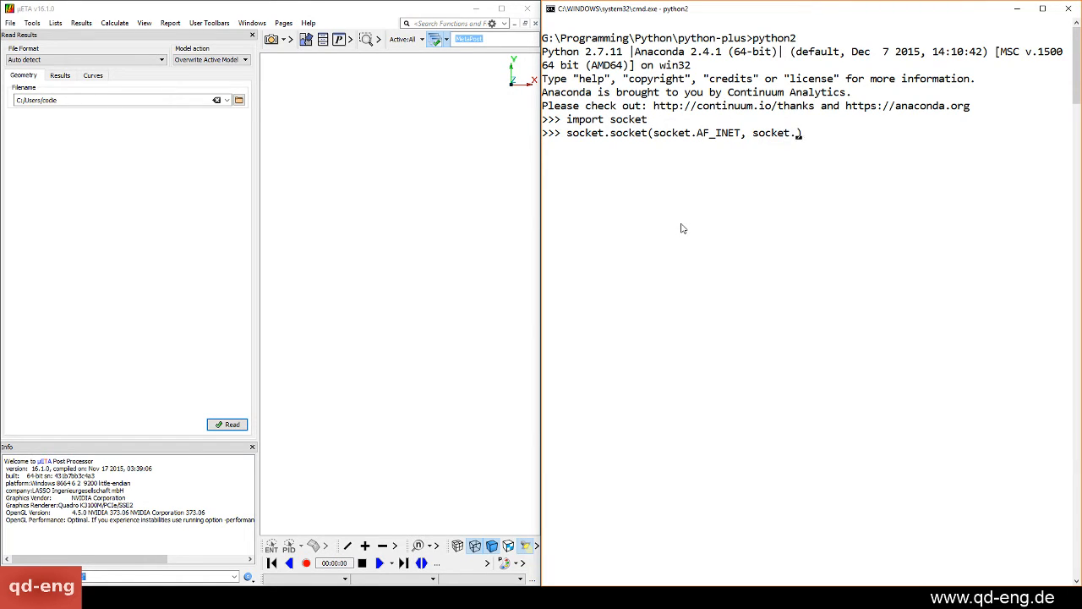
text(SOCK_STREAM))
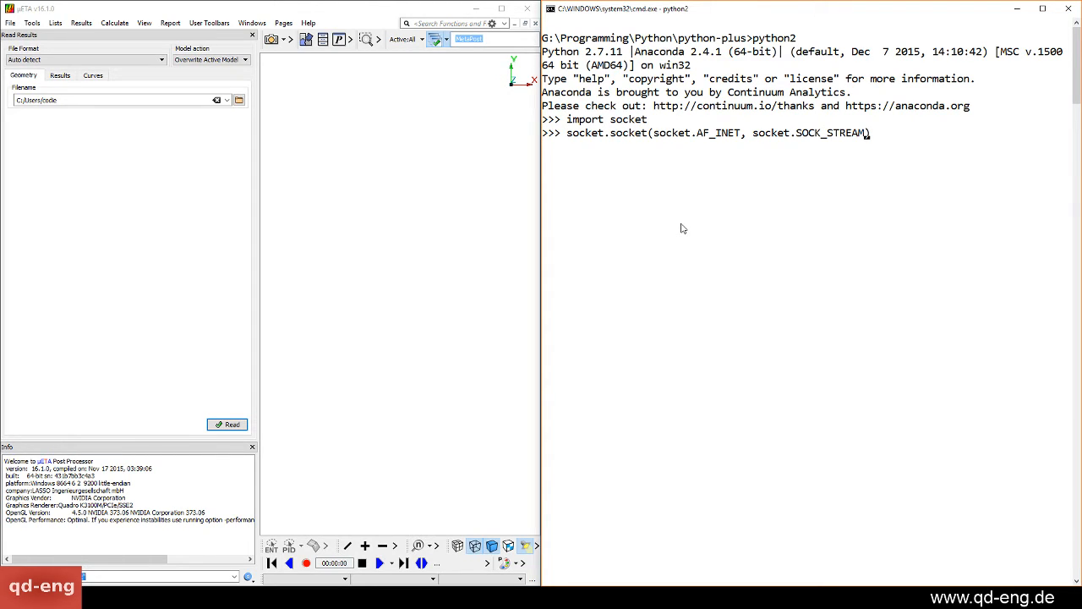
key(Return)
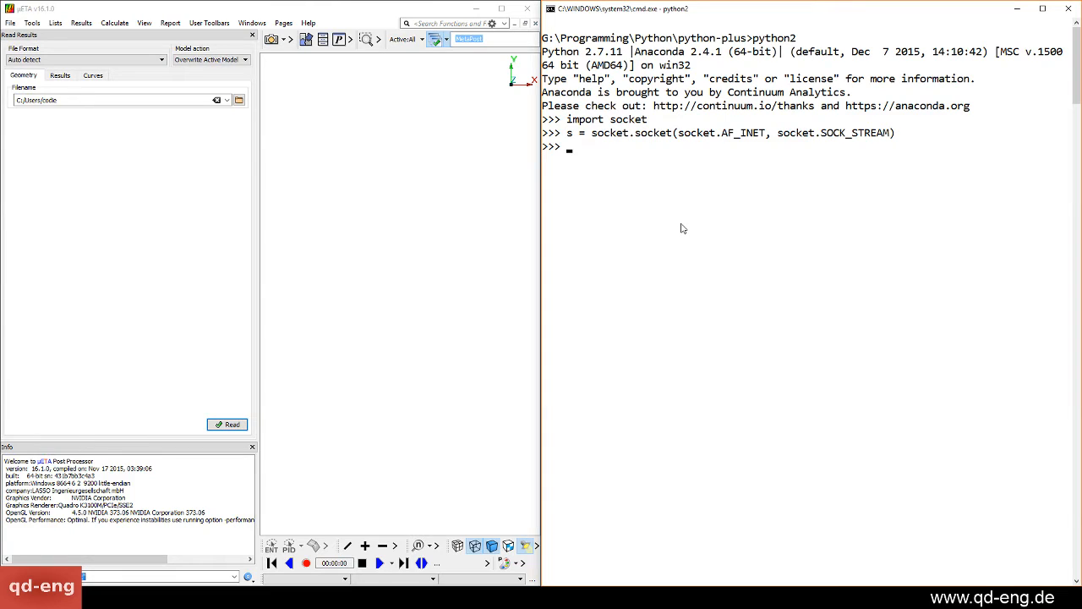
Connect socket s to 127.0.0.1 on port 4342.
text(s.connect())
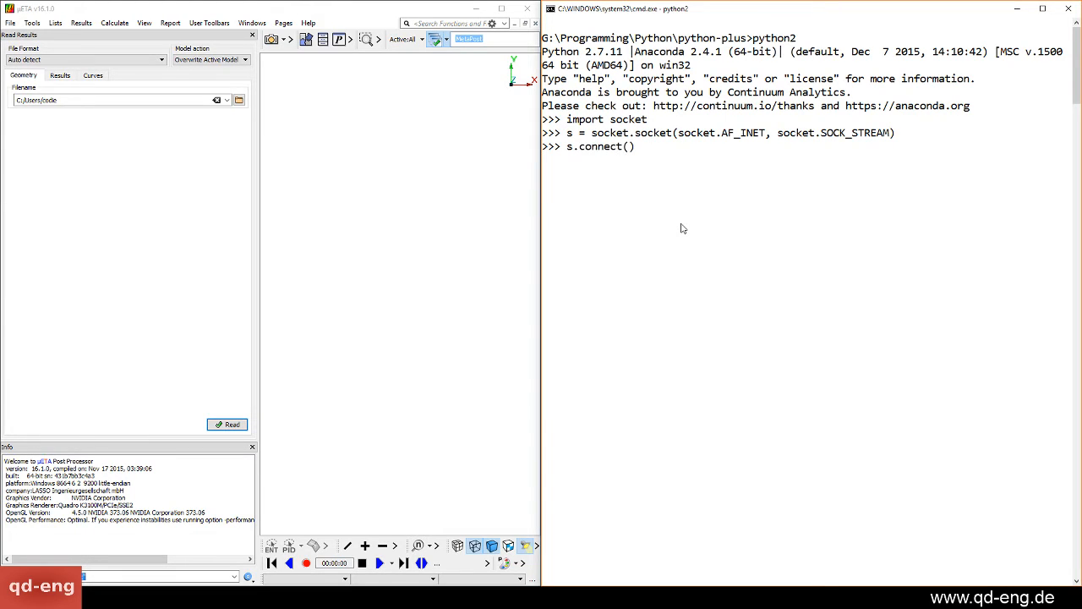
text(())
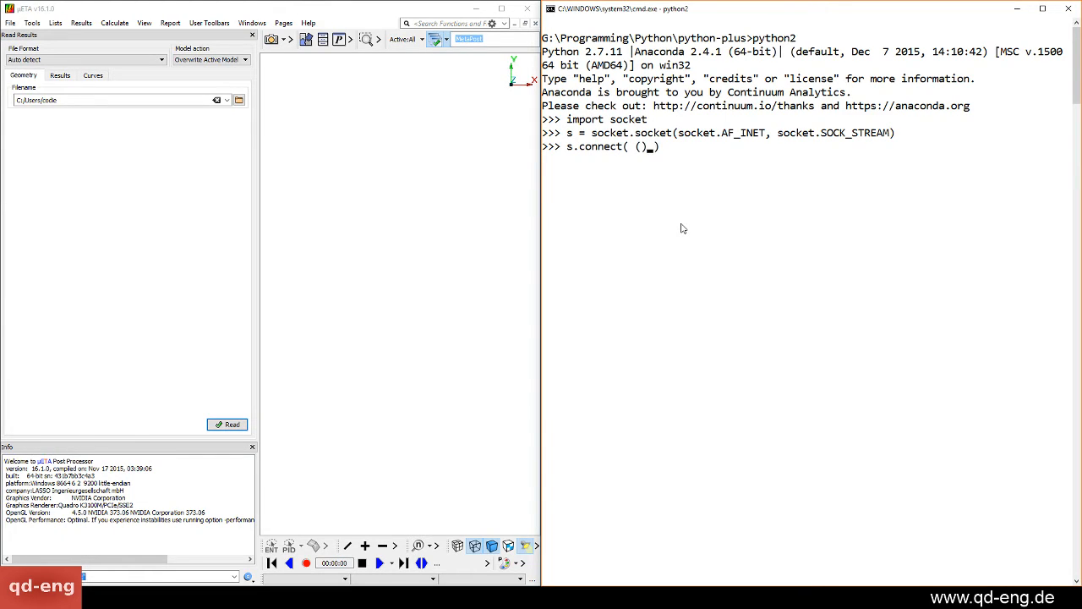
text("127")
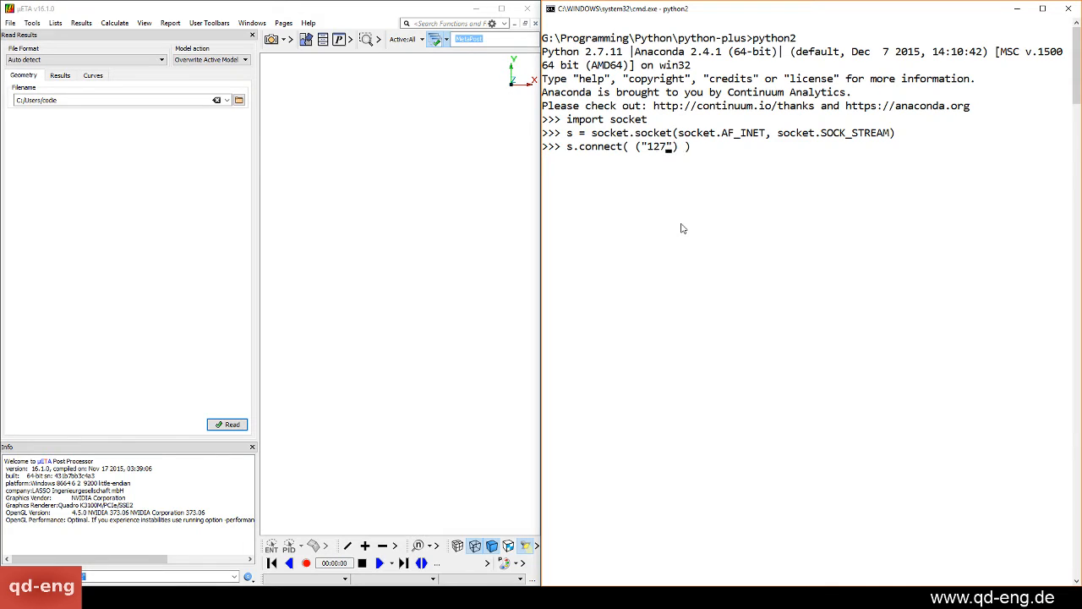
text(.0.01)
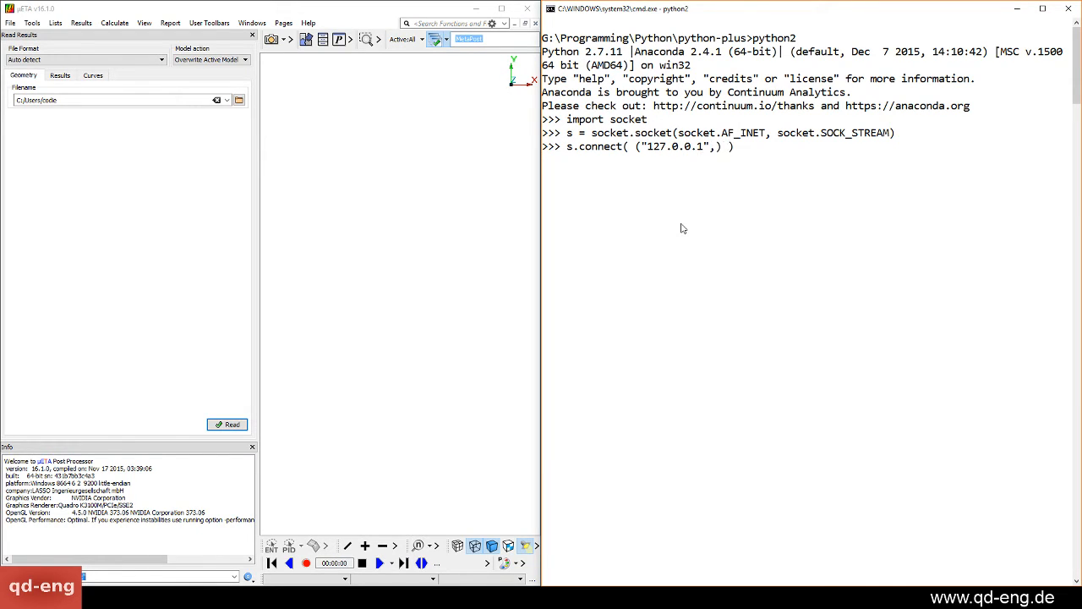
text(,434)
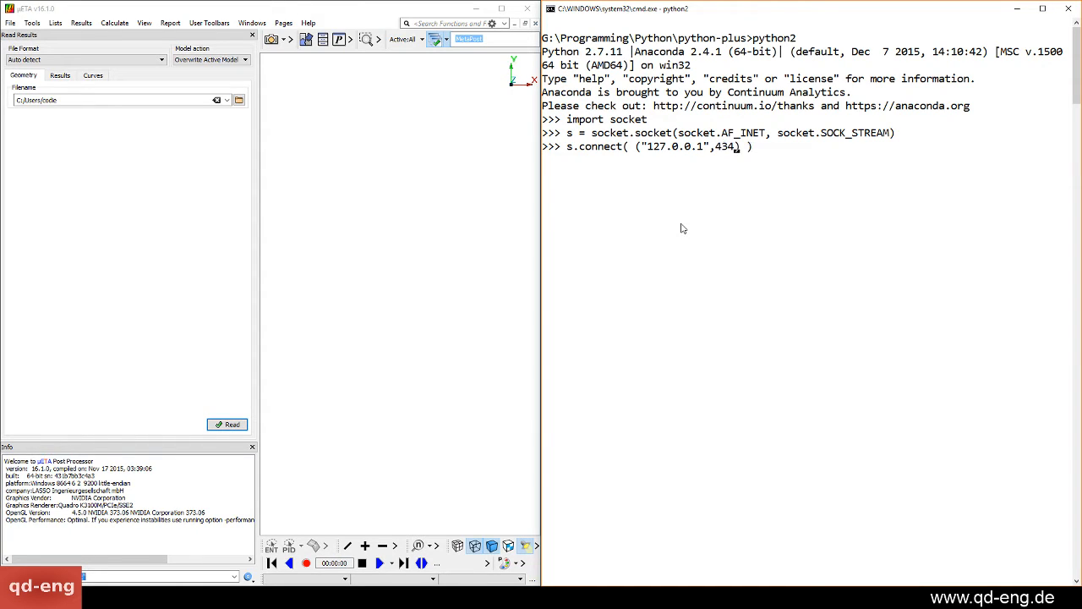
text(2)
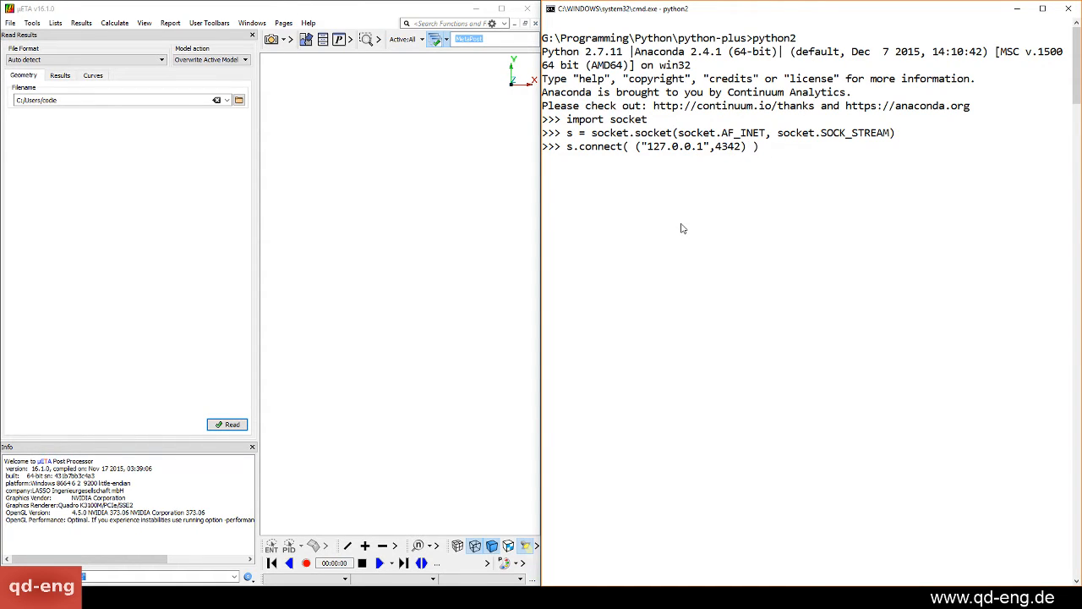
key(Return)
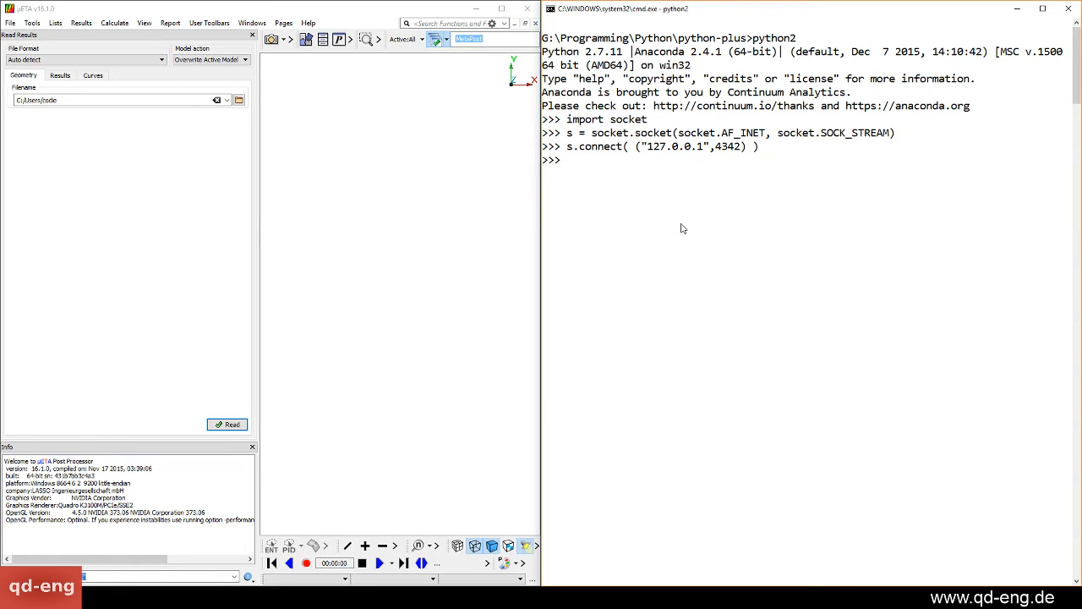
Send 'read geom auto G:/Programming/Python/qd/test/d3plot.fz' to μETA, then type a newline send.
text(s)
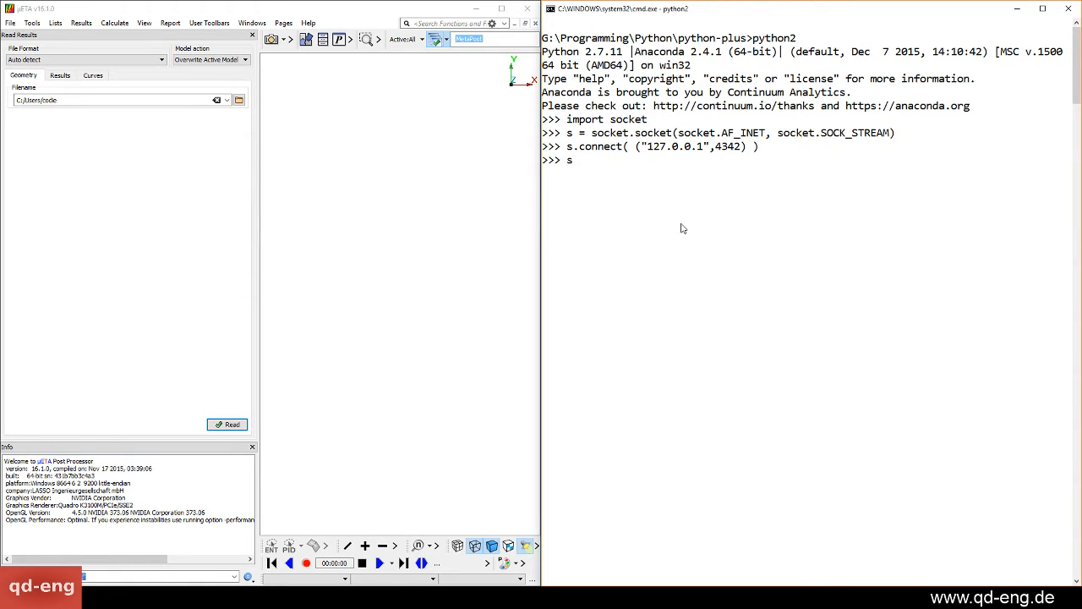
text(s.send())
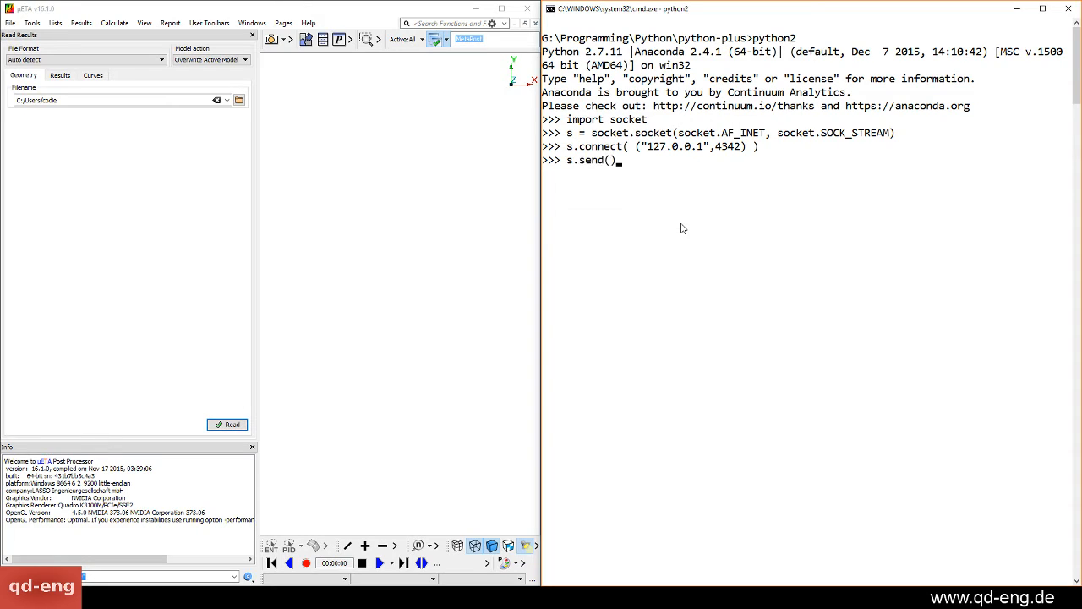
text("")
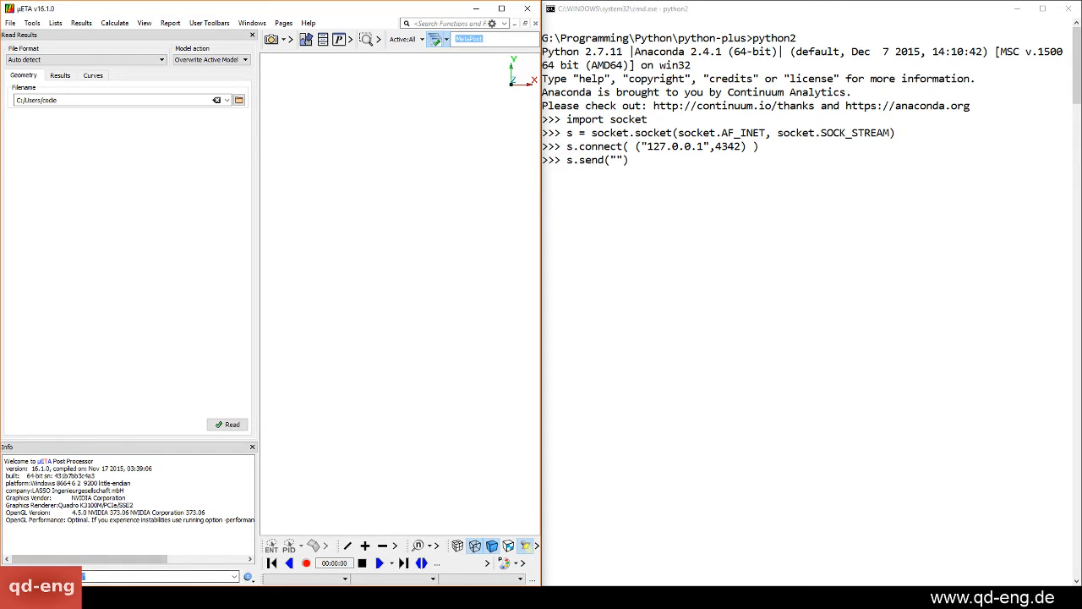
mouse_move(676, 262)
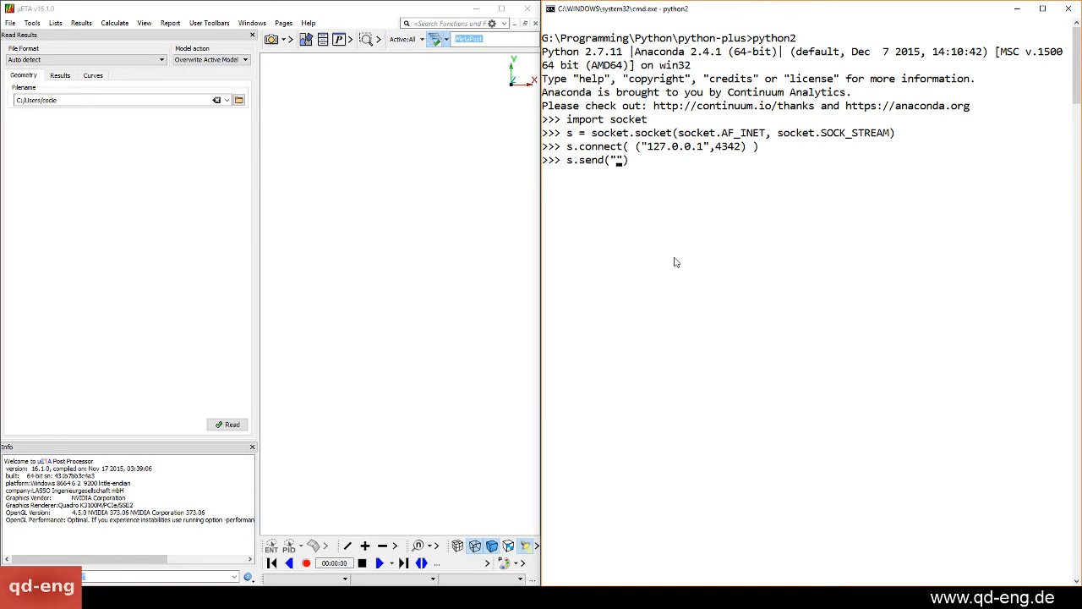
text(read geom)
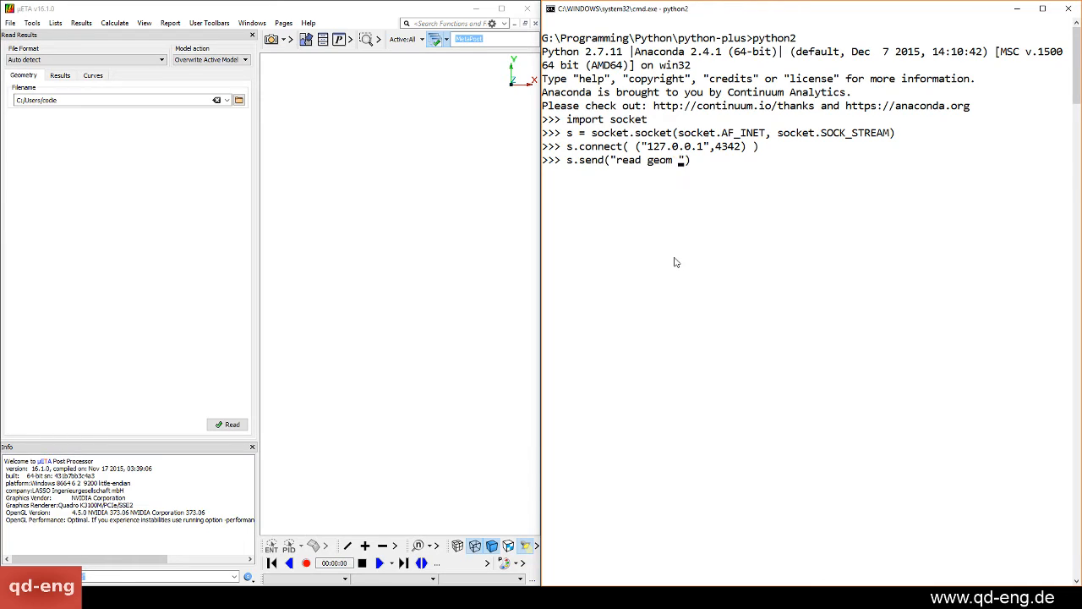
text(auto)
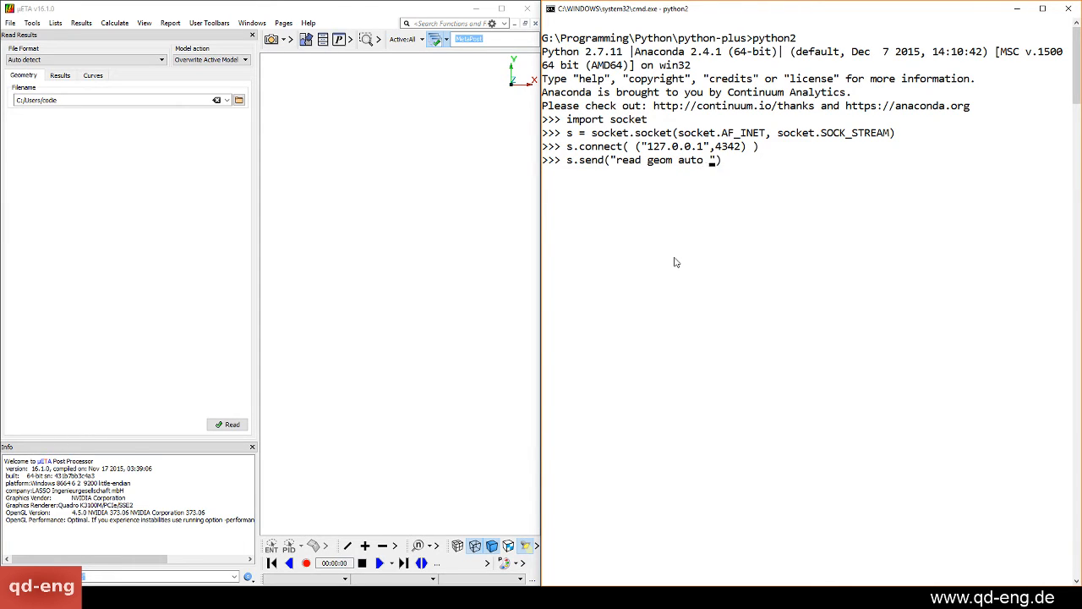
text(G:/Progra)
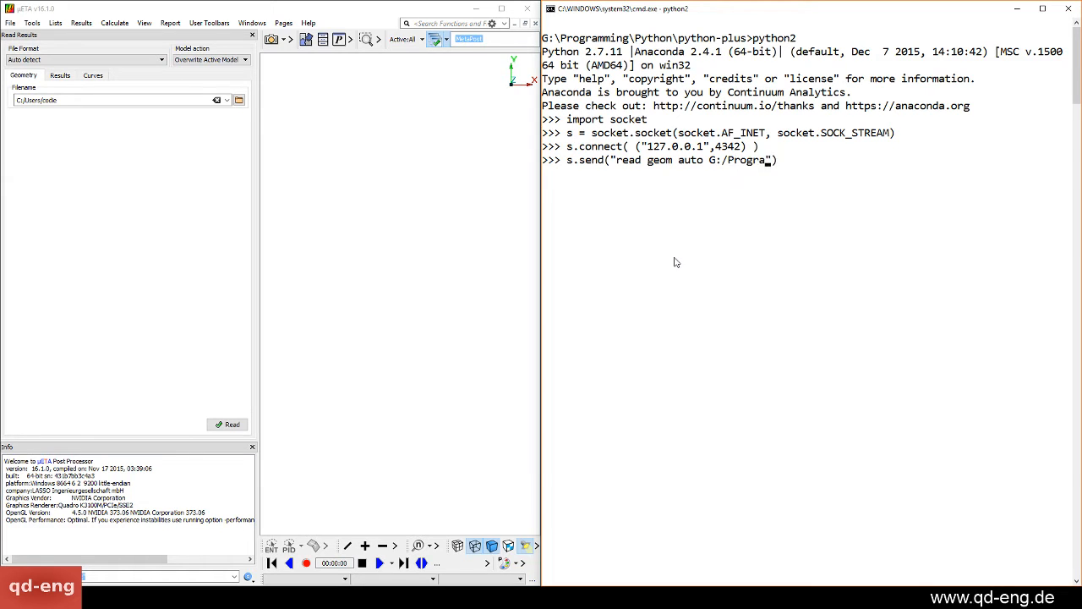
text(mming/)
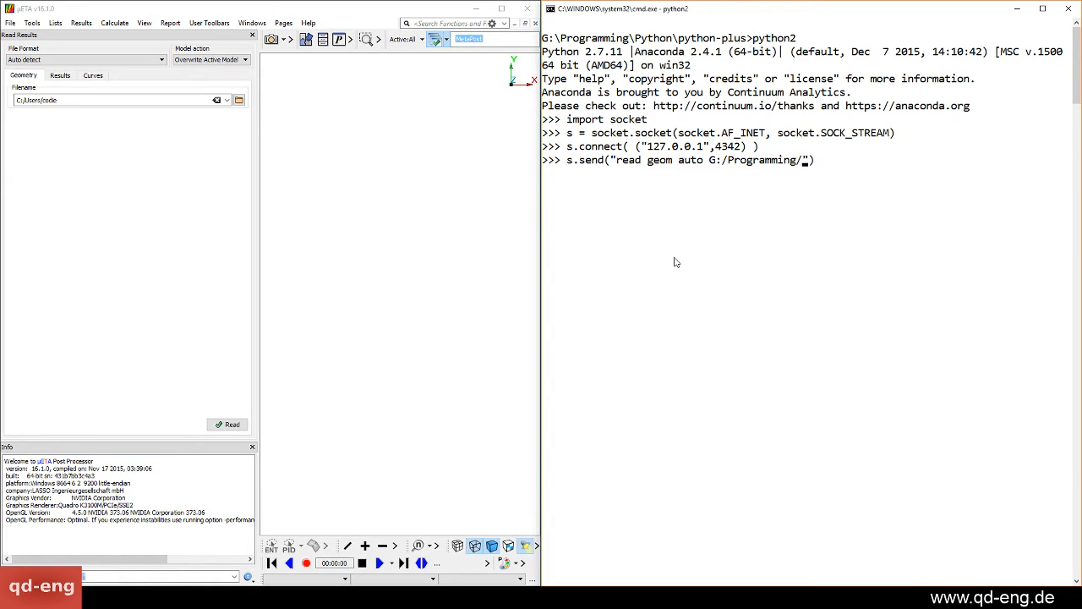
text(Python/qd/test)
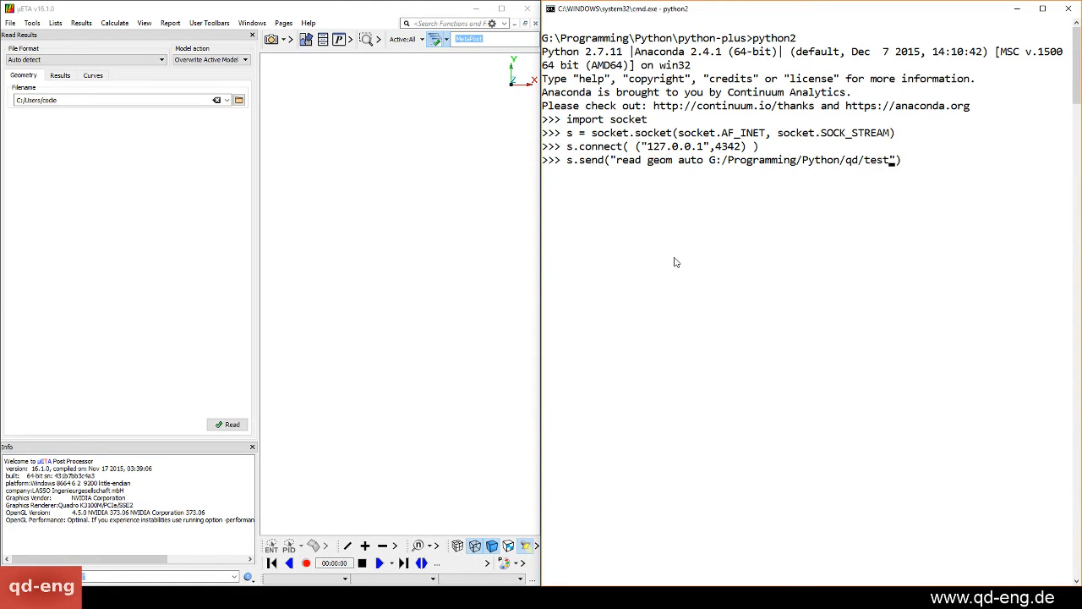
text(/d3plot.fz)
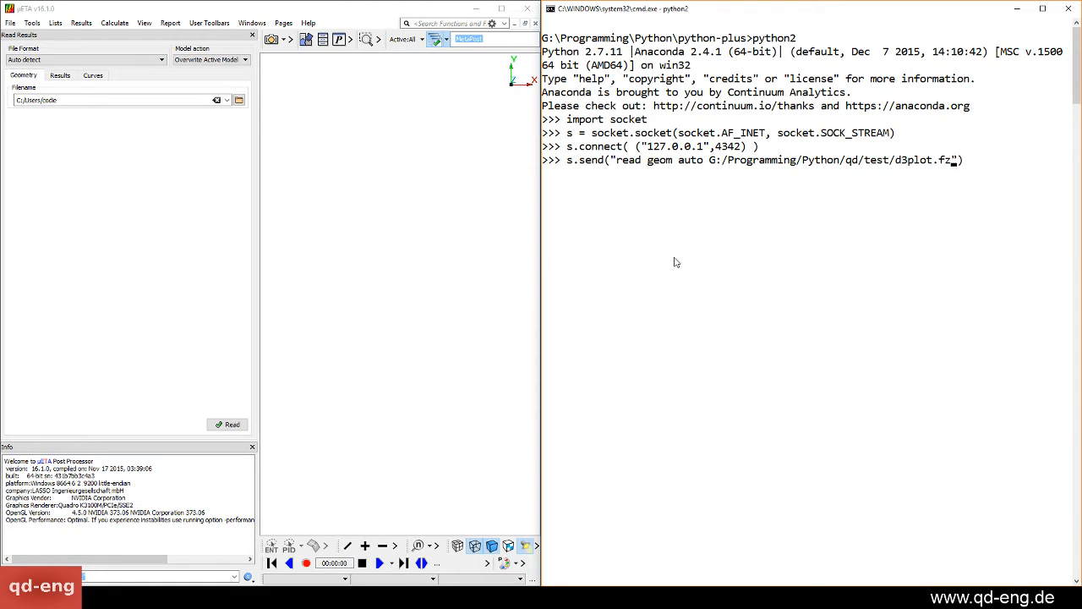
key(Return)
text(s.send(")
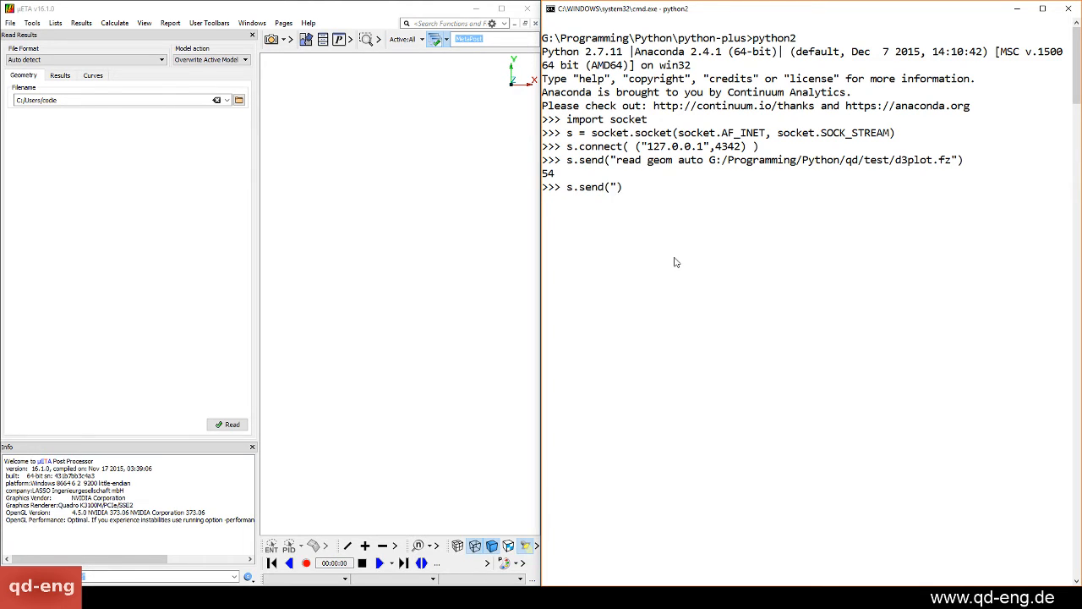
text(\n")
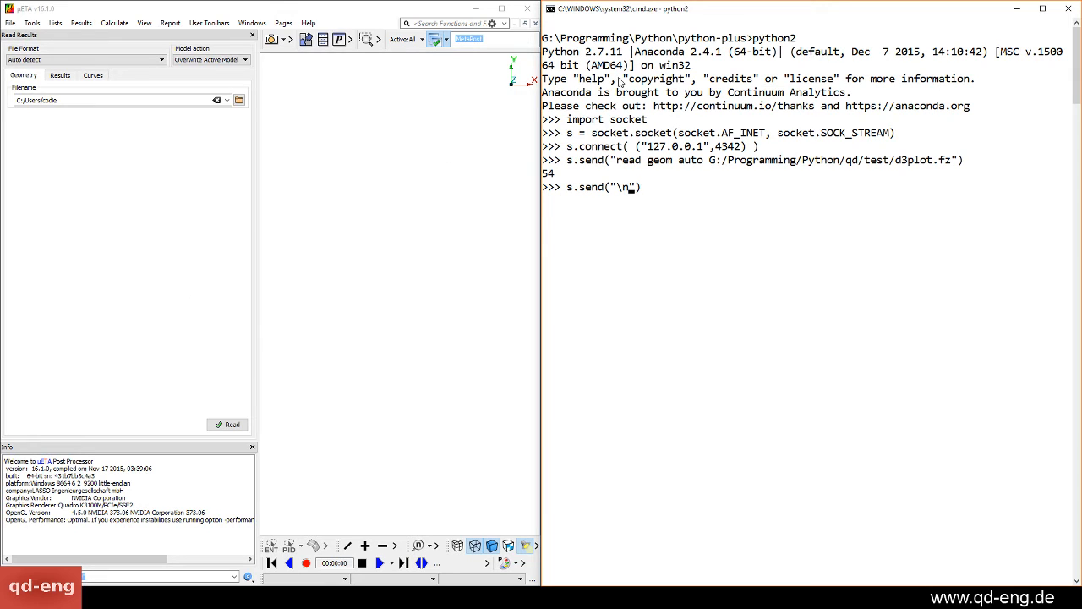
mouse_move(659, 194)
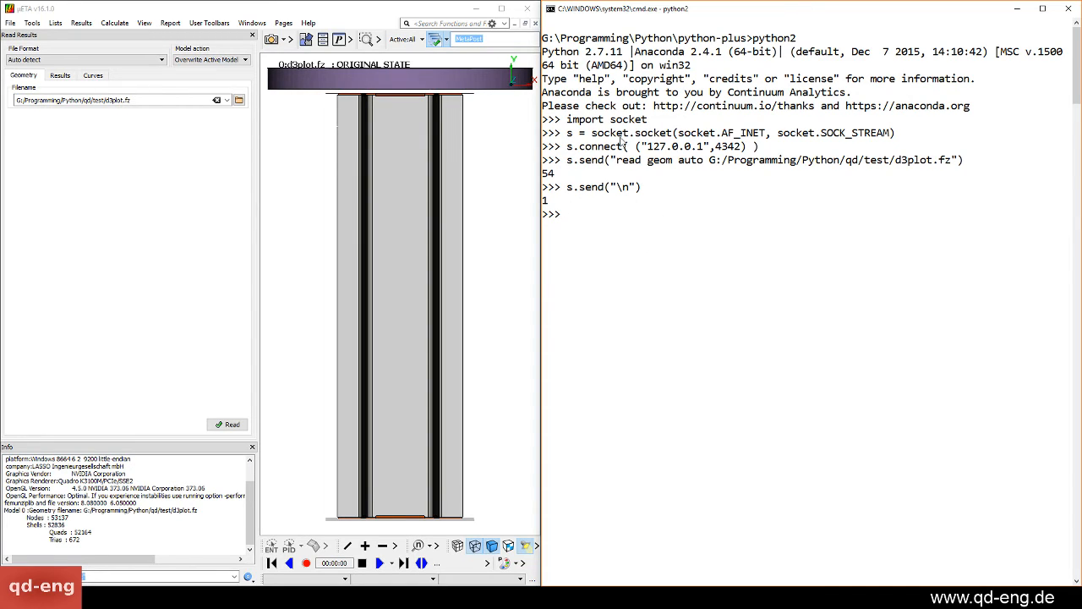
mouse_move(629, 193)
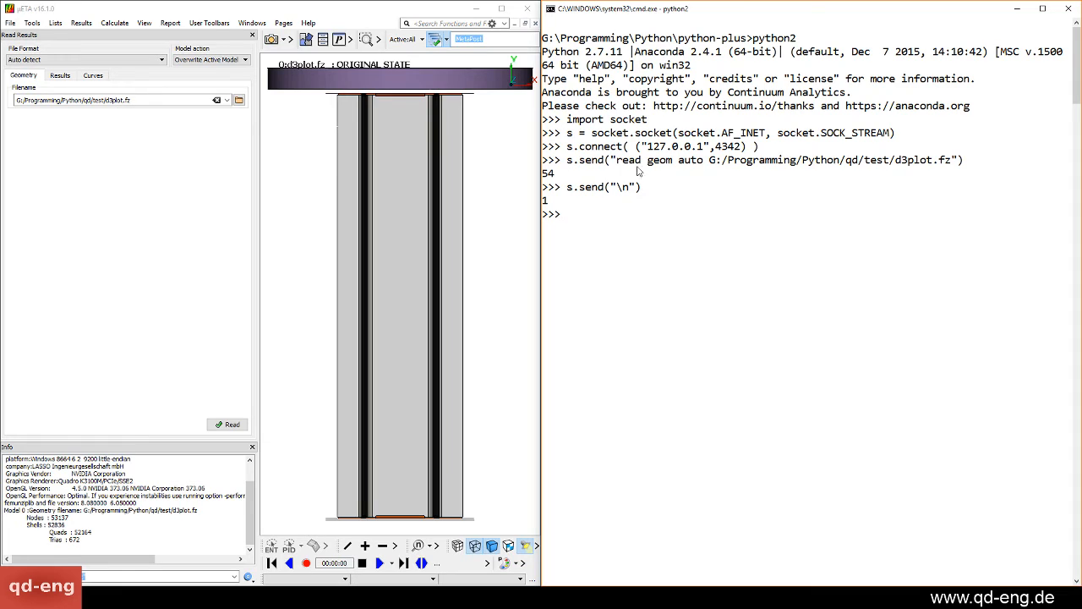
mouse_move(534, 112)
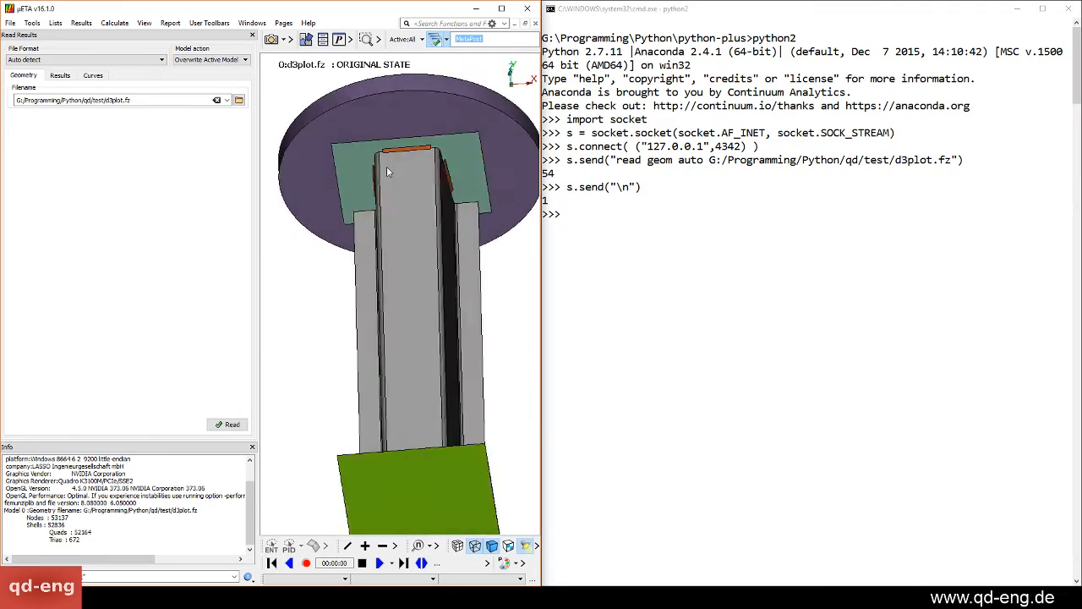
Orbit the loaded crash-tube model in the μETA viewport to inspect it.
drag(387, 171, 352, 261)
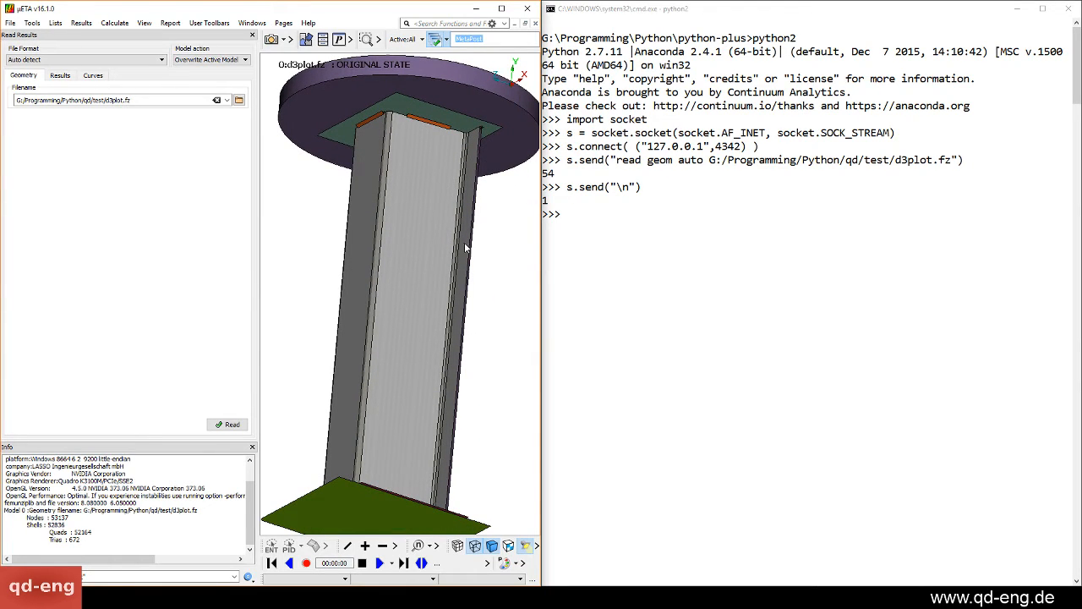
Send 'era pid all' and 'add pid 13 14' to show only the tube parts.
text(s.send("\)
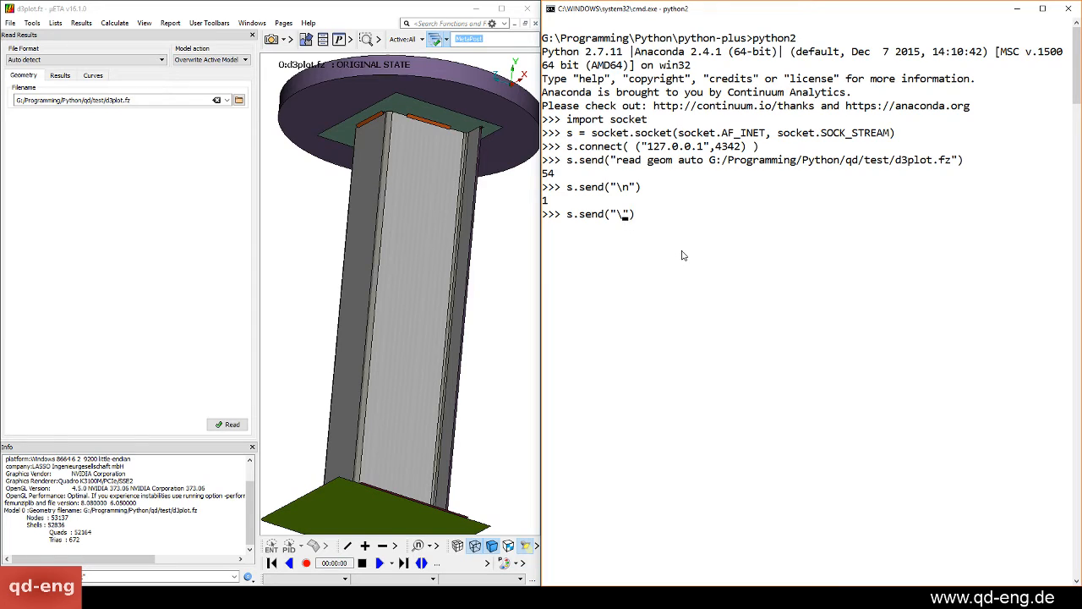
text(n)
text(s.send("add pid 13 14\n"))
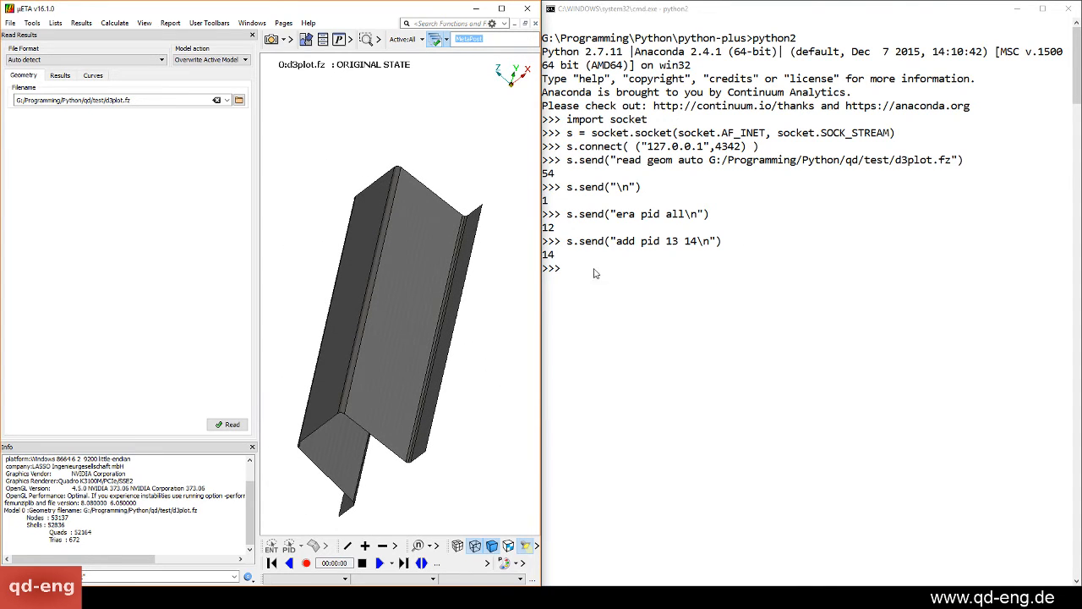
mouse_move(574, 198)
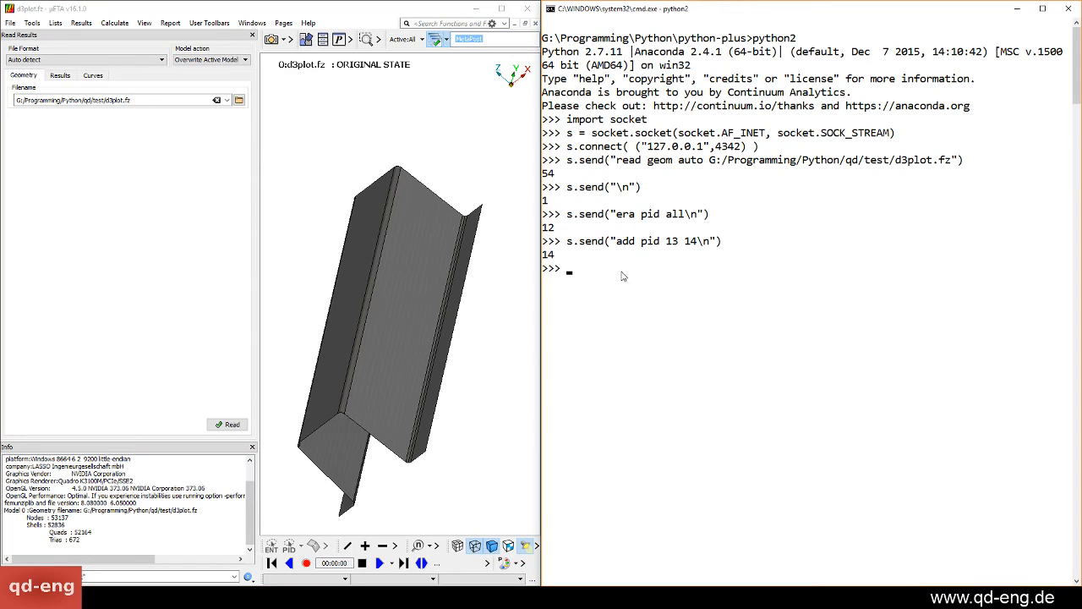
Close the socket connection to μETA with s.close().
text(s.close)
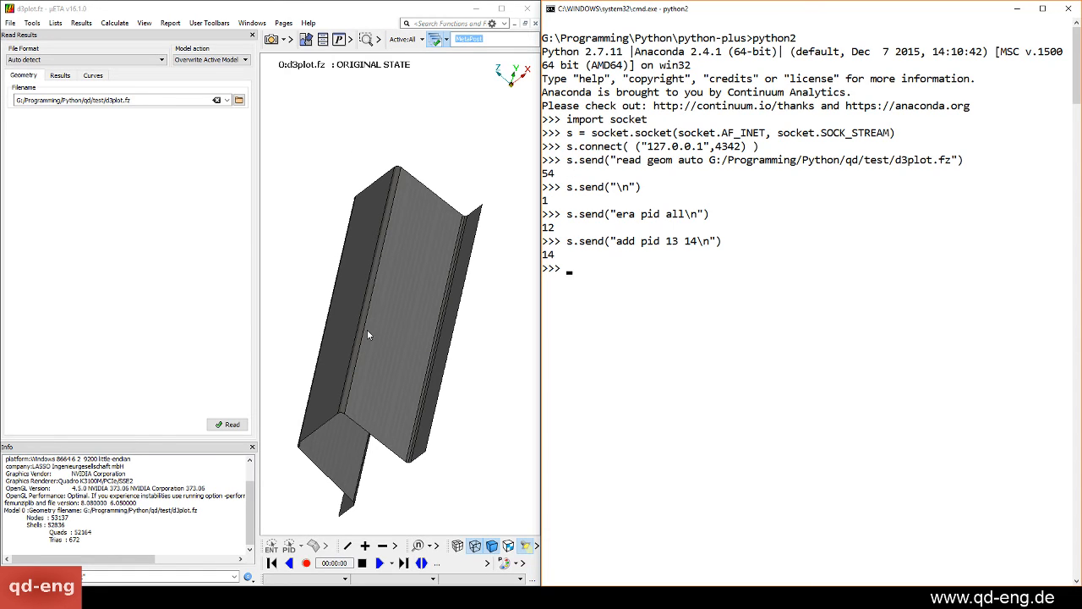
mouse_move(310, 330)
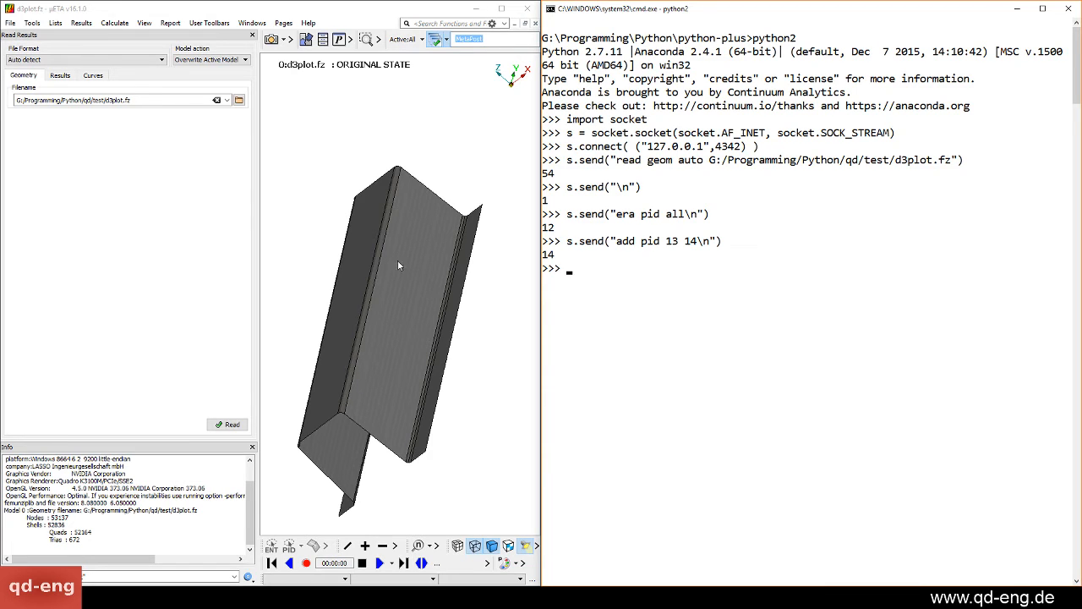
mouse_move(710, 213)
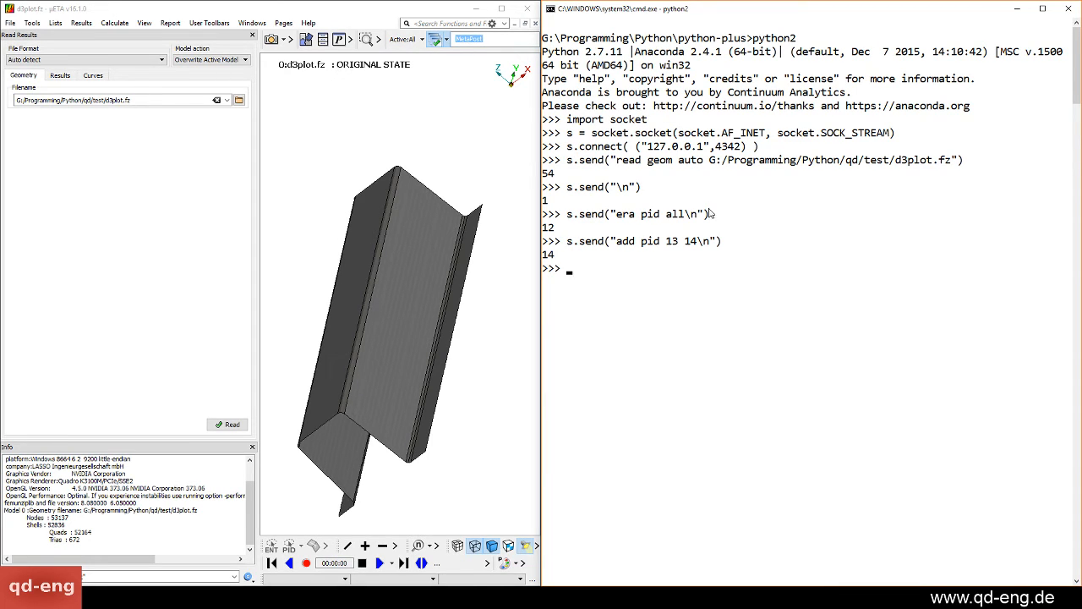
text(s.close()
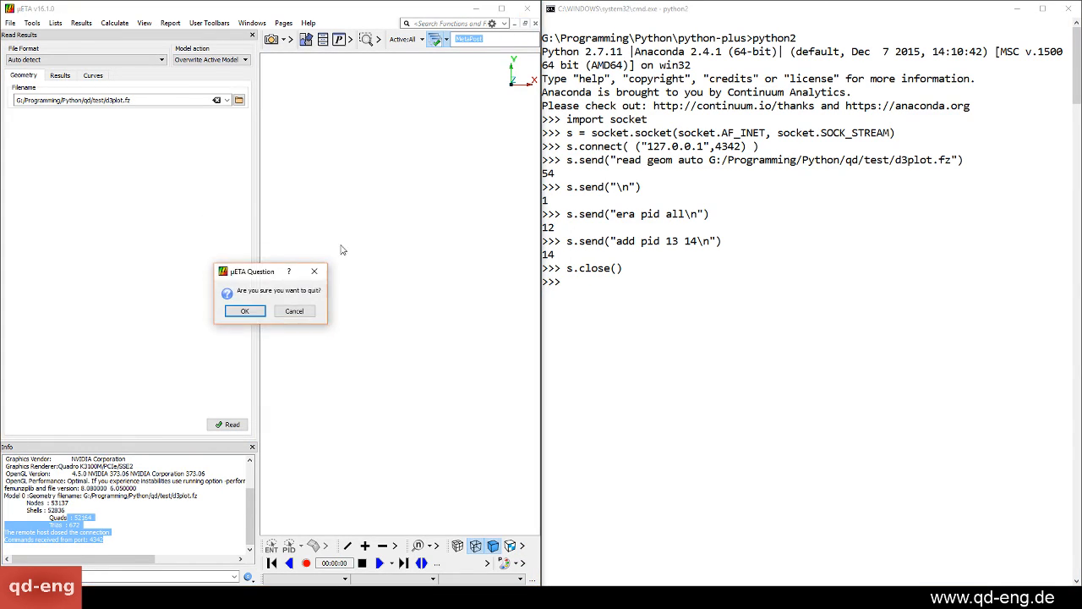
Confirm OK in μETA's 'Are you sure you want to quit?' dialog.
click(245, 310)
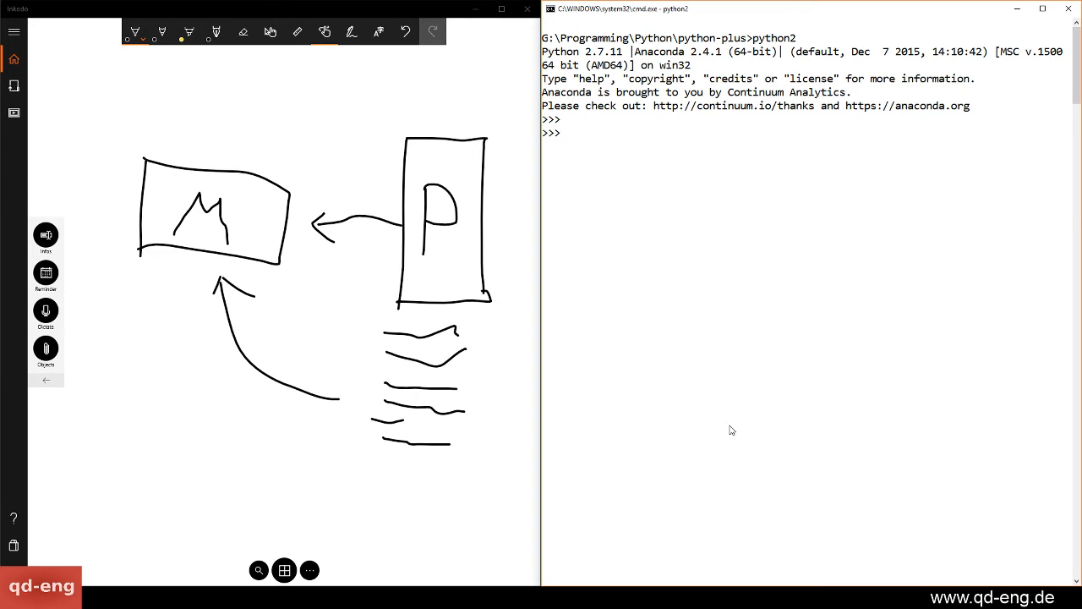
Run 'from qd.cae.beta import MetaCommunicator' in the Python console.
text(import qd.)
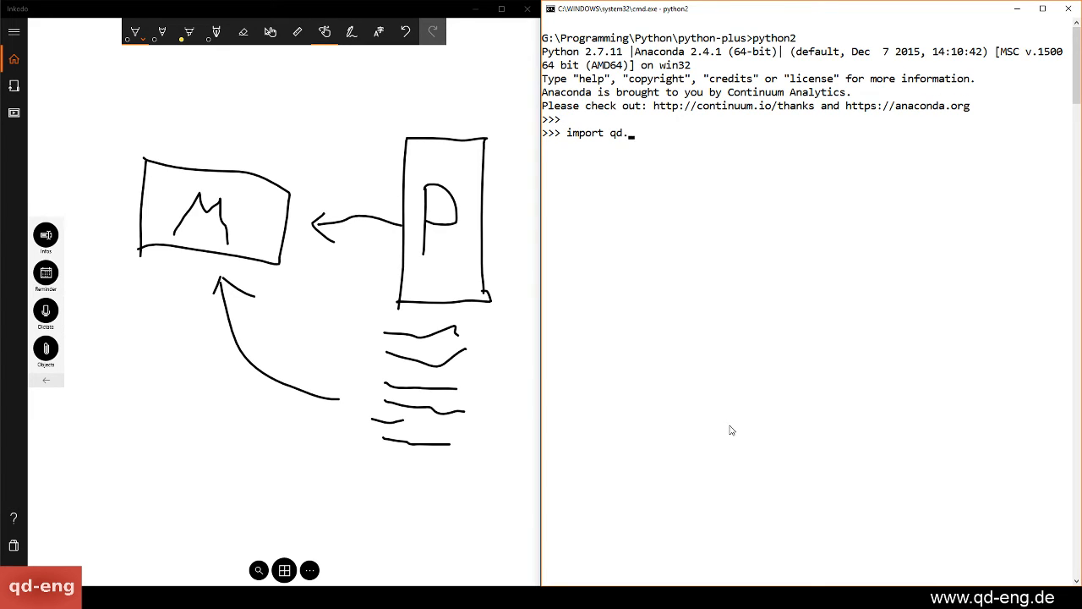
text(cae.net)
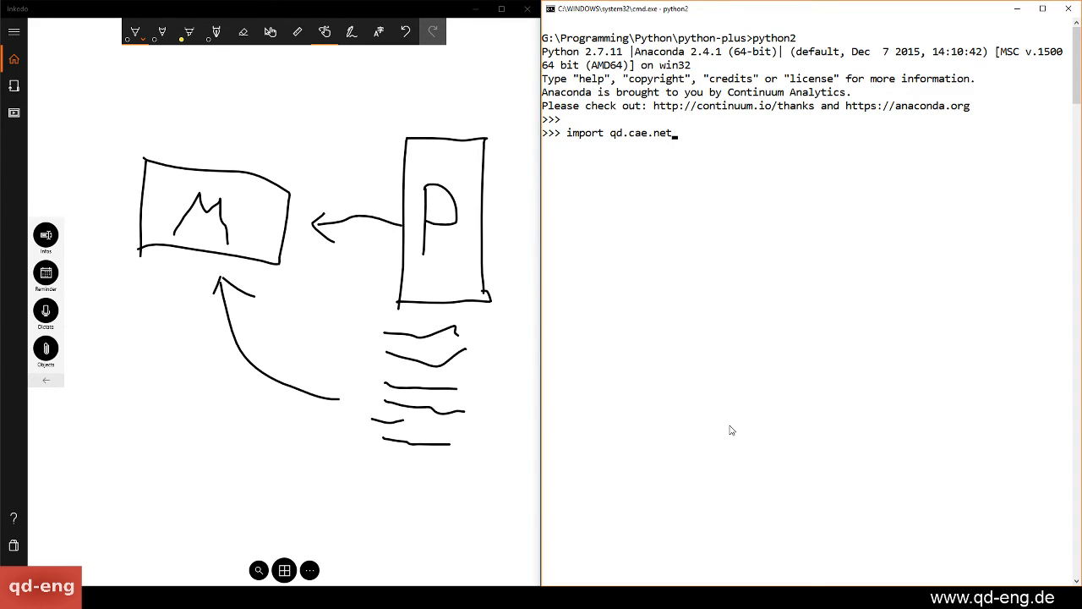
text(beta)
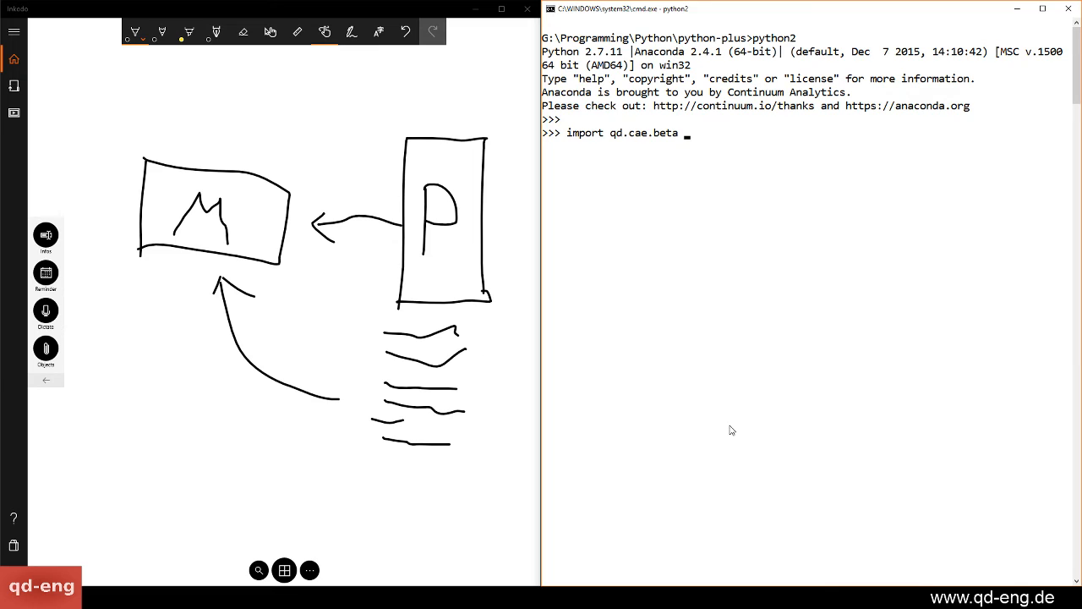
text(MetaCommunicator)
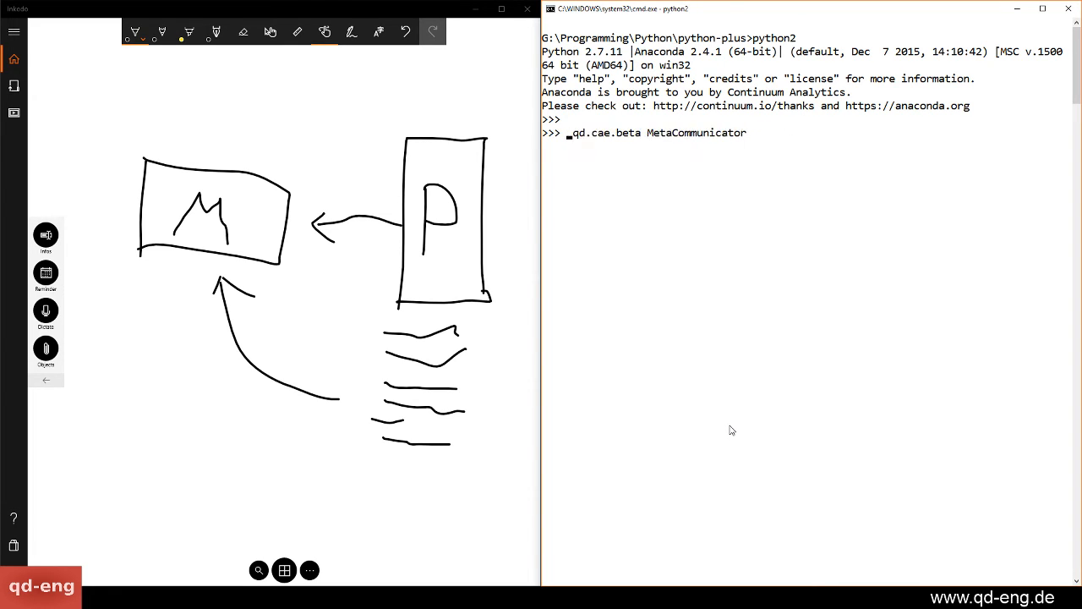
text(from)
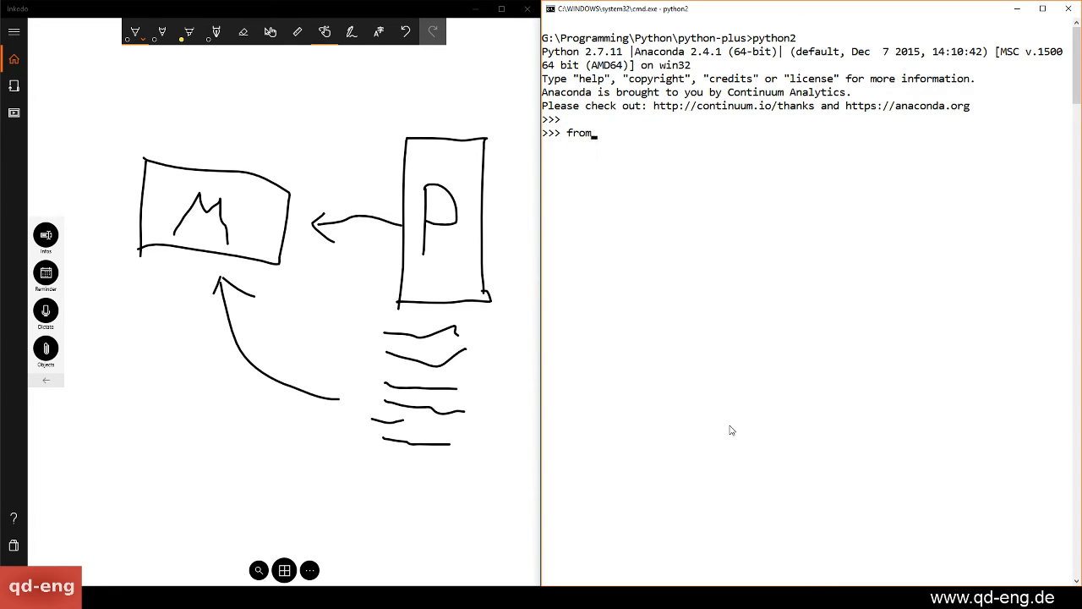
text(qd.cae.b)
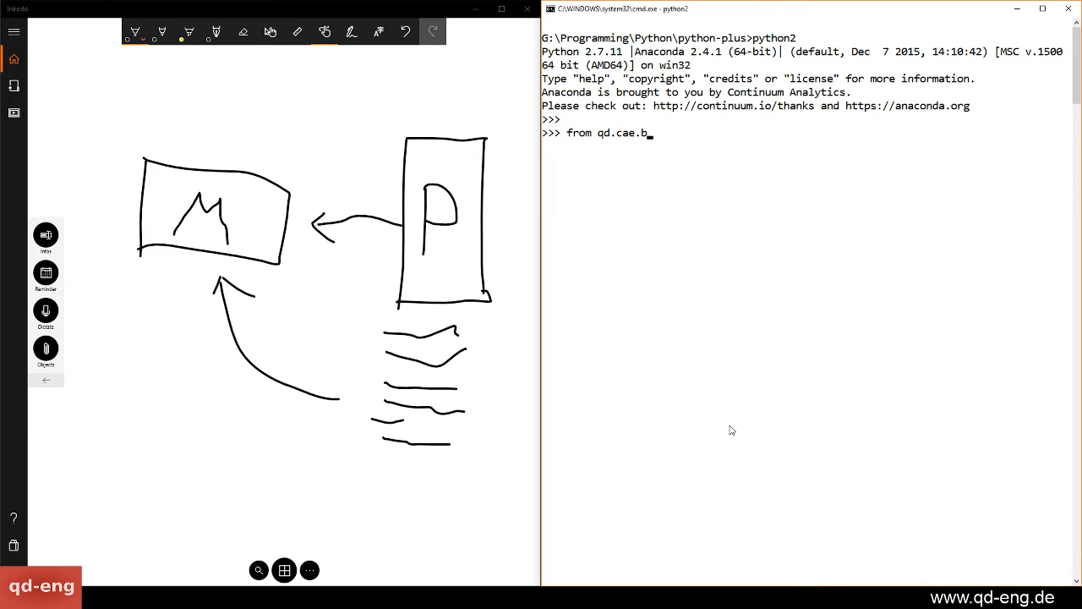
text(eta import)
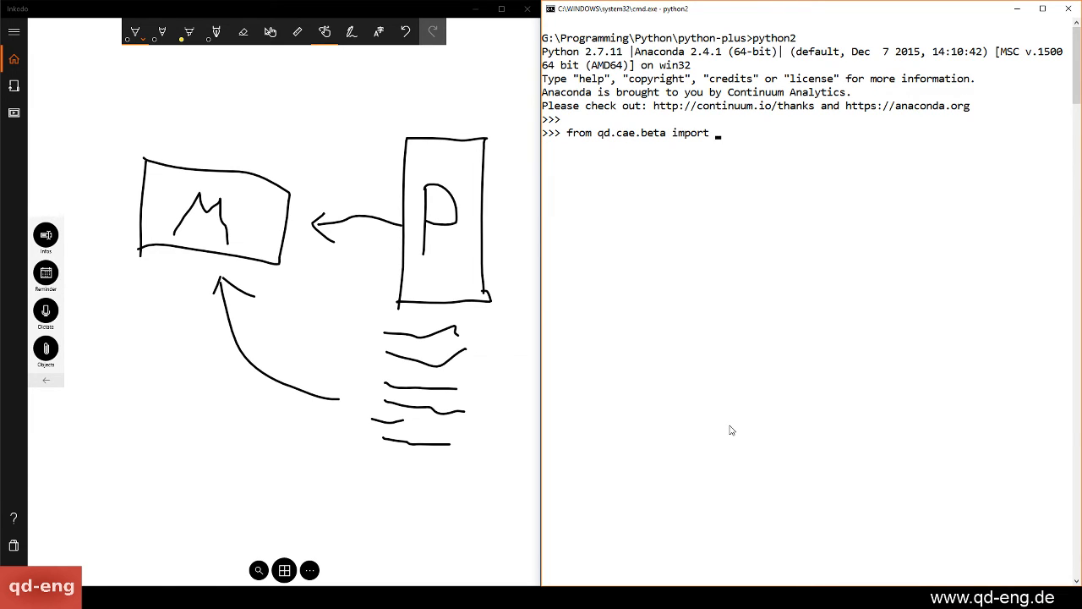
text(MetaCommunica)
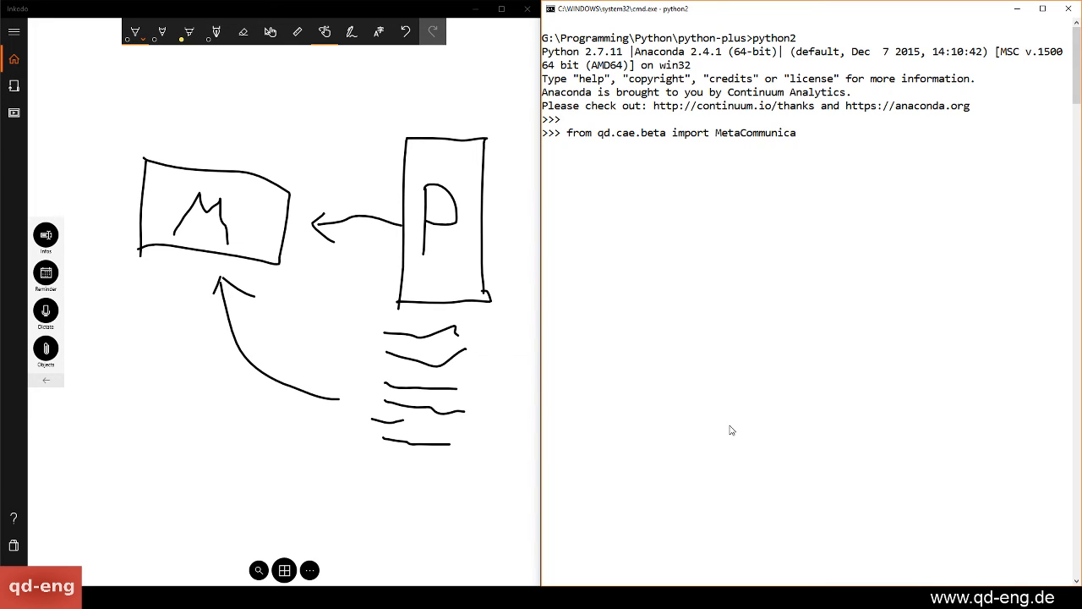
key(Return)
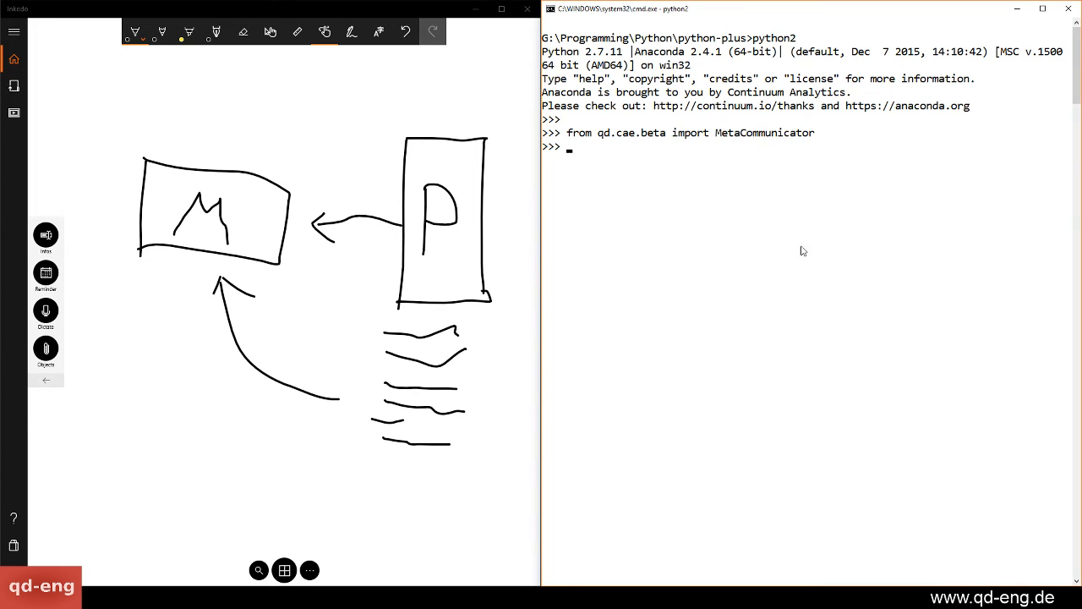
mouse_move(714, 280)
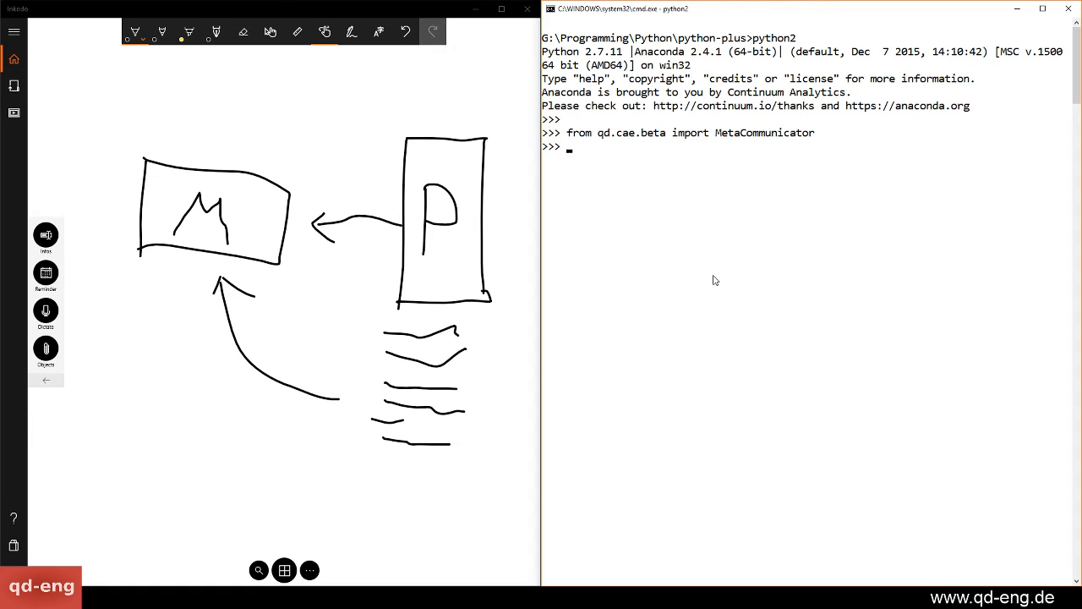
Type mc_hammer = MetaCommunicator("path/to/meta") at the prompt.
text(mc)
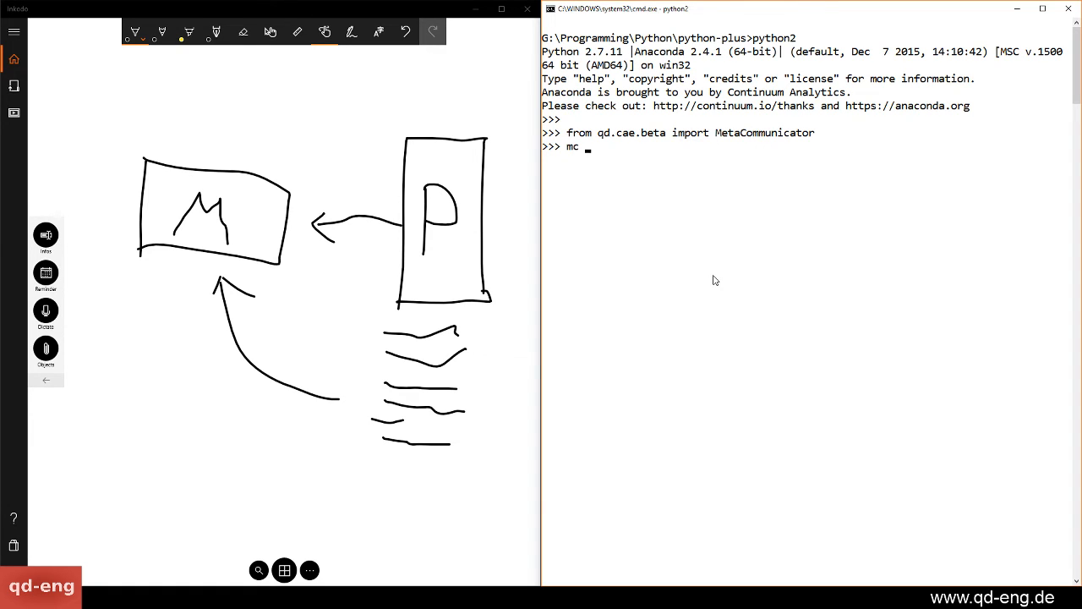
text(=)
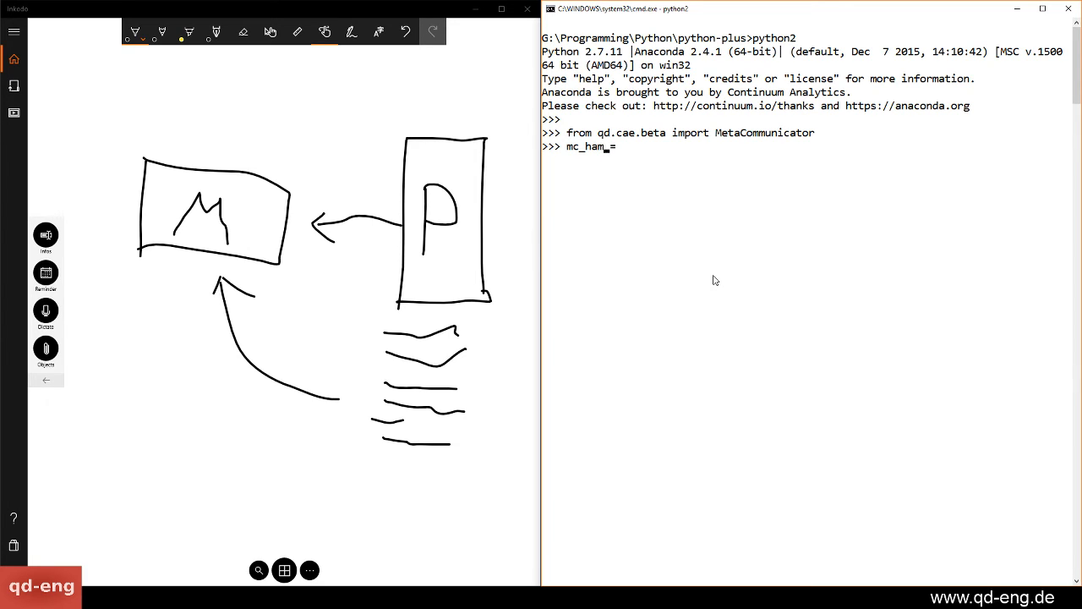
text(mer =)
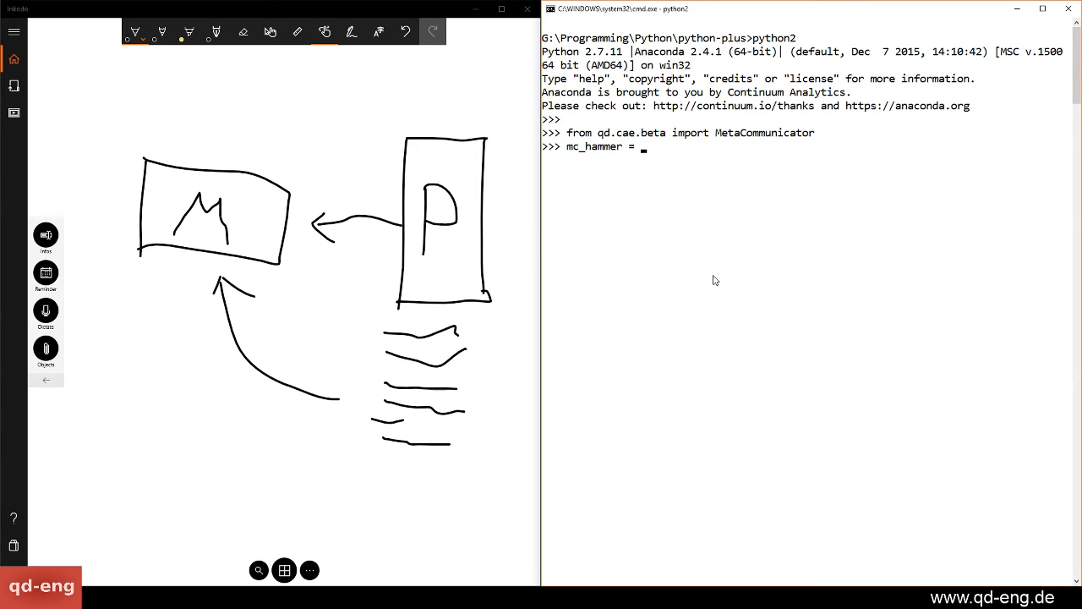
text(MetaCommunicat)
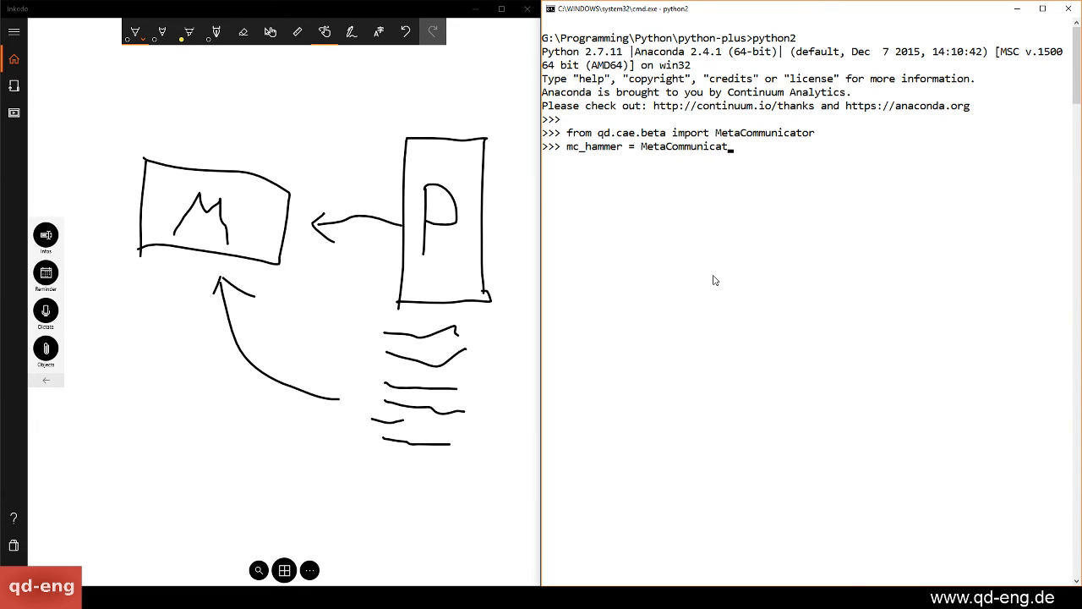
text(())
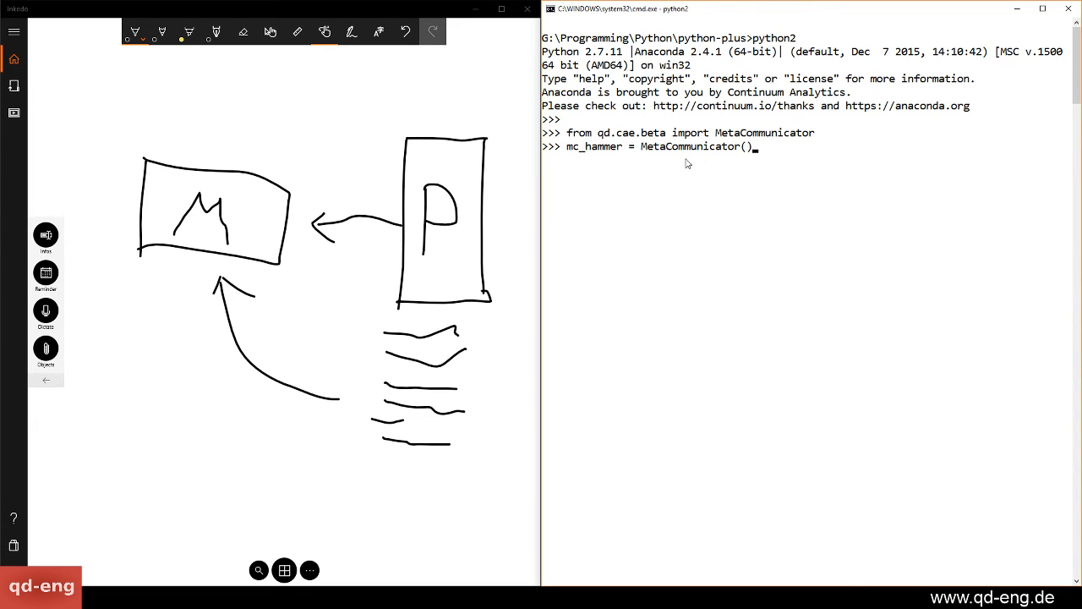
mouse_move(671, 175)
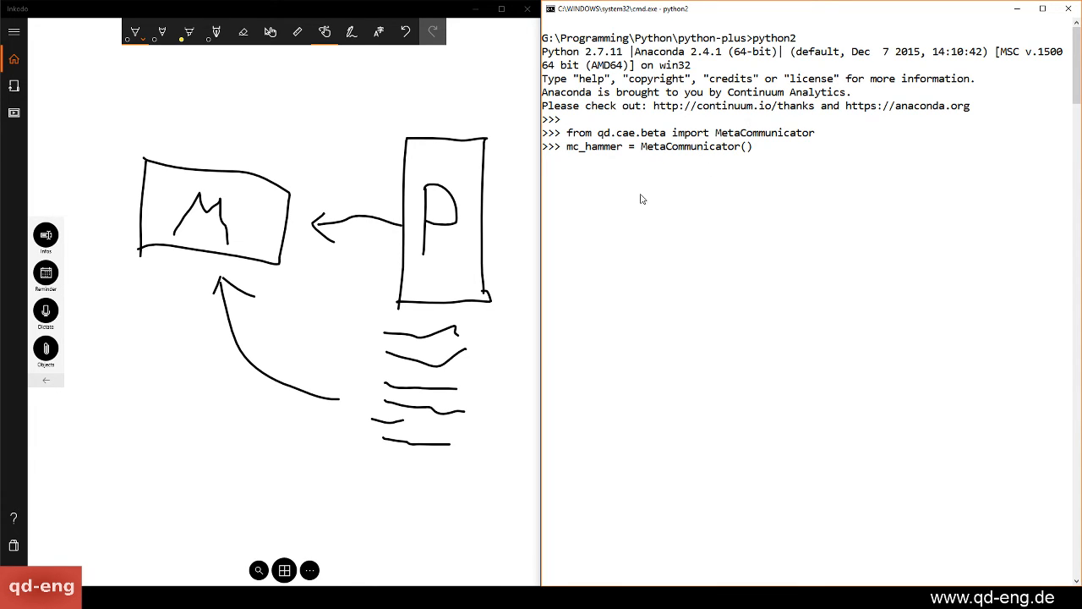
mouse_move(689, 117)
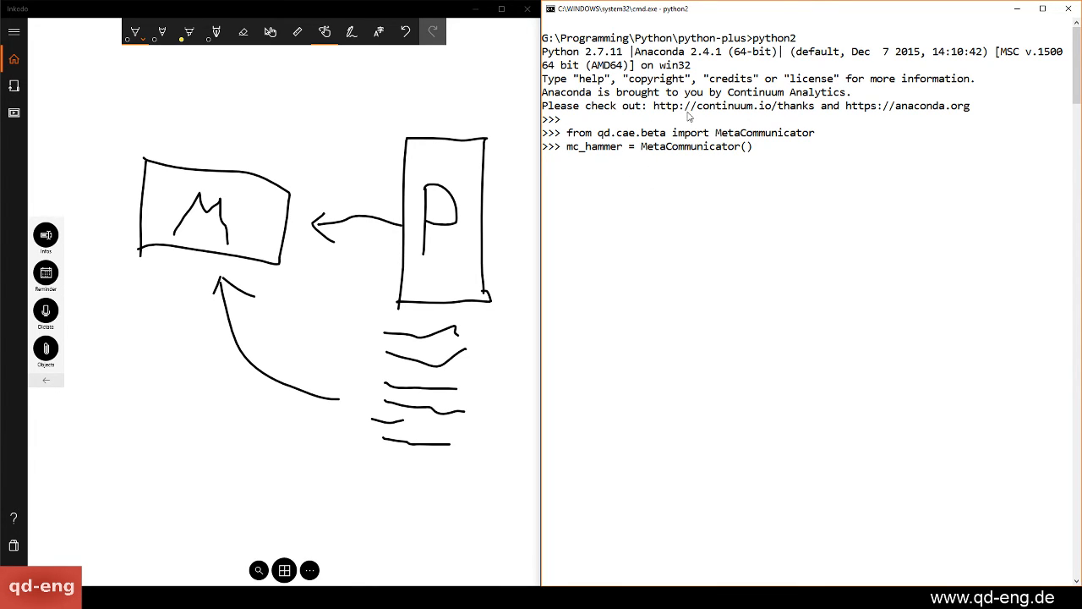
text("")
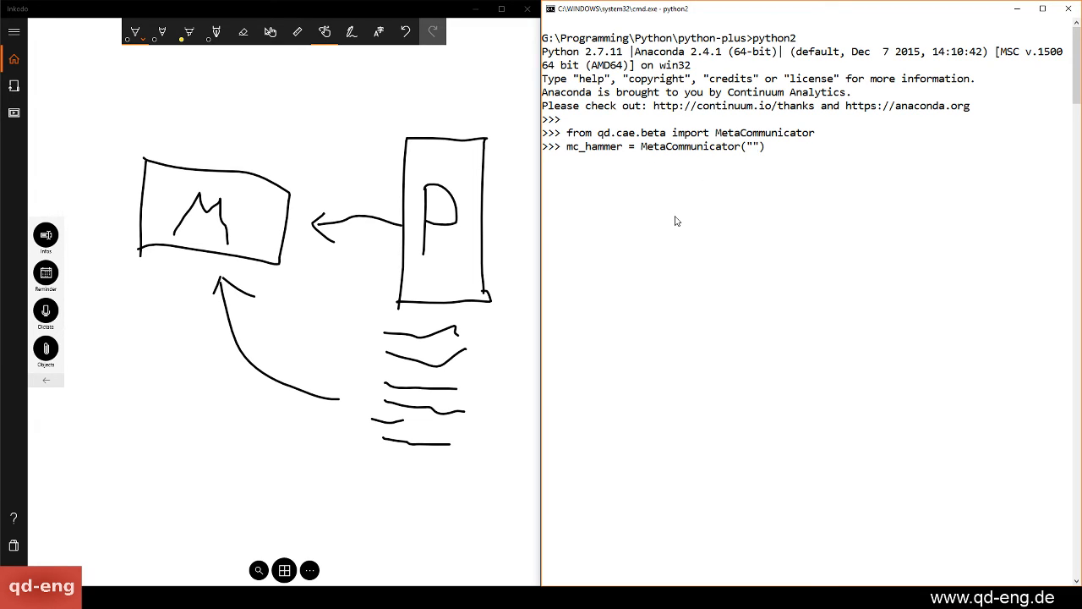
text(path)
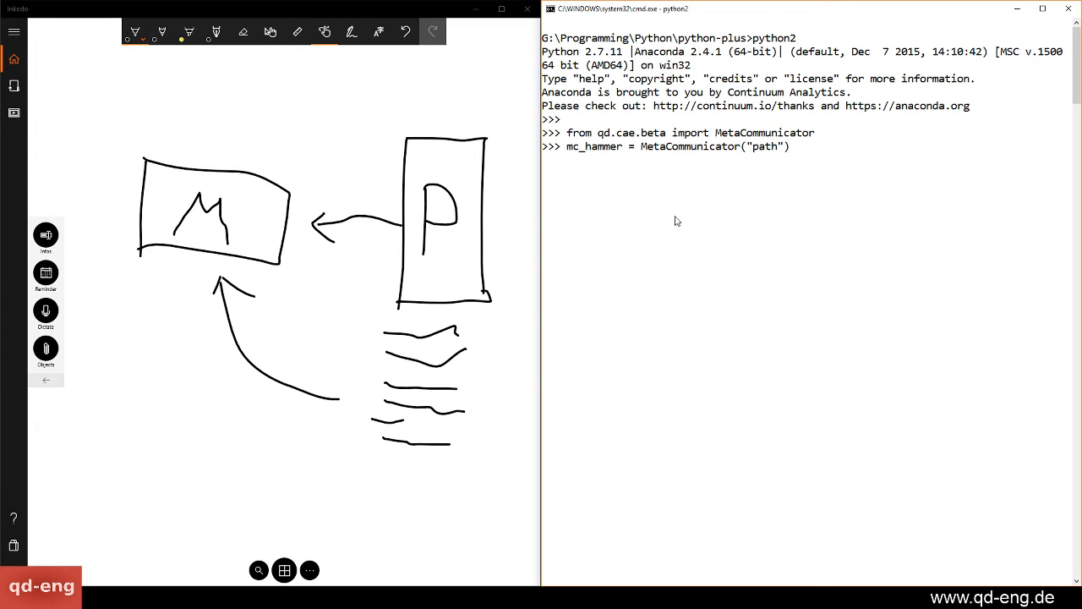
text(/to/M)
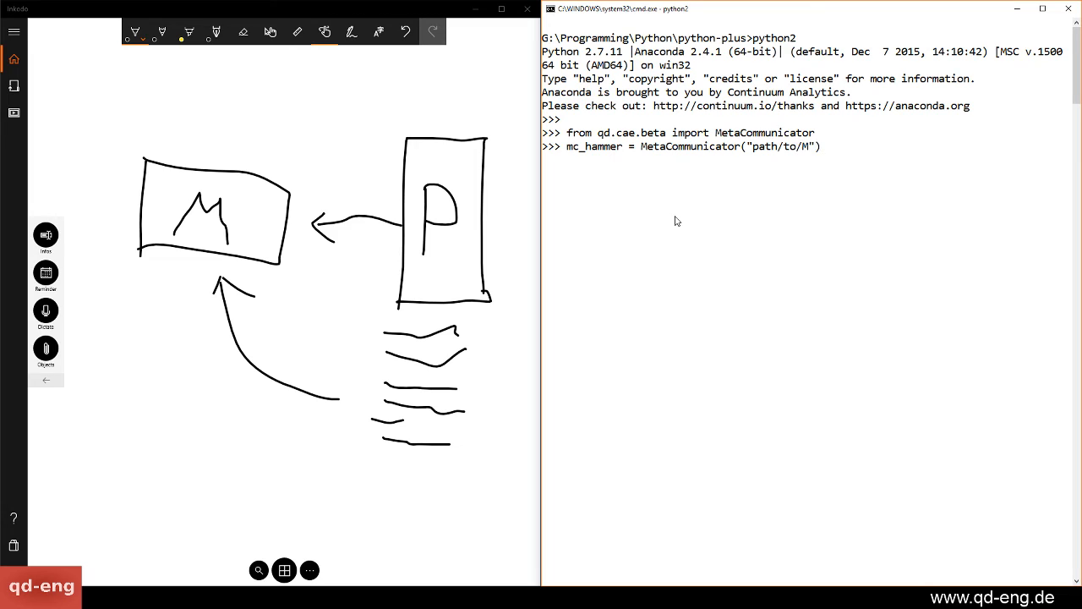
Run mc_hammer = MetaCommunicator(), then send the "remote info" command to μETA.
text(eta)
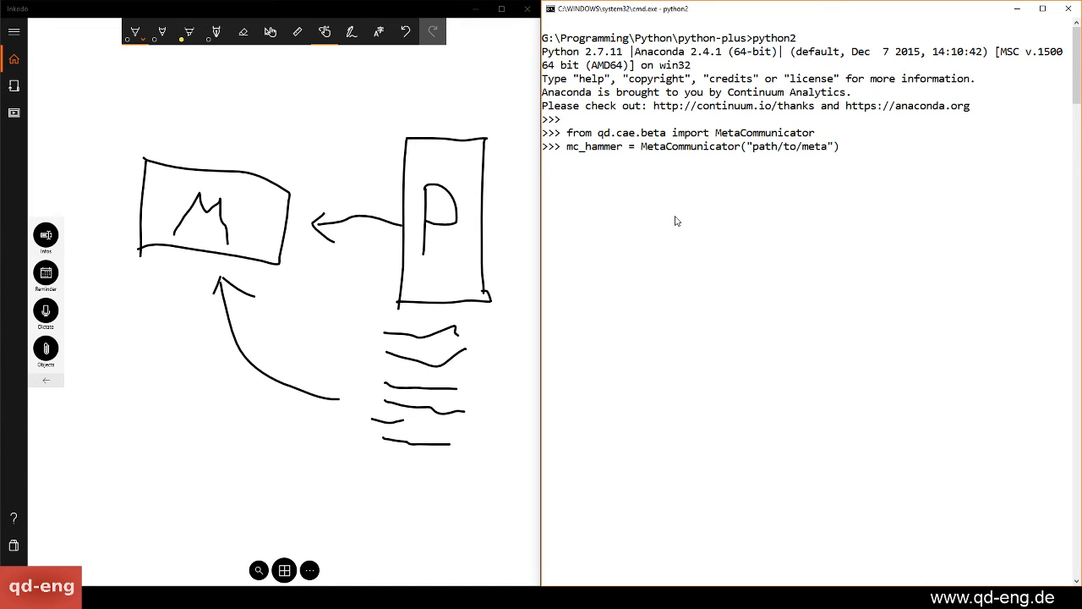
key(BackSpace)
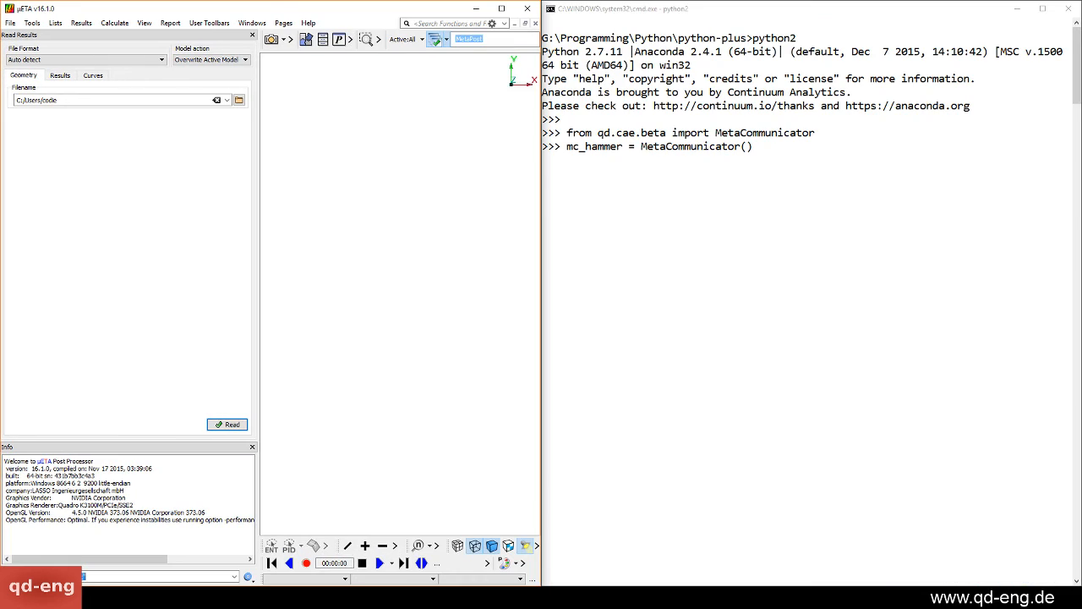
mouse_move(609, 252)
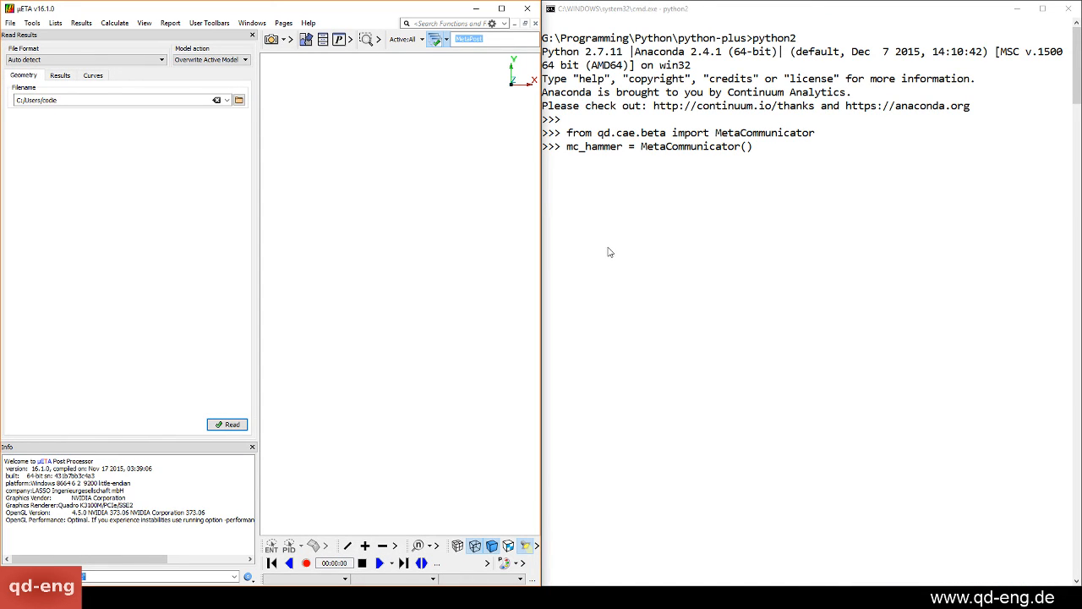
key(Return)
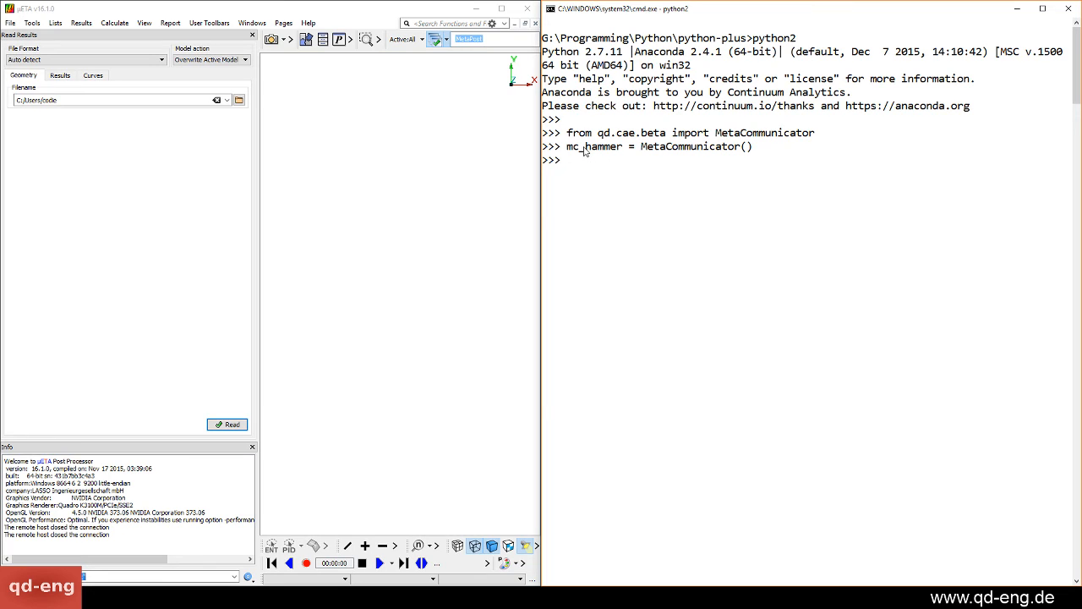
text(mc_hamm)
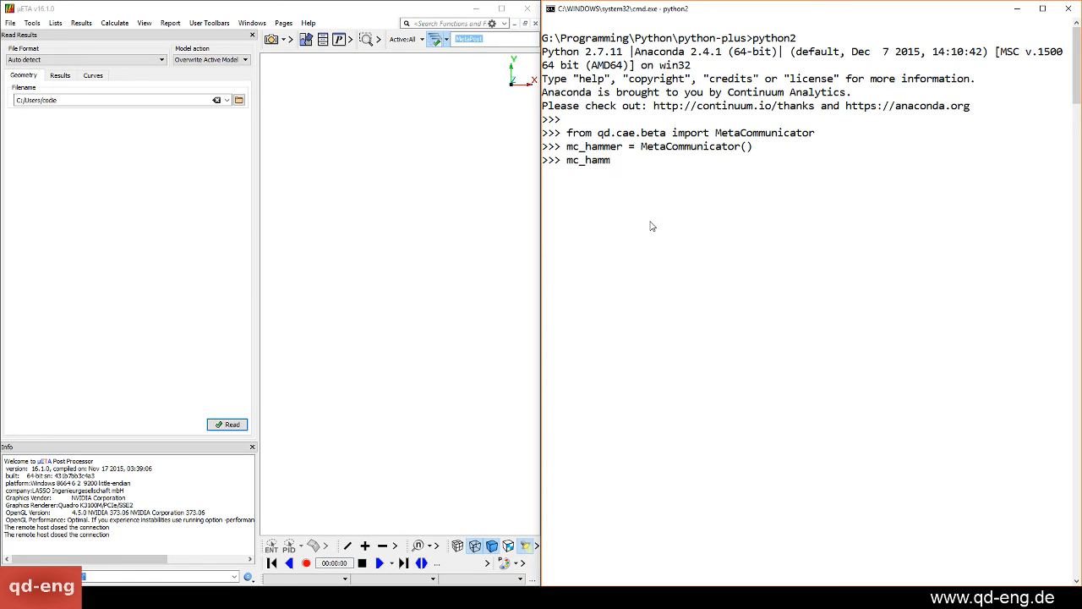
text(er.)
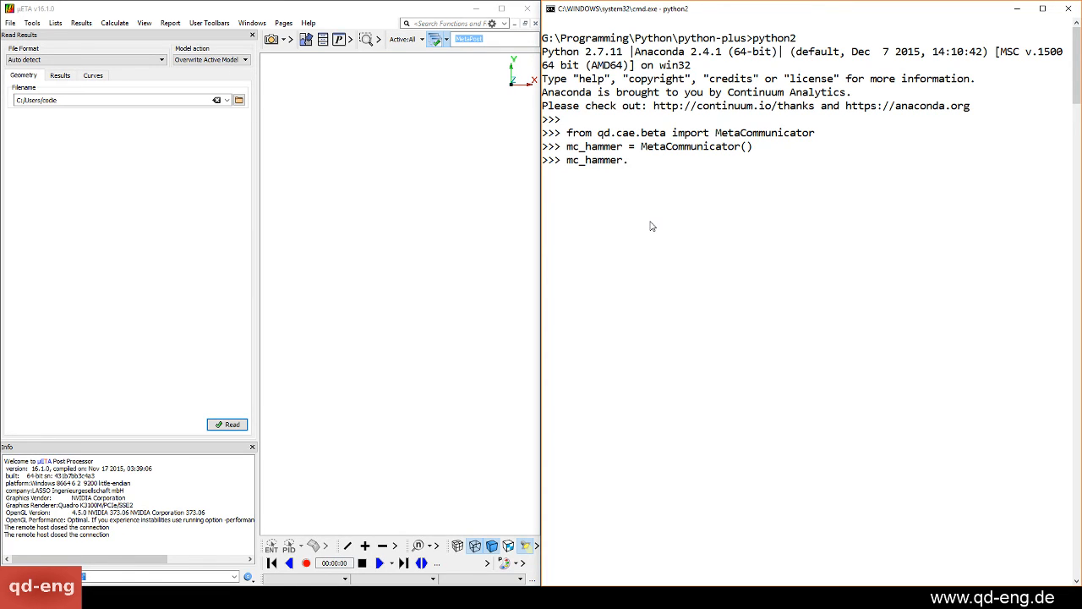
text(send_command("re)
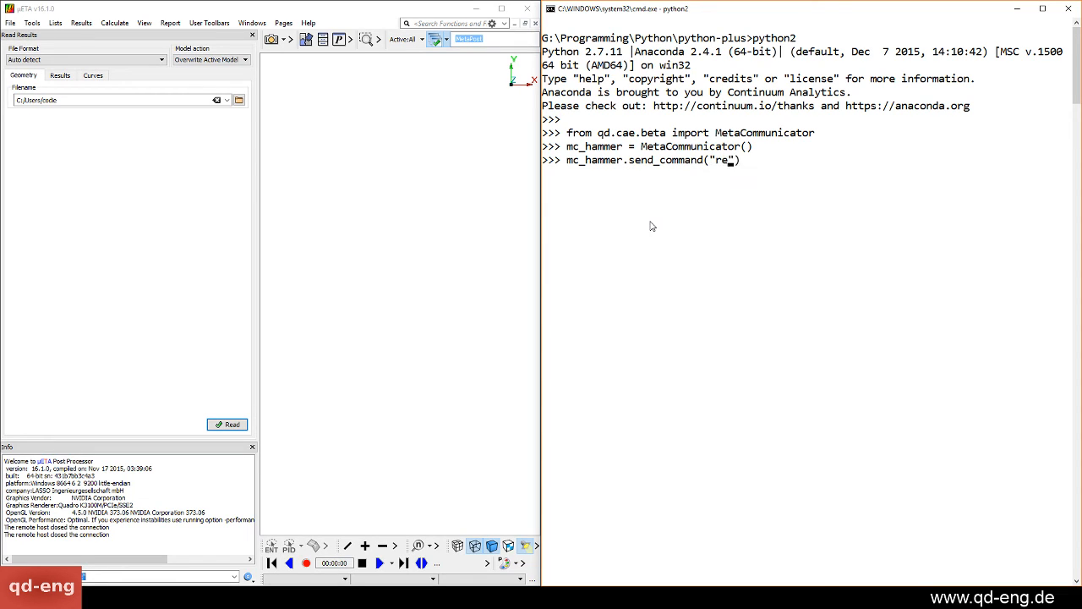
text(mote info)
key(Return)
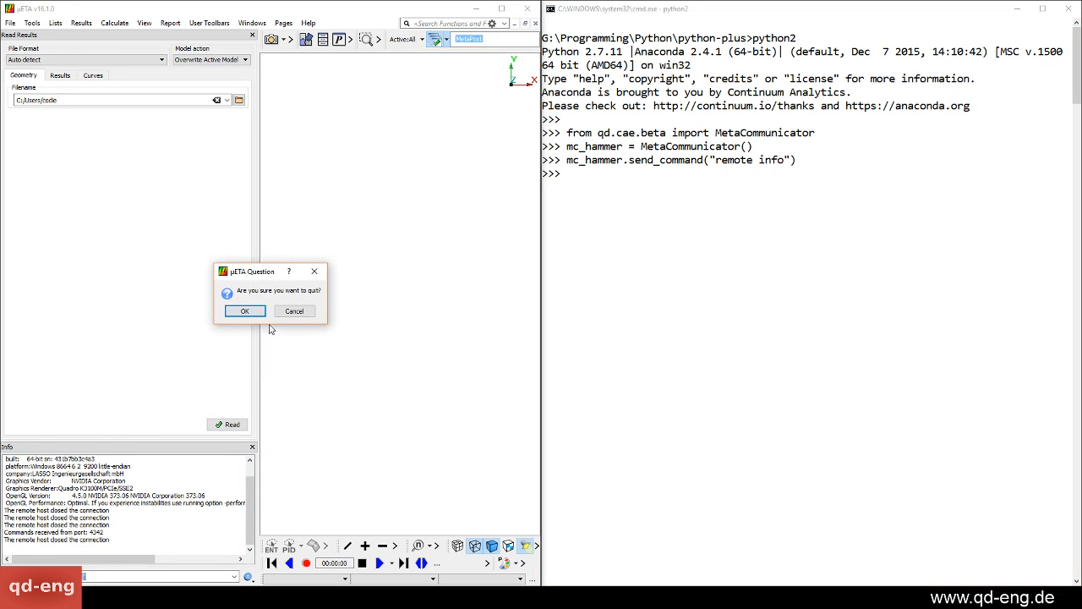
Confirm quitting the current μETA session in the quit dialog.
click(244, 310)
text(mc_hammer = MetaCommunicator())
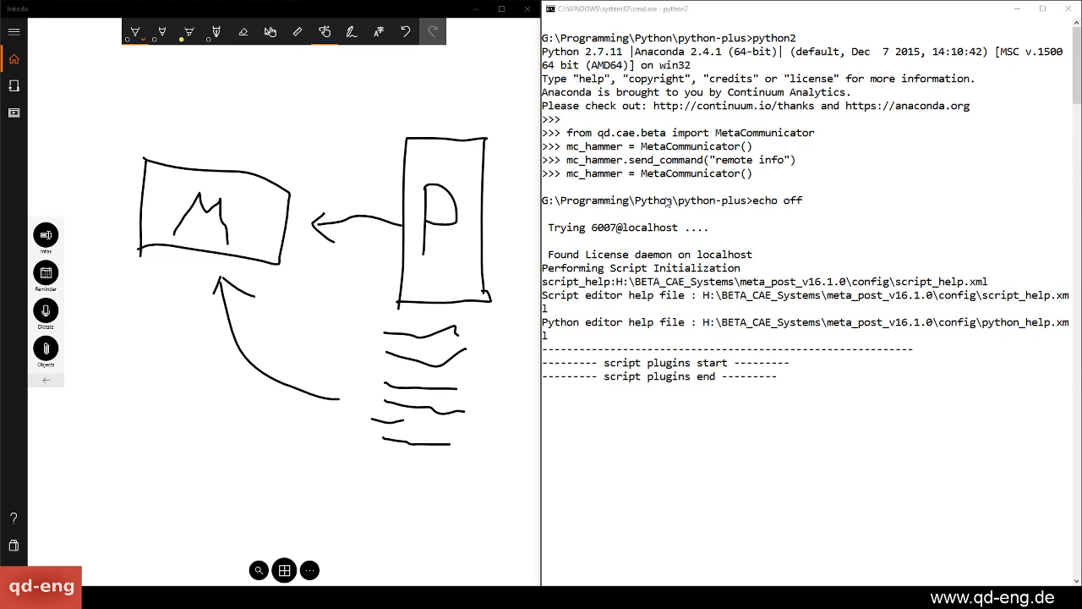
mouse_move(670, 340)
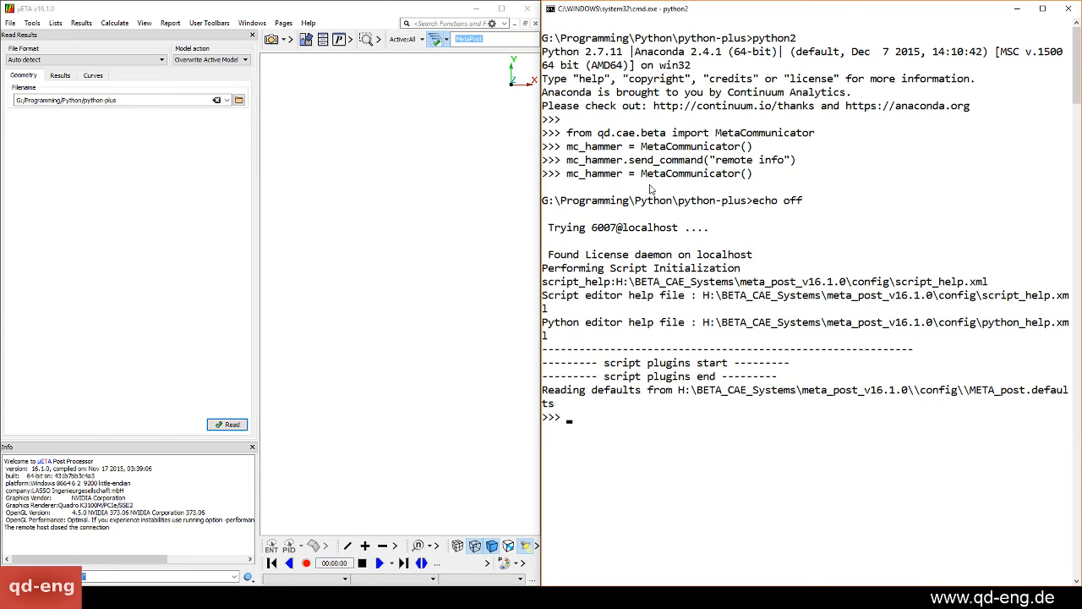
mouse_move(613, 178)
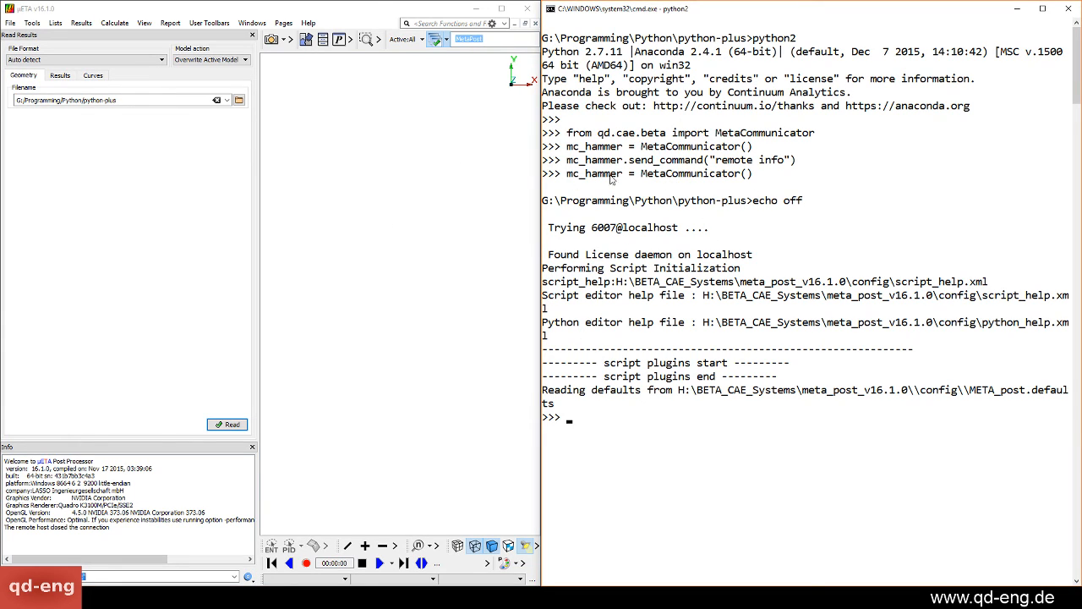
mouse_move(601, 479)
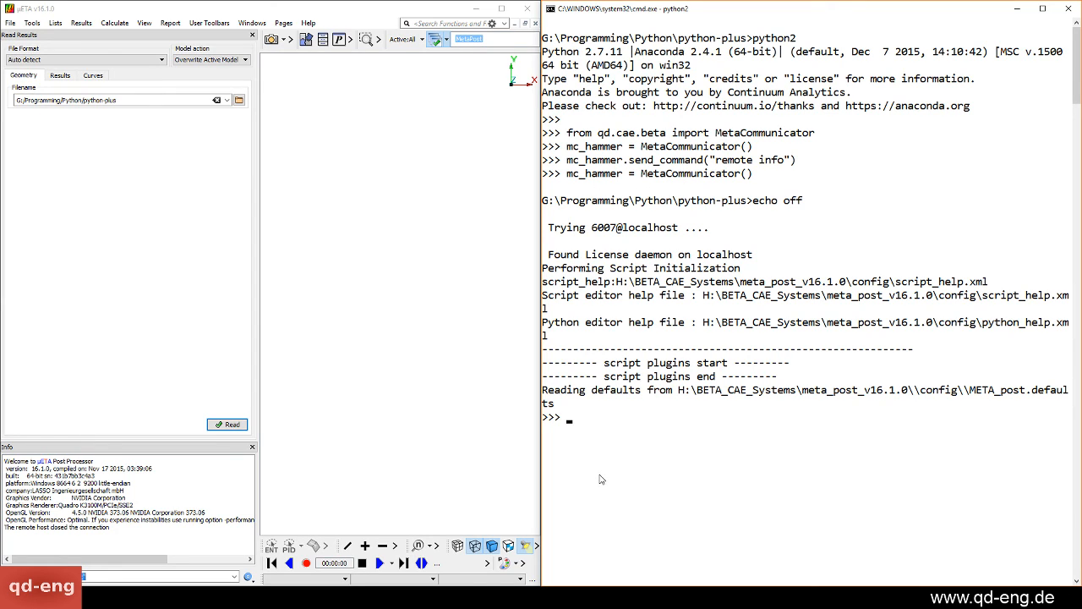
Send "read geom auto G:/Programming/Python/qd/test/d3plot.fz" through mc_hammer.send_command.
text(mc.s)
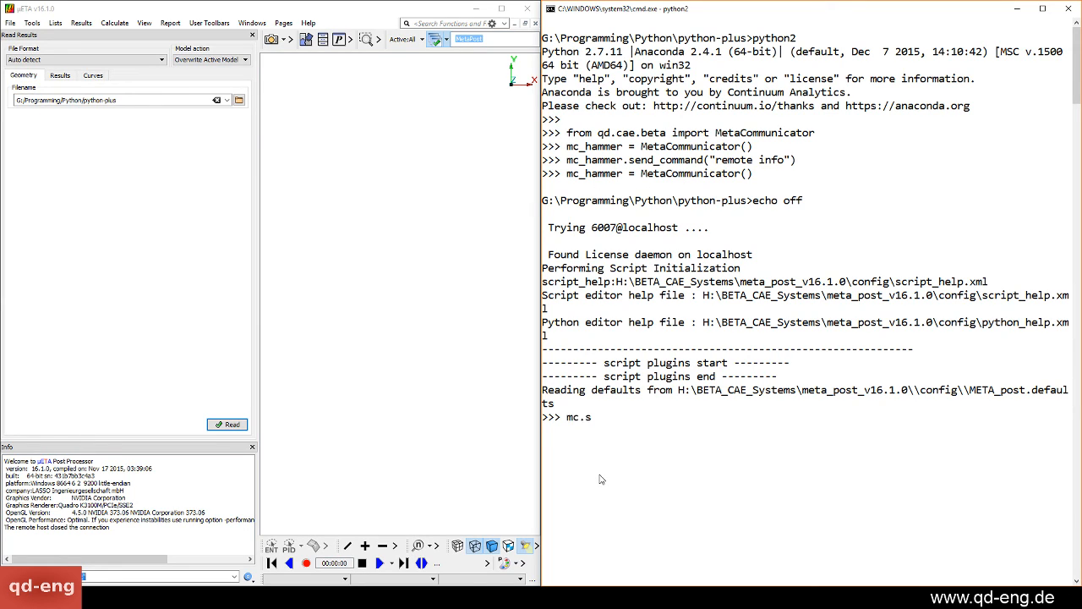
text(end:command)
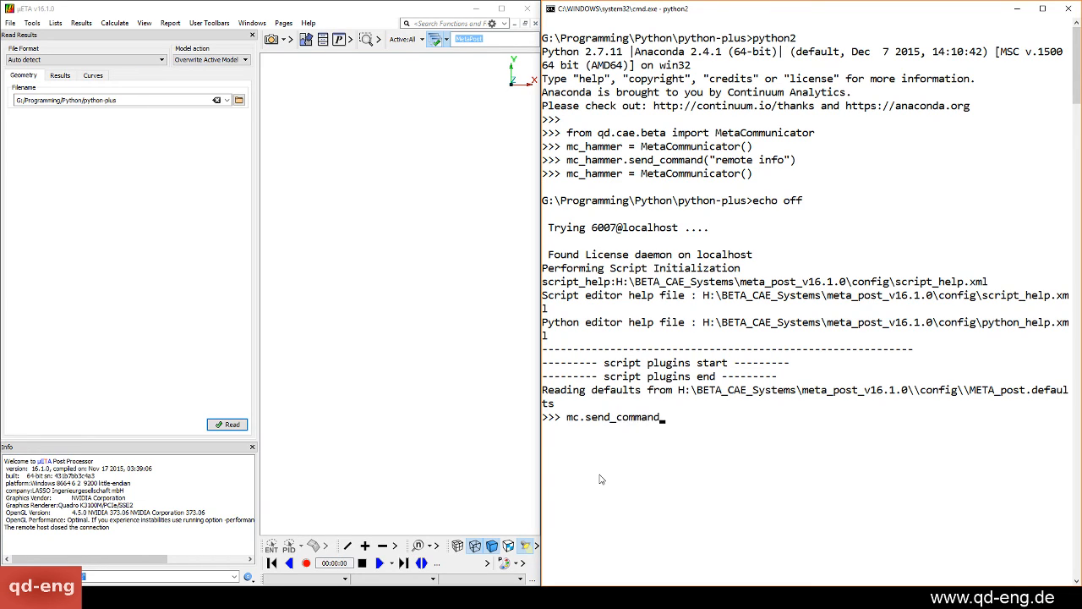
text(("read"))
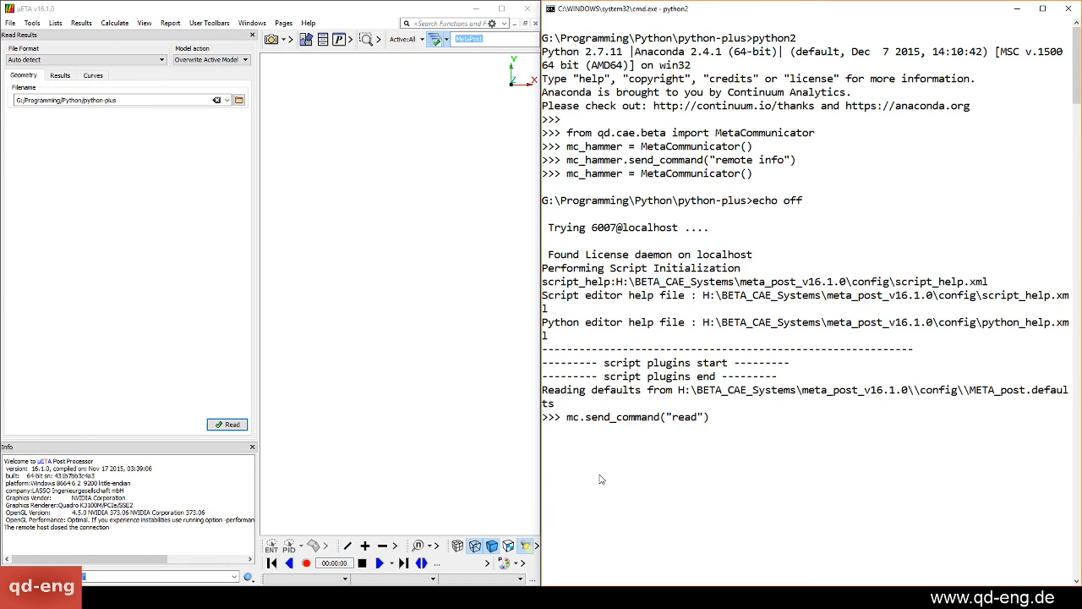
text(geom)
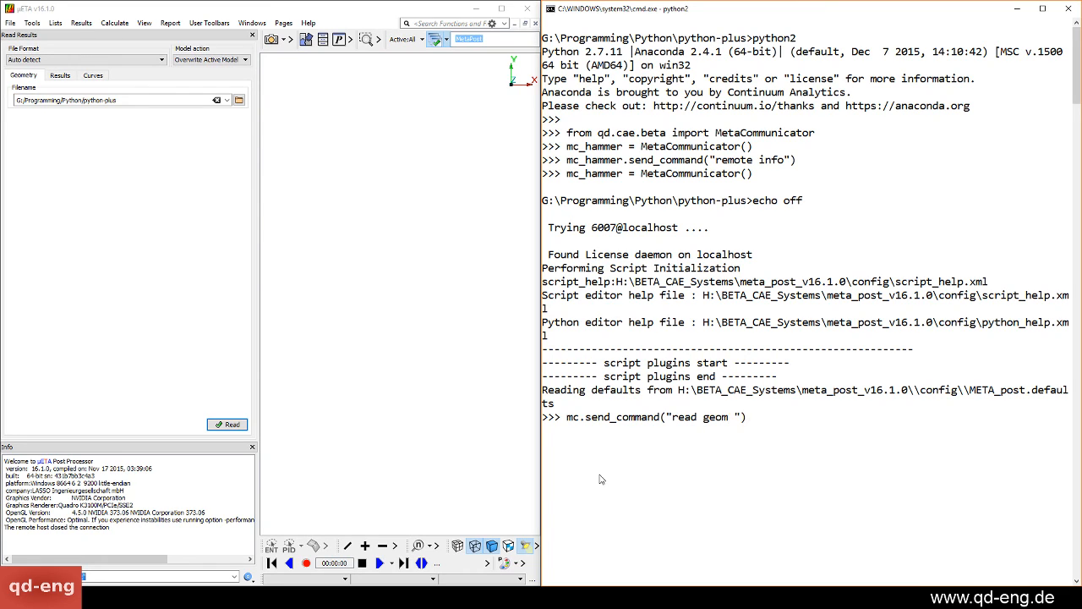
text(auto G)
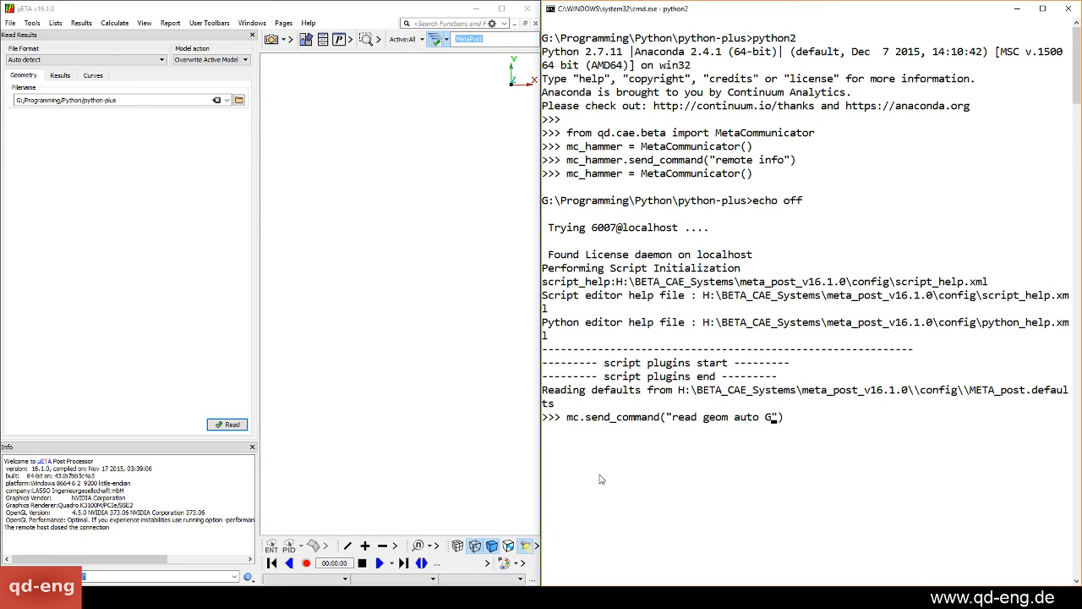
text(:/Prog)
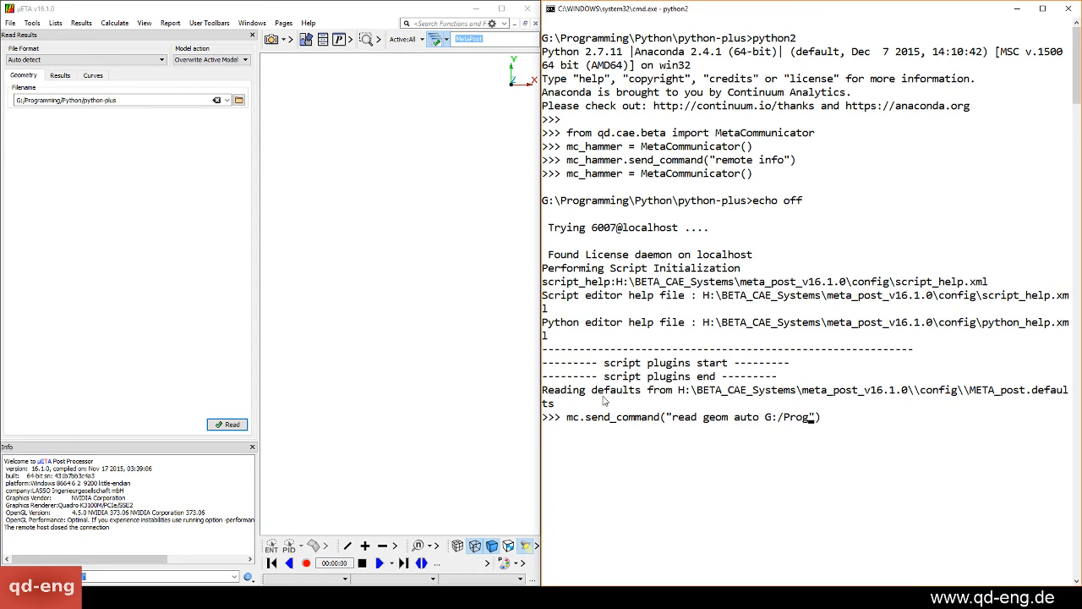
text(ramming/)
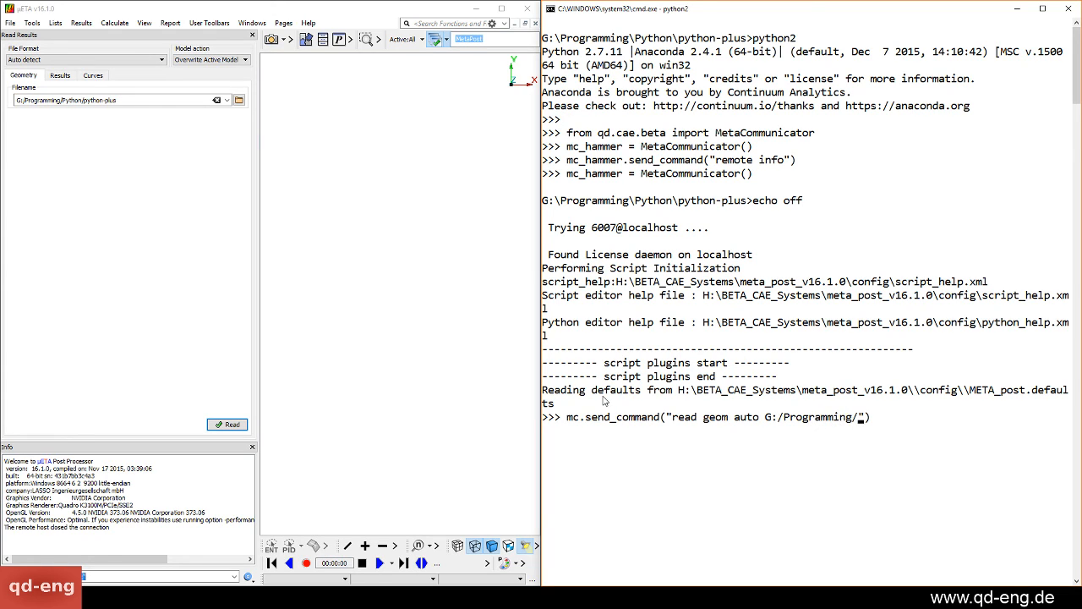
text(q)
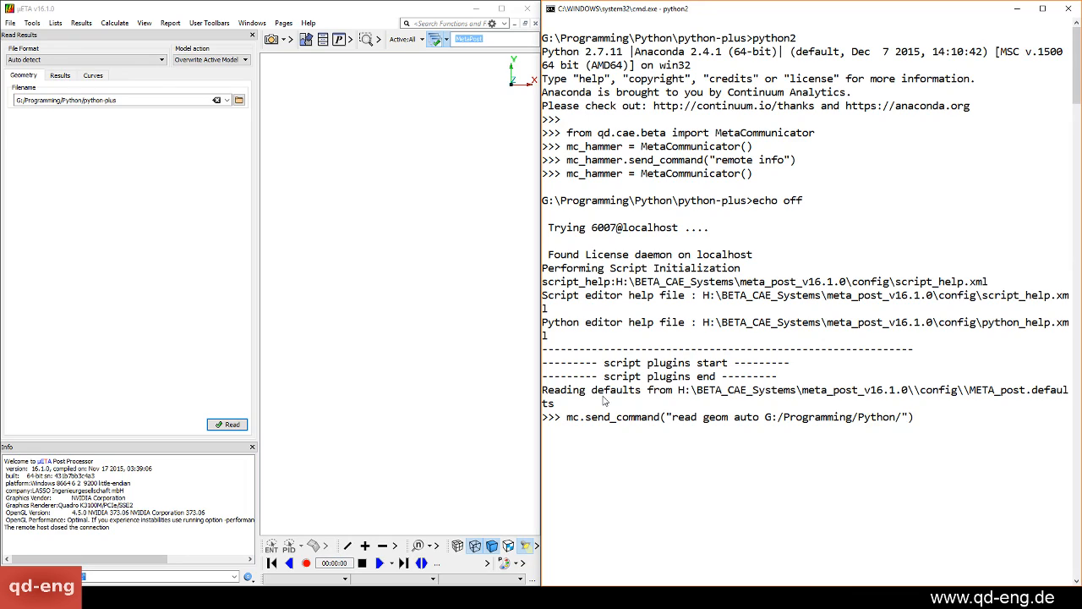
text(qd/test/d3plot.fz)
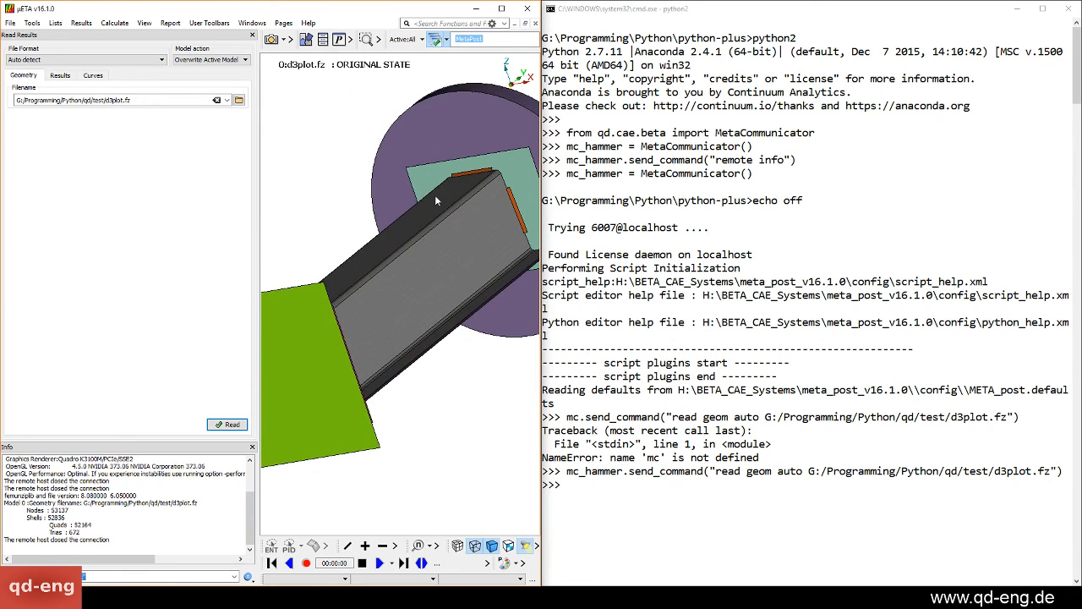
Orbit the crash-tube model to inspect the tube, disc end and plates from several angles.
drag(438, 201, 330, 238)
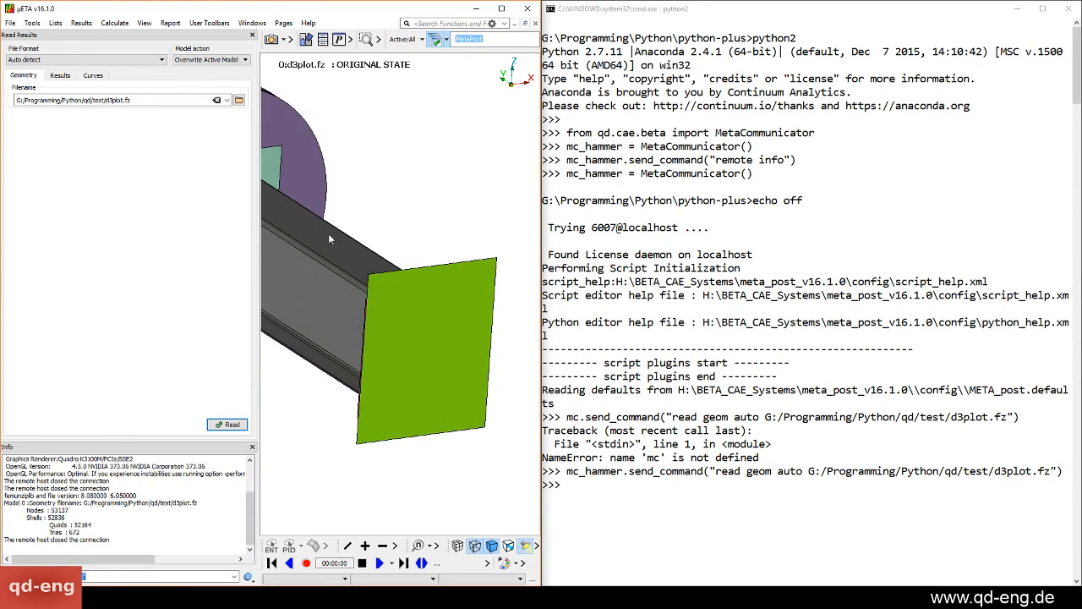
drag(330, 238, 448, 294)
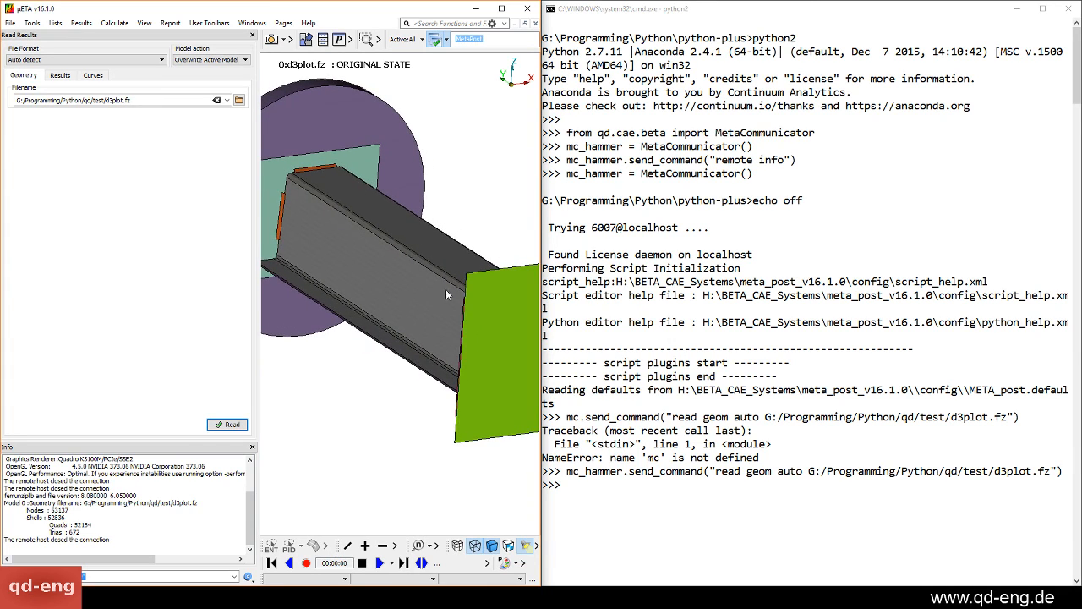
drag(448, 296, 336, 295)
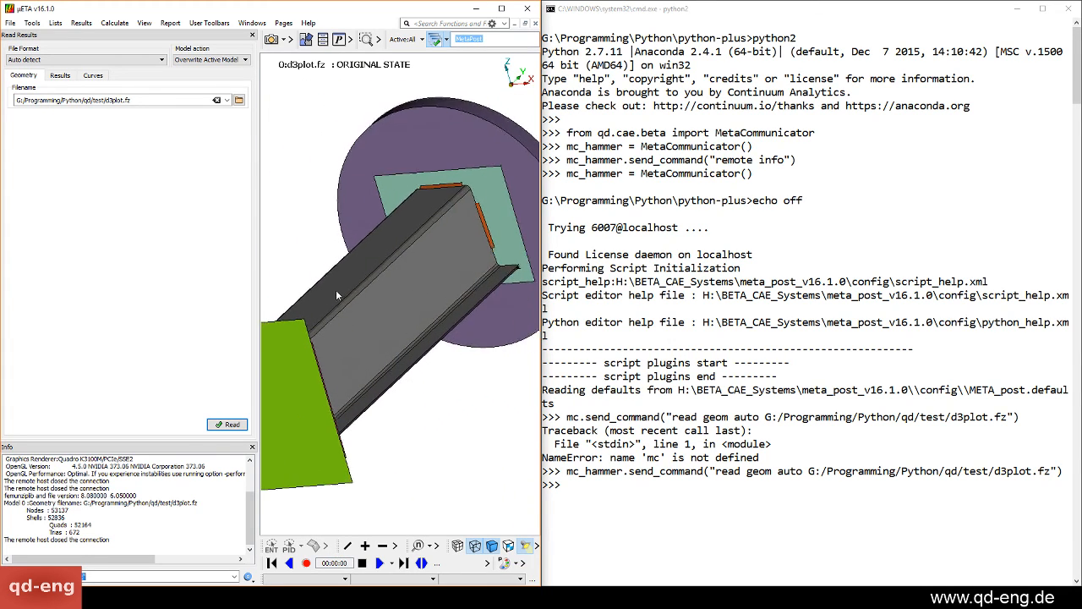
drag(336, 295, 372, 375)
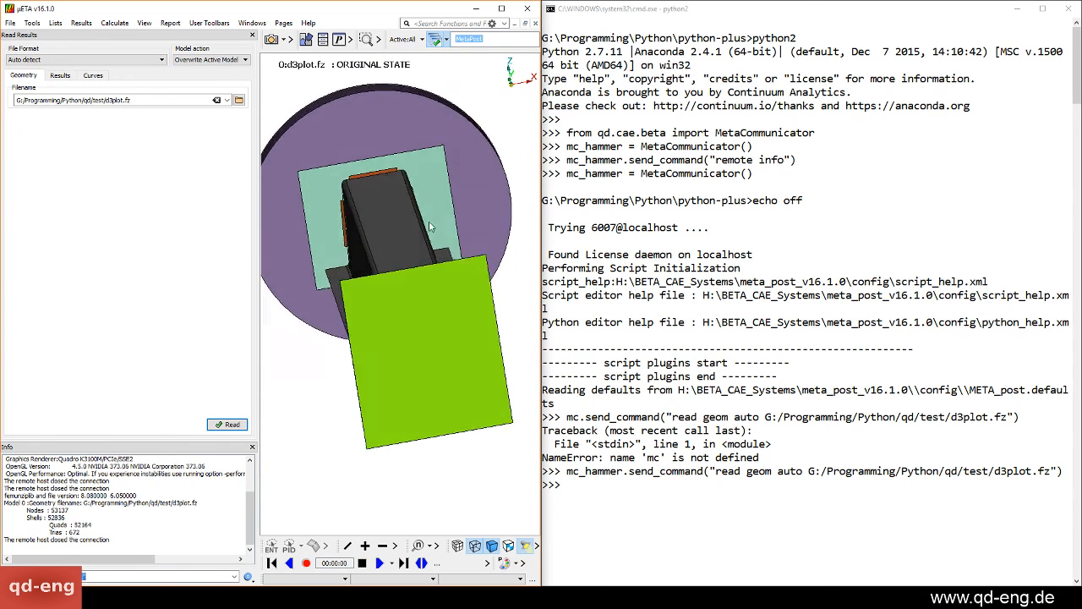
drag(429, 225, 399, 213)
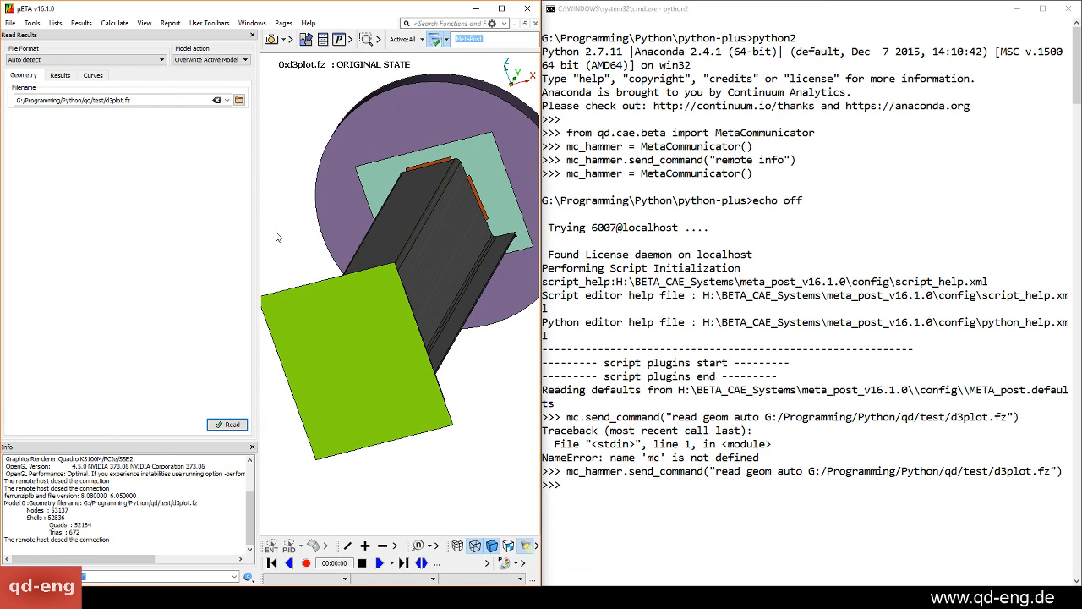
mouse_move(233, 235)
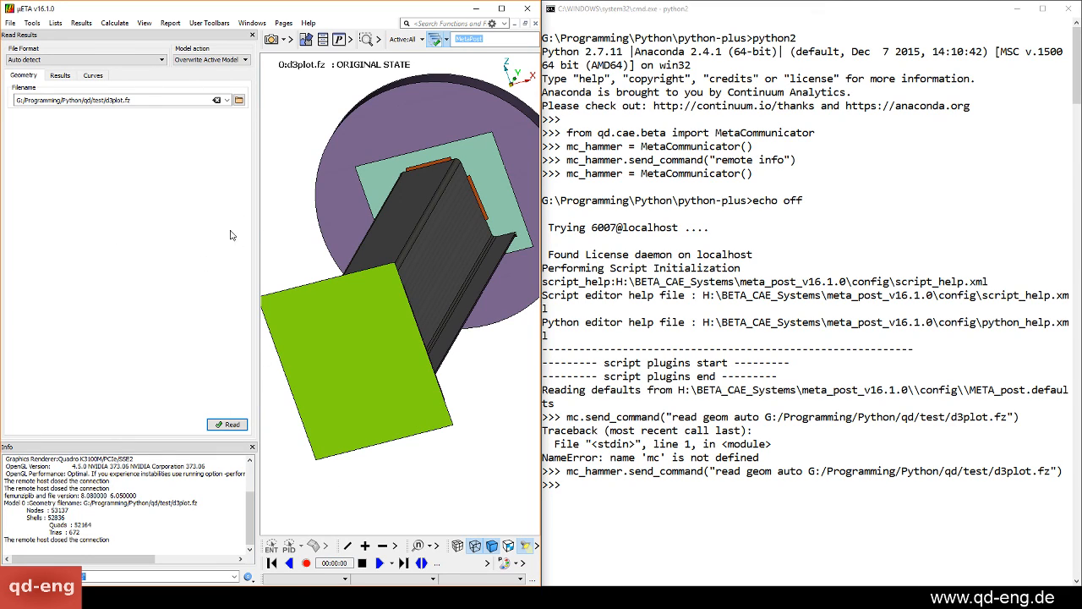
mouse_move(292, 332)
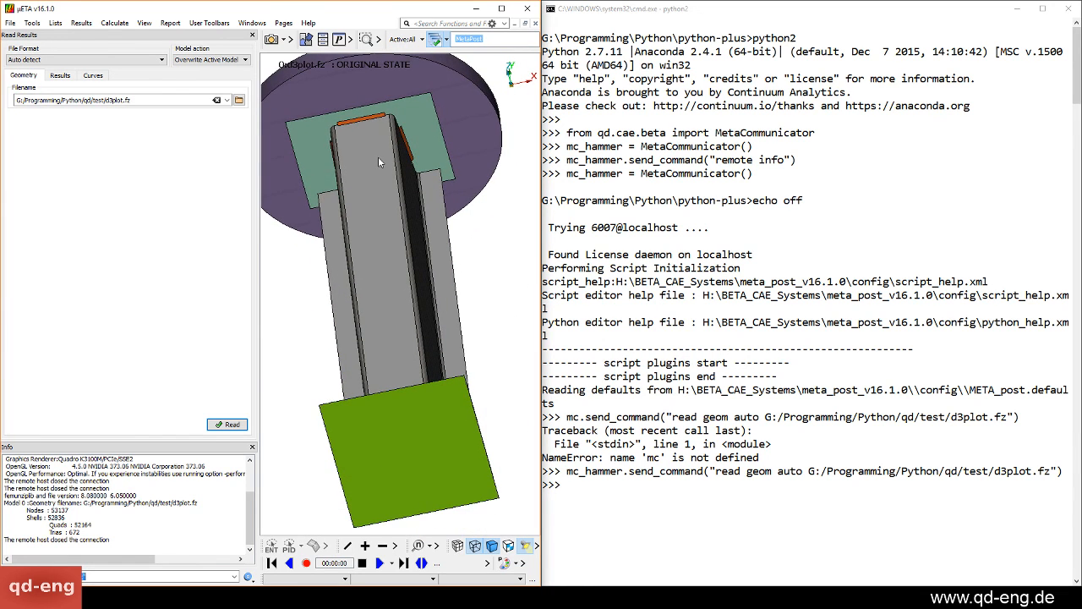
drag(379, 162, 309, 246)
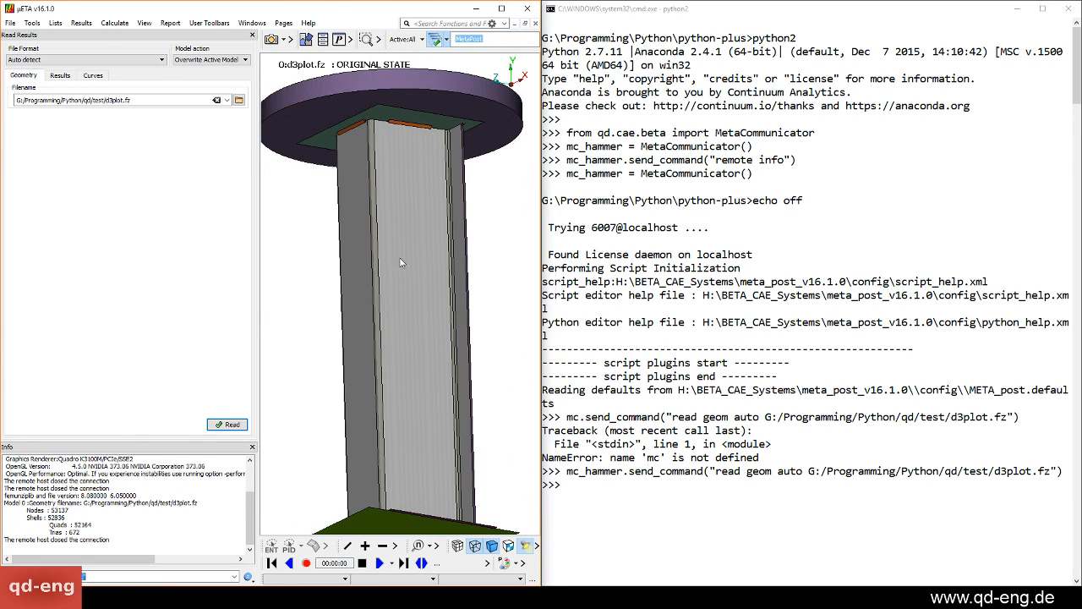
mouse_move(486, 230)
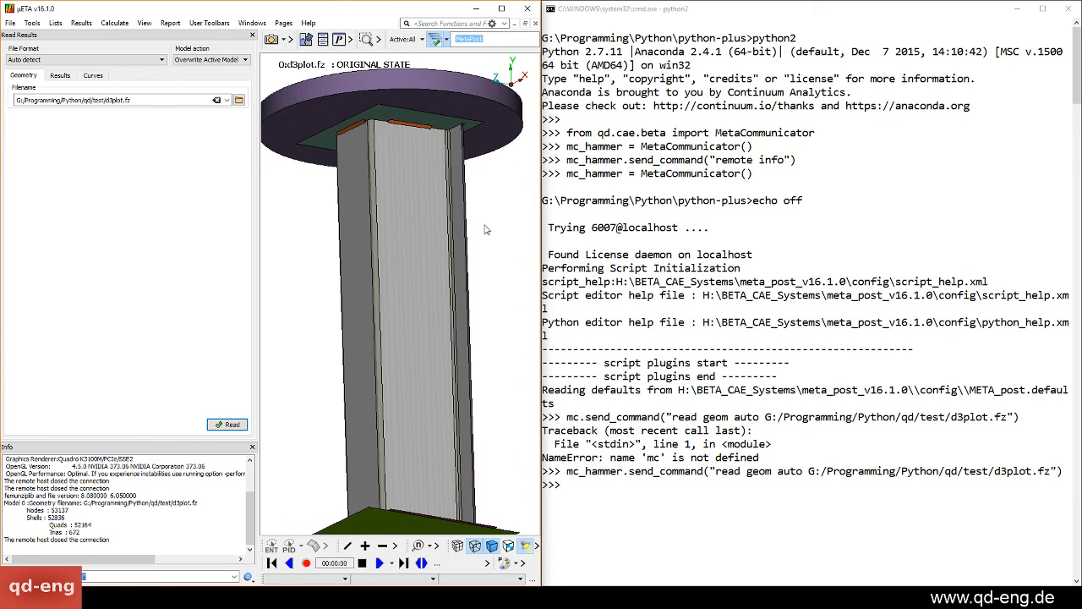